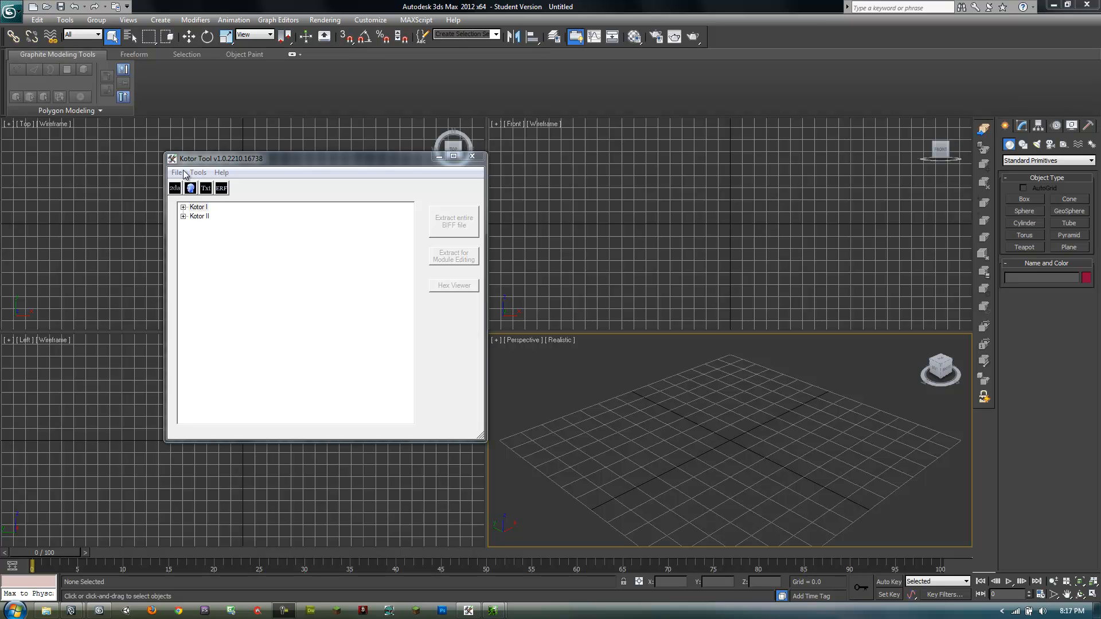
mouse_move(223, 158)
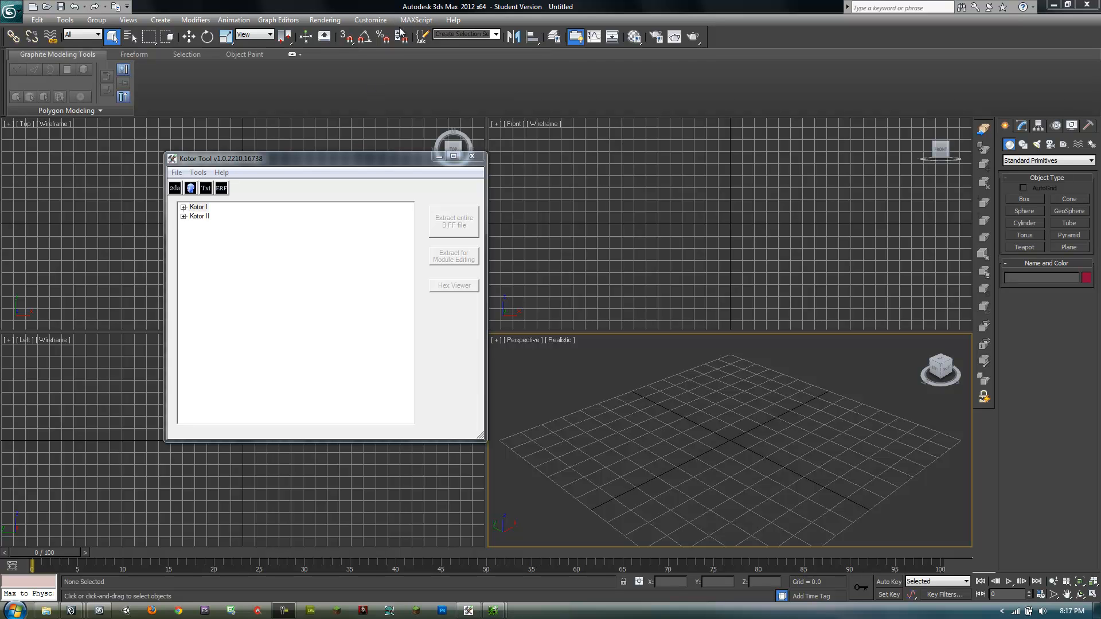
mouse_move(415, 19)
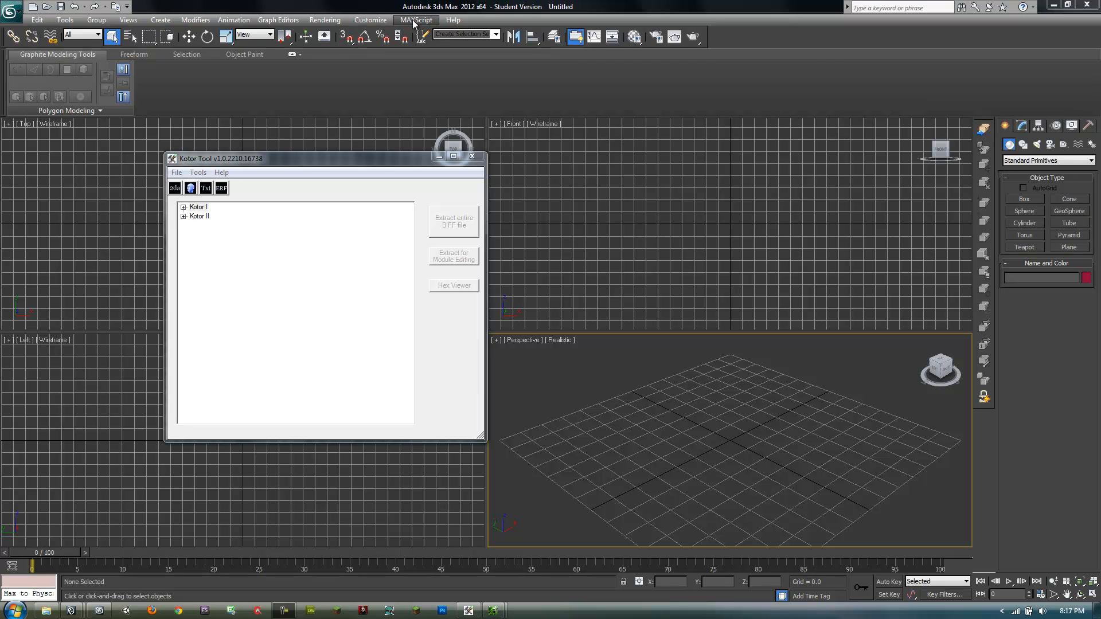
mouse_move(400, 41)
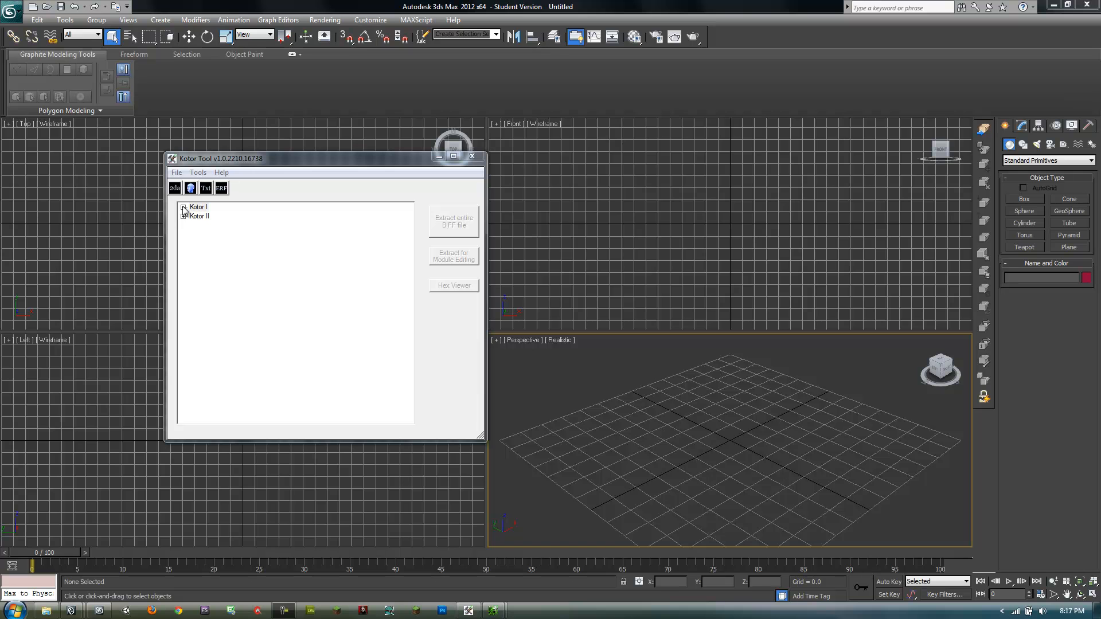
mouse_move(315, 246)
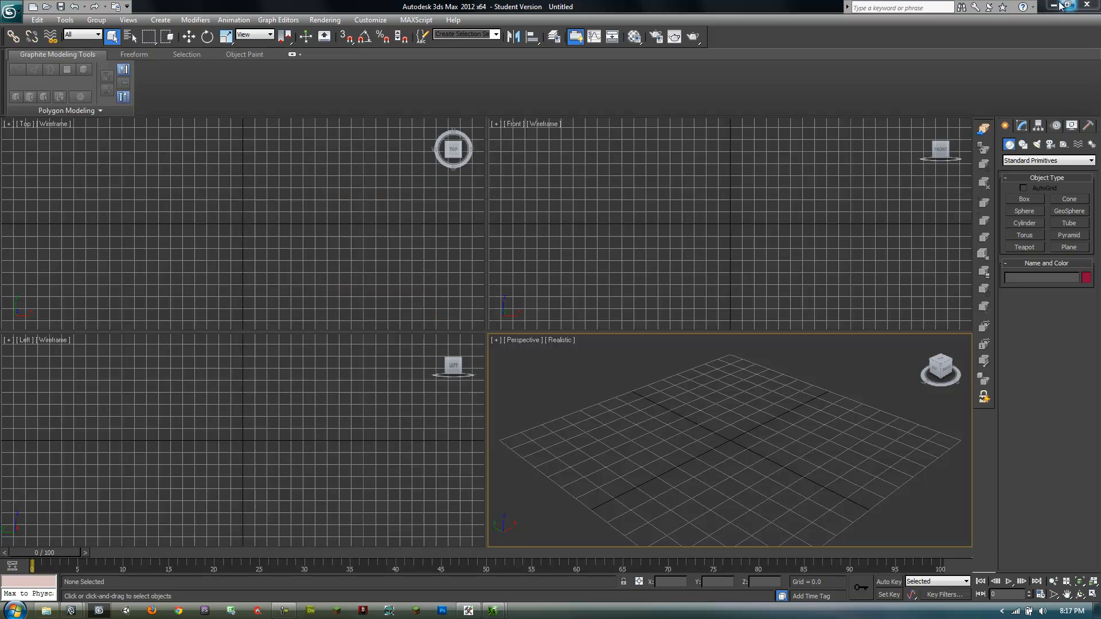
Minimize 3ds Max and maximize the Kotor Tool window to full screen
left_click(1053, 6)
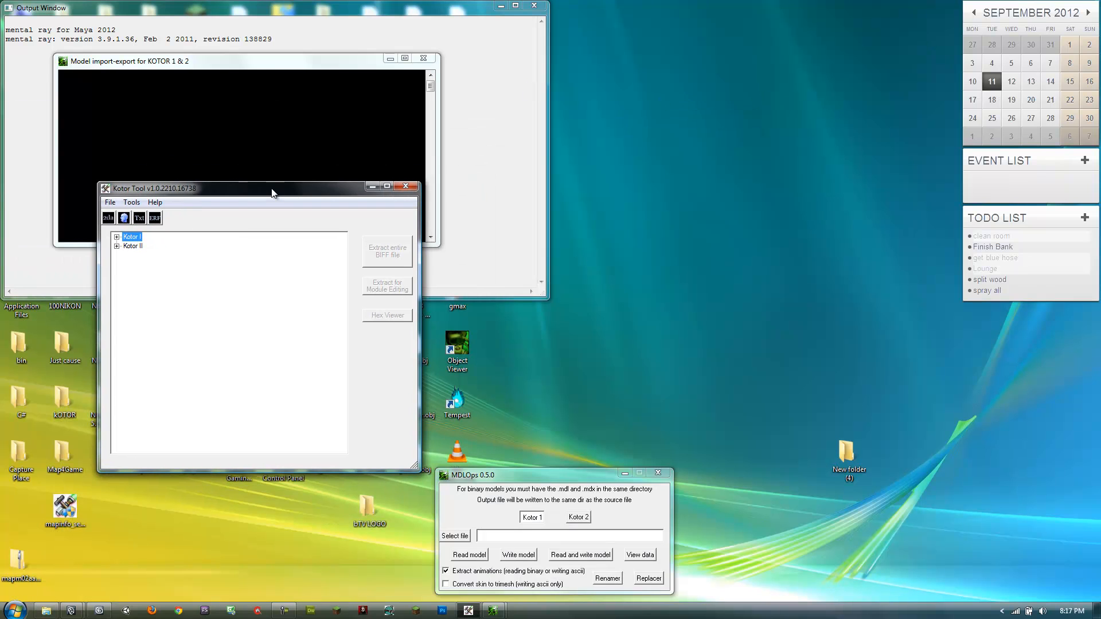
right_click(733, 158)
type("mdl")
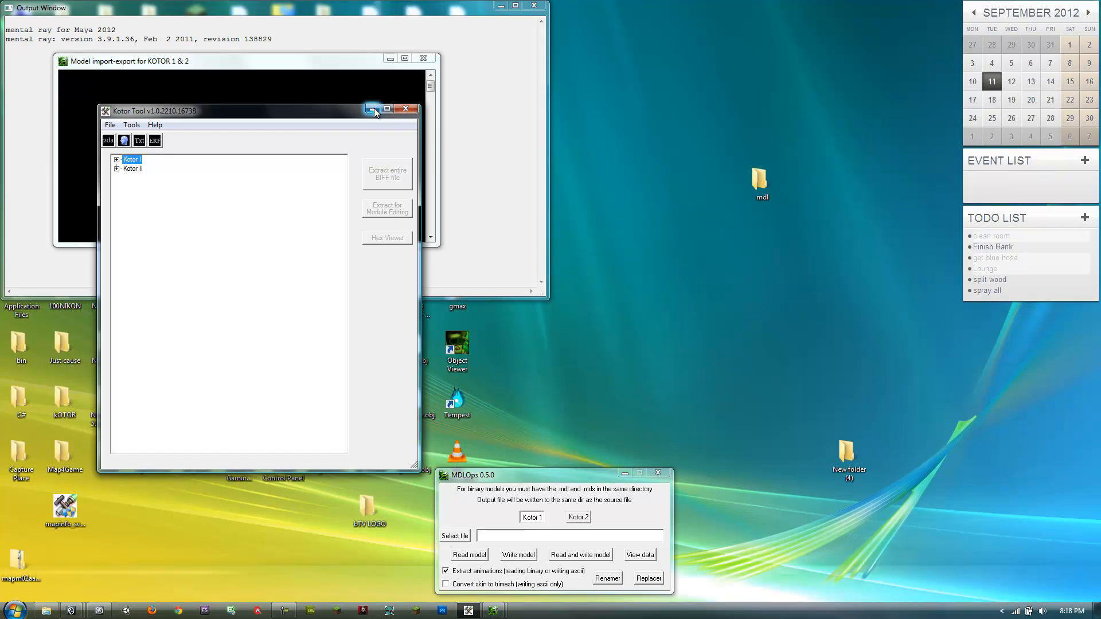
left_click(386, 108)
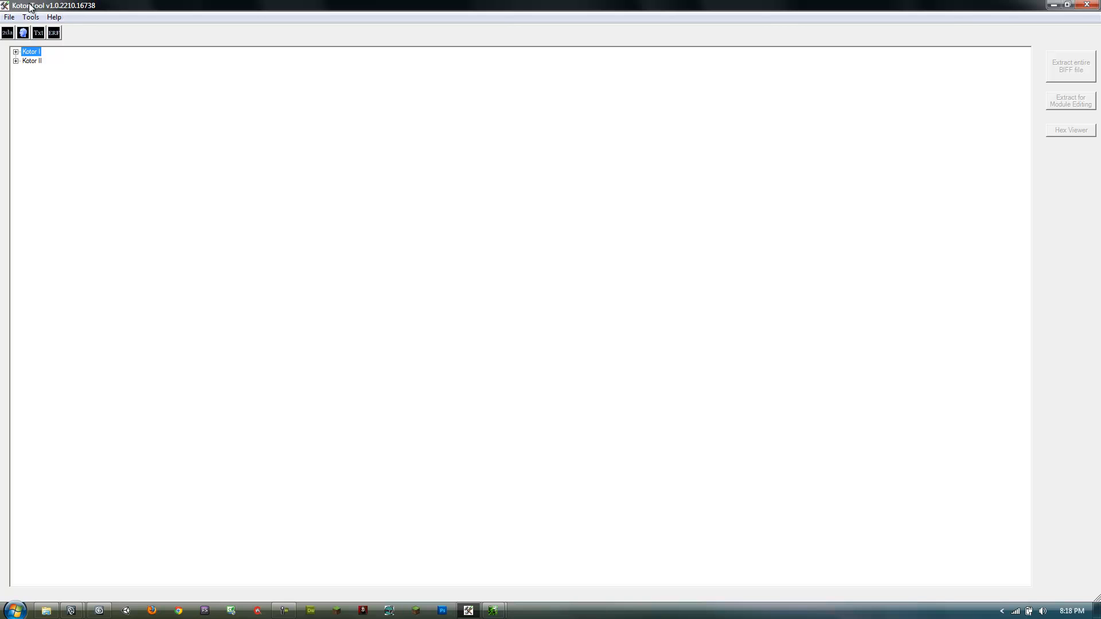
mouse_move(111, 9)
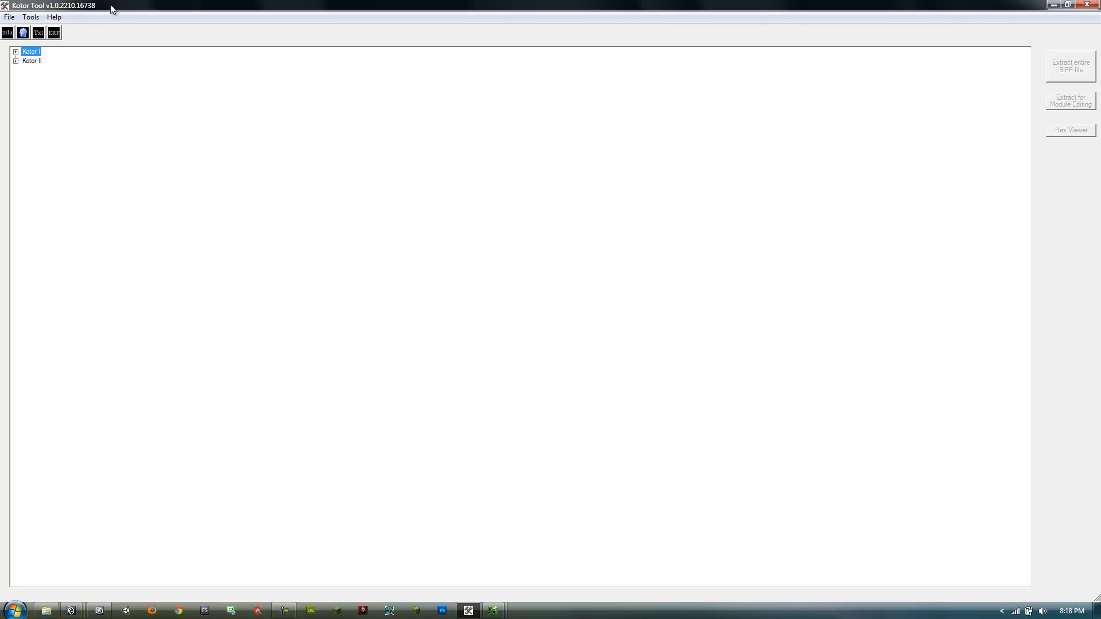
Expand Kotor I's BIFs down to the Aurora Model file list
left_click(15, 51)
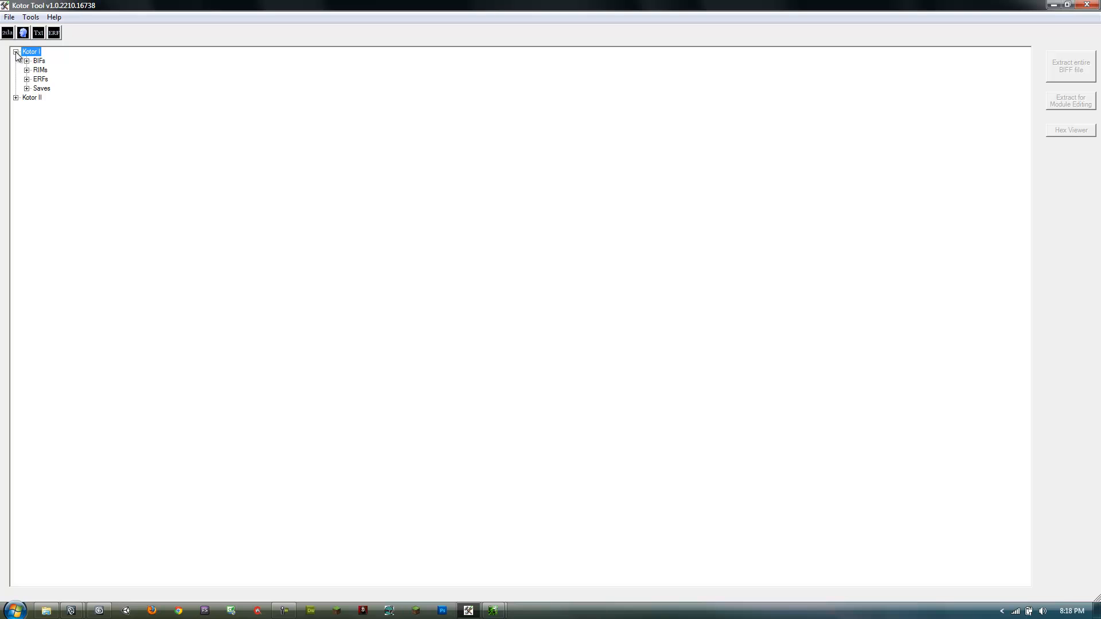
mouse_move(27, 74)
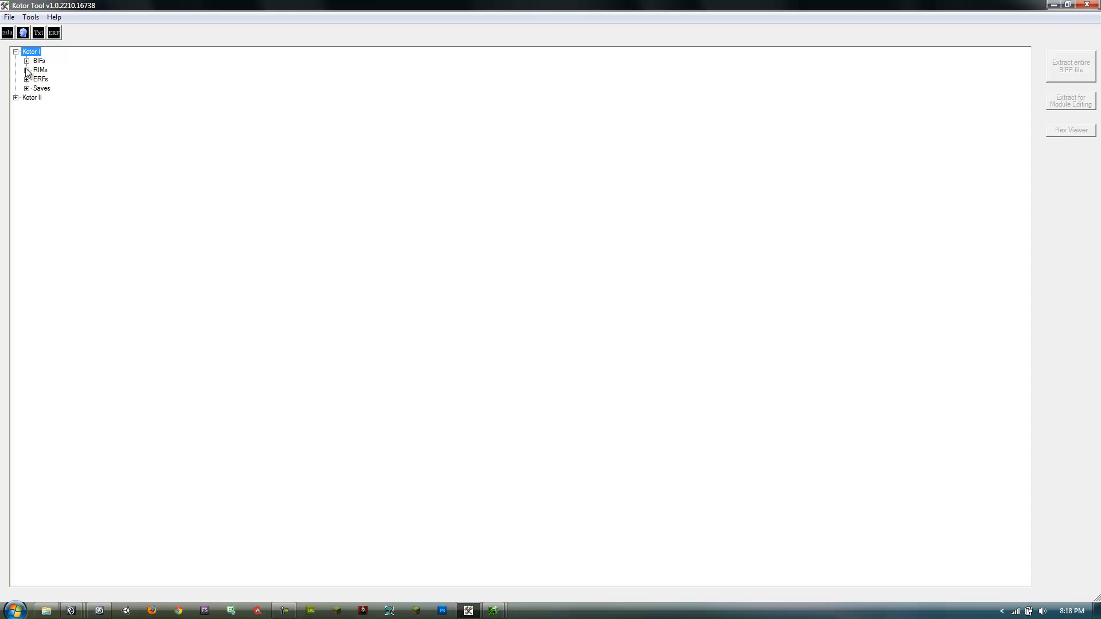
left_click(27, 60)
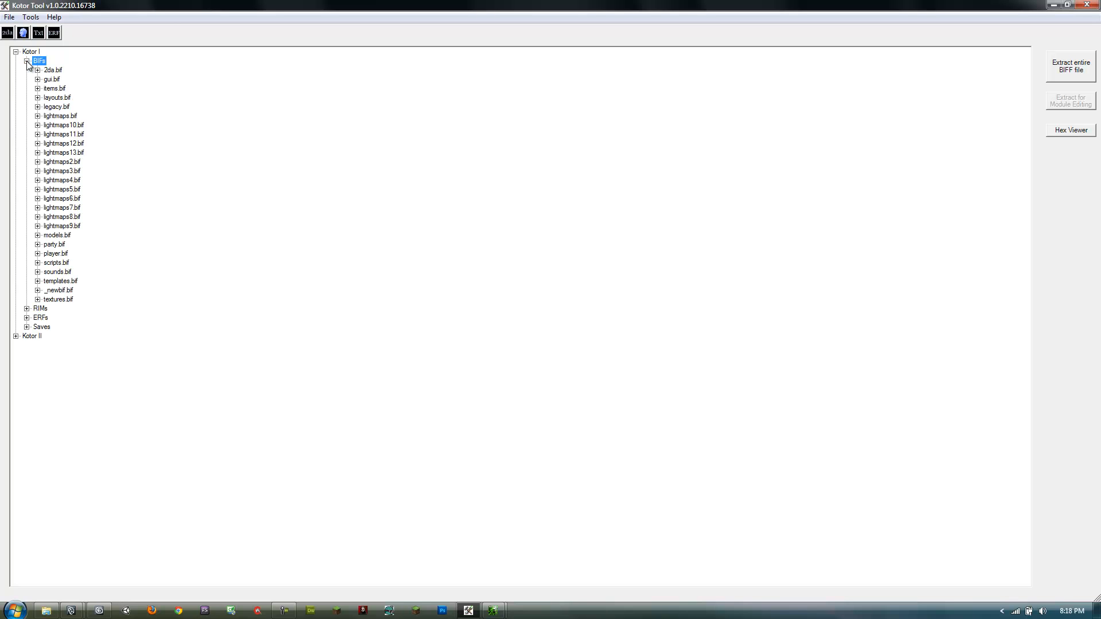
mouse_move(40, 263)
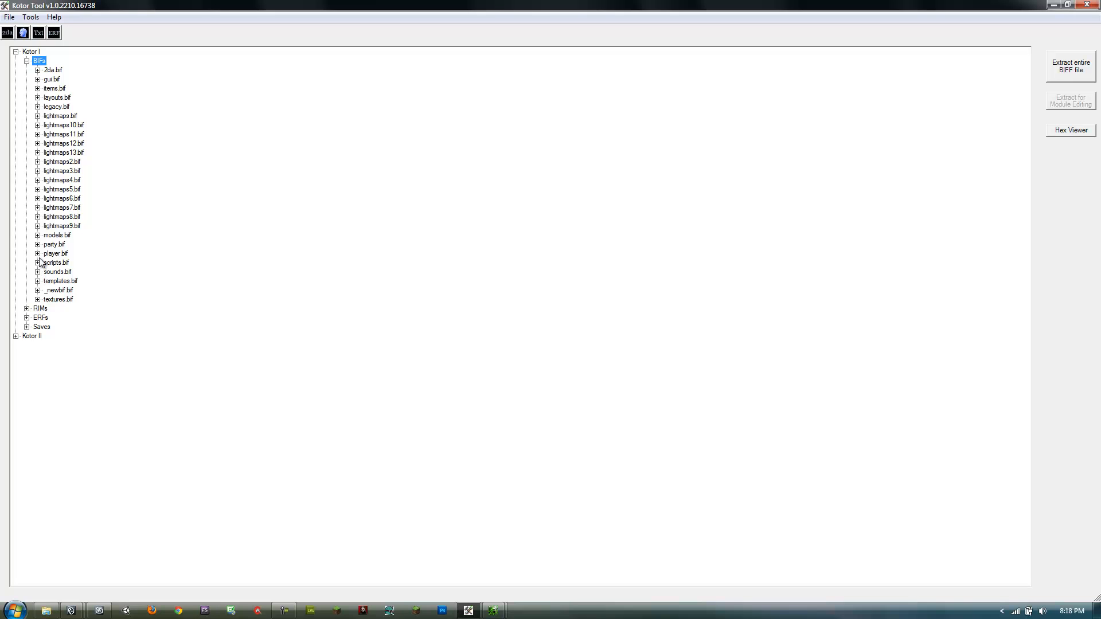
mouse_move(40, 243)
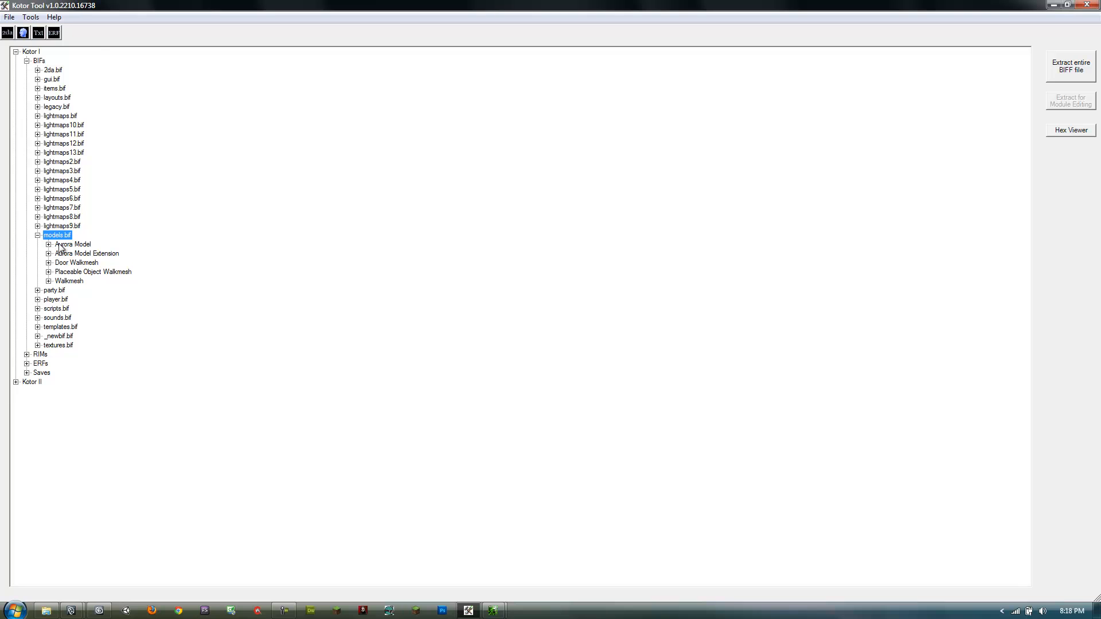
left_click(48, 244)
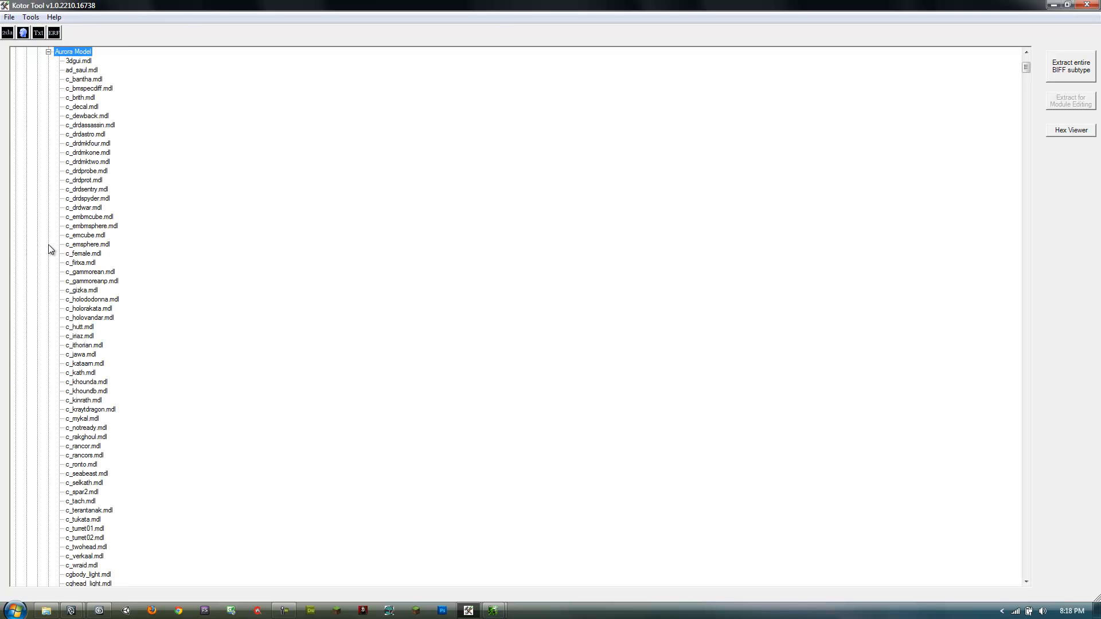
Select v_ehawk.mdl in the model list and extract it
scroll("down", 3)
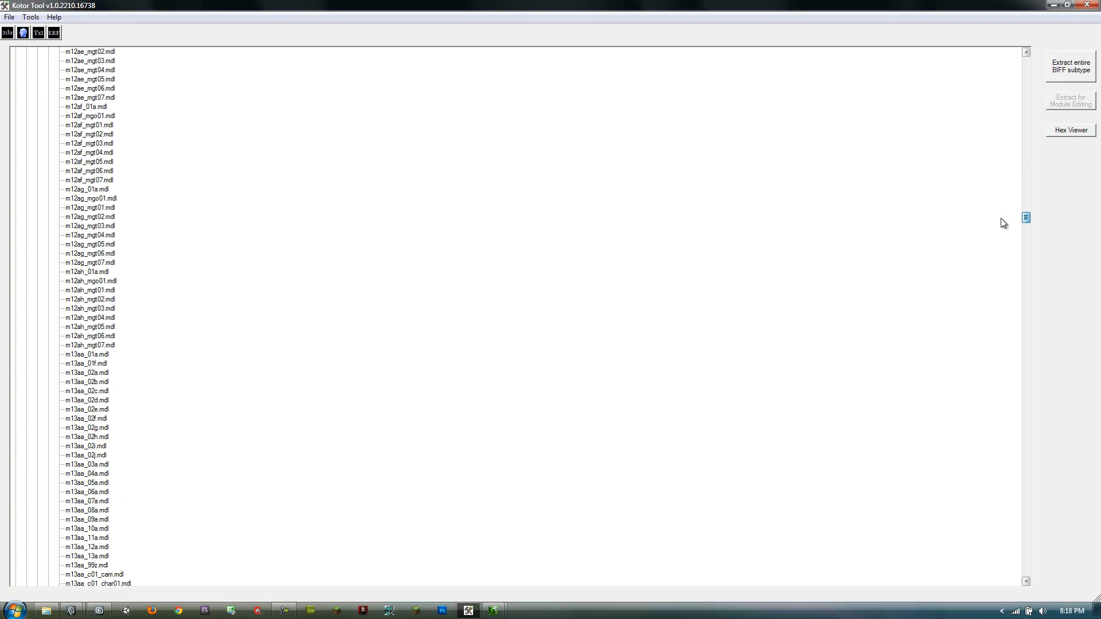
scroll("down", 3)
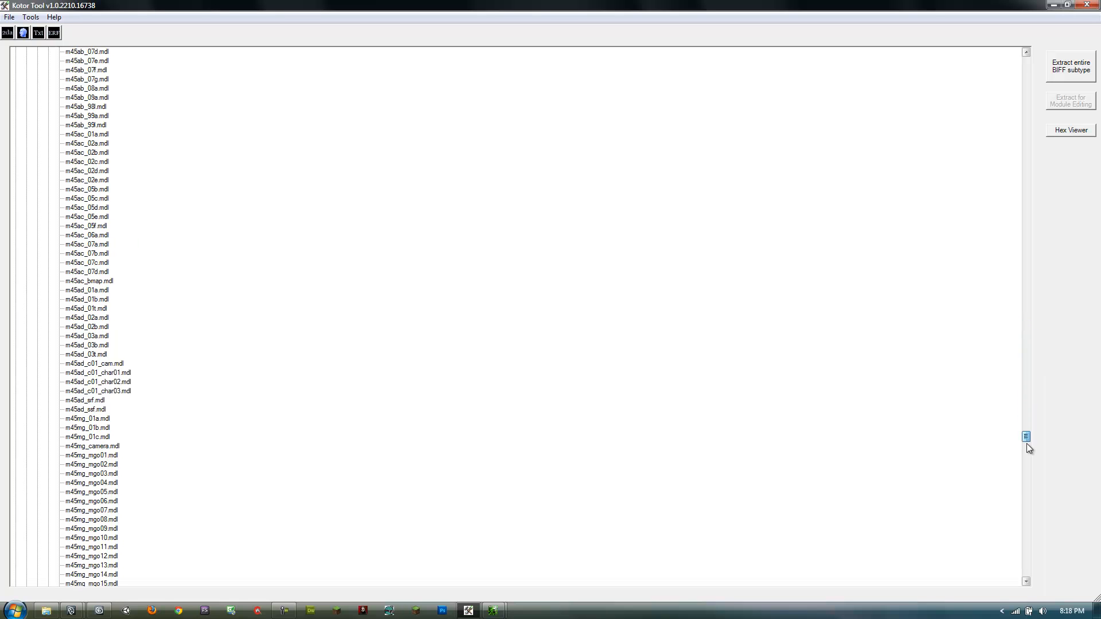
scroll("down", 3)
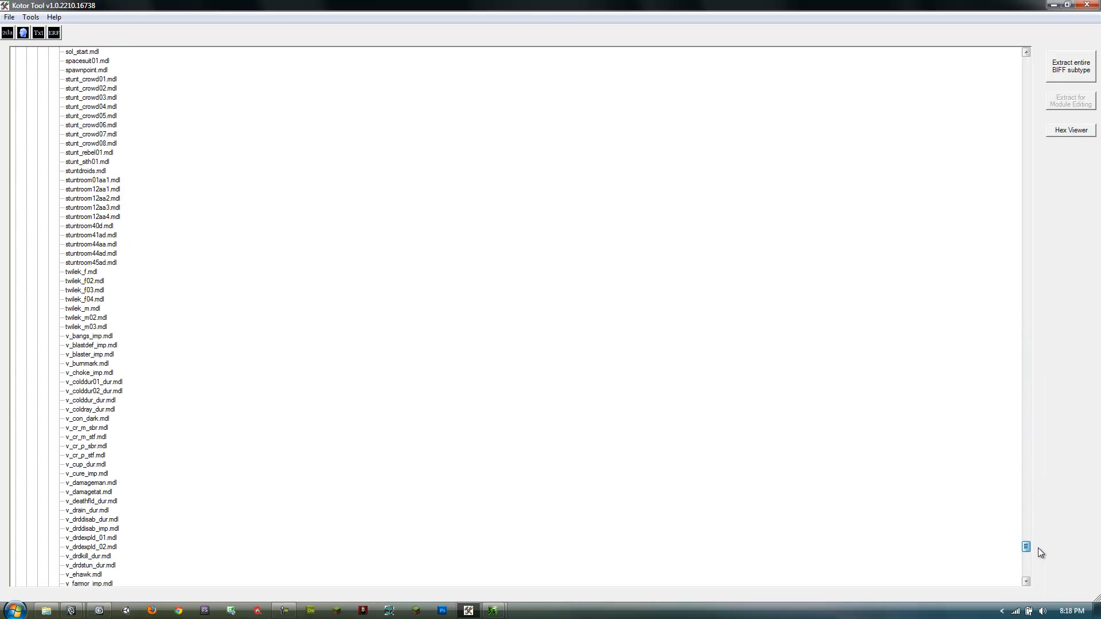
scroll("down", 3)
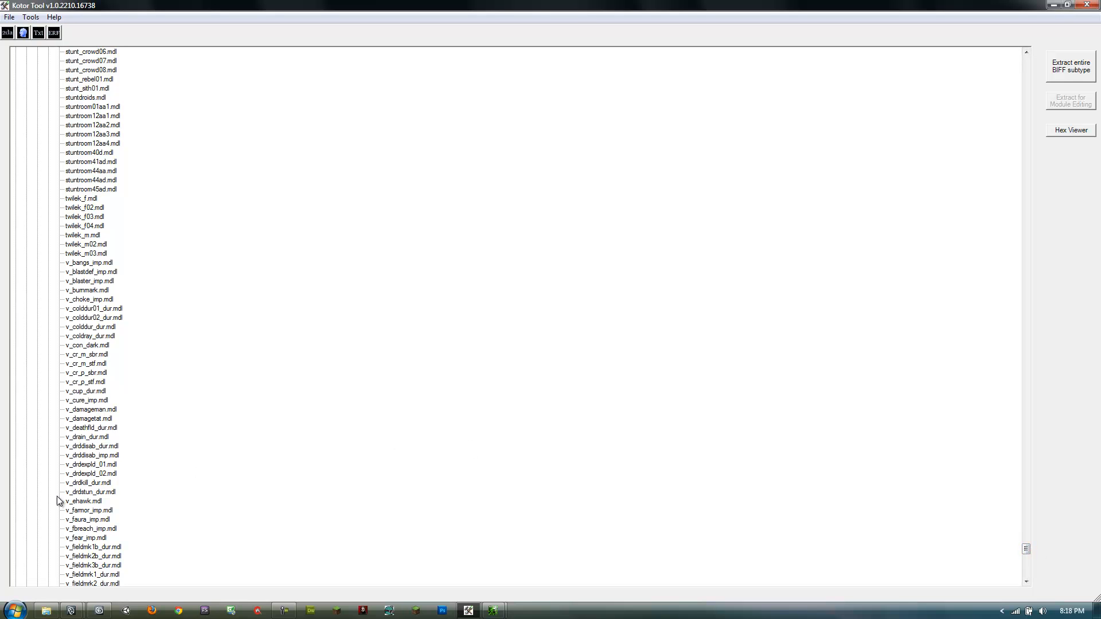
left_click(84, 501)
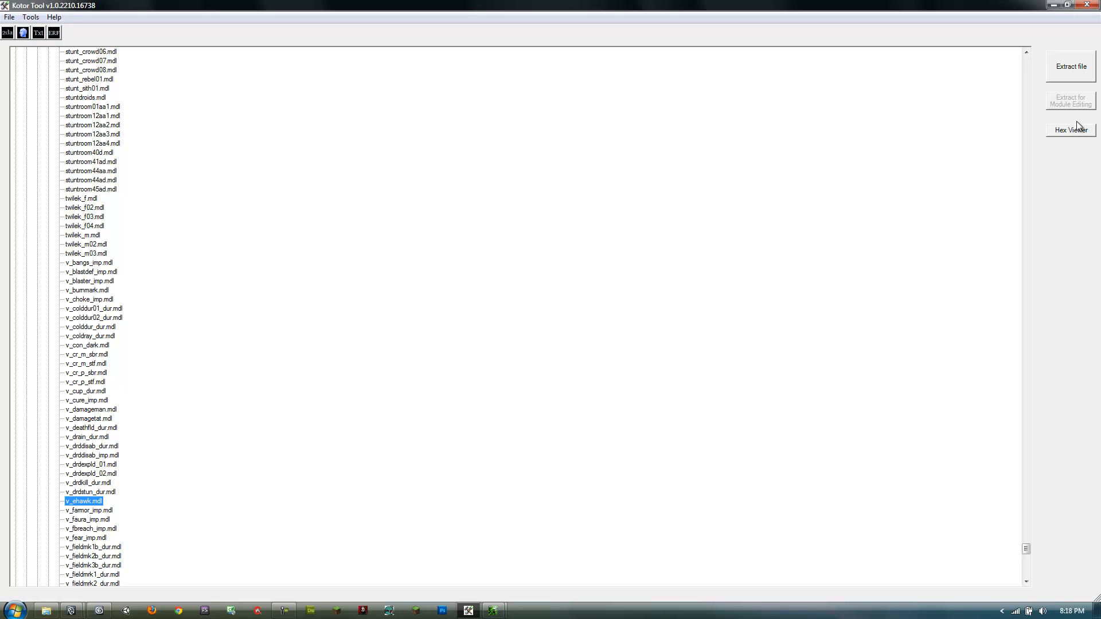
mouse_move(836, 139)
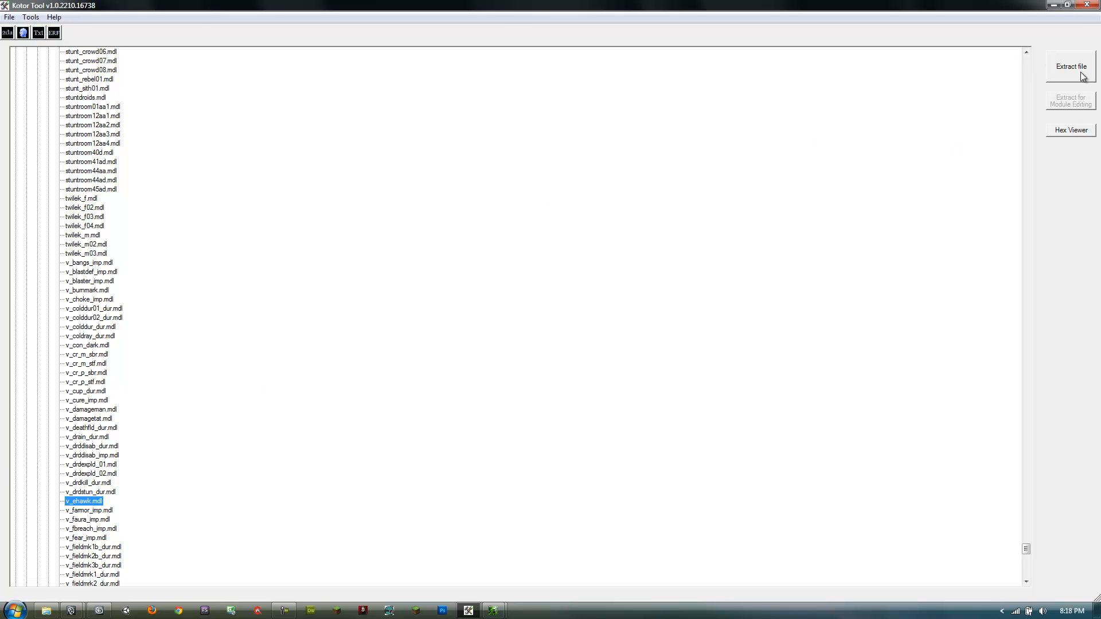
left_click(1069, 65)
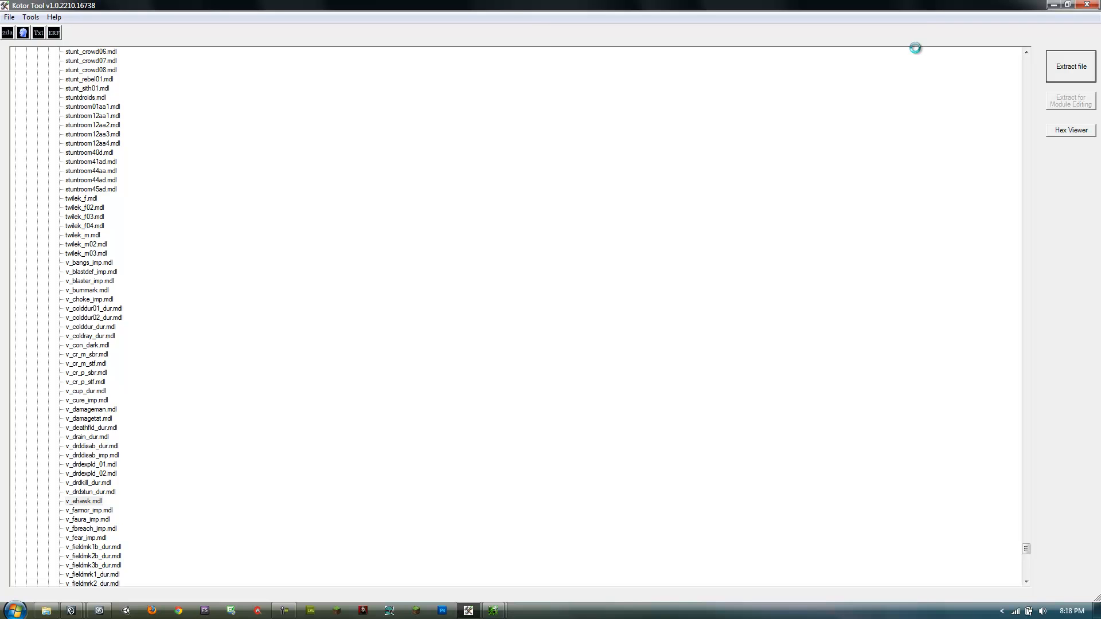
Save the extracted v_ehawk.mdl into the mdl folder on the Desktop
left_click(1070, 66)
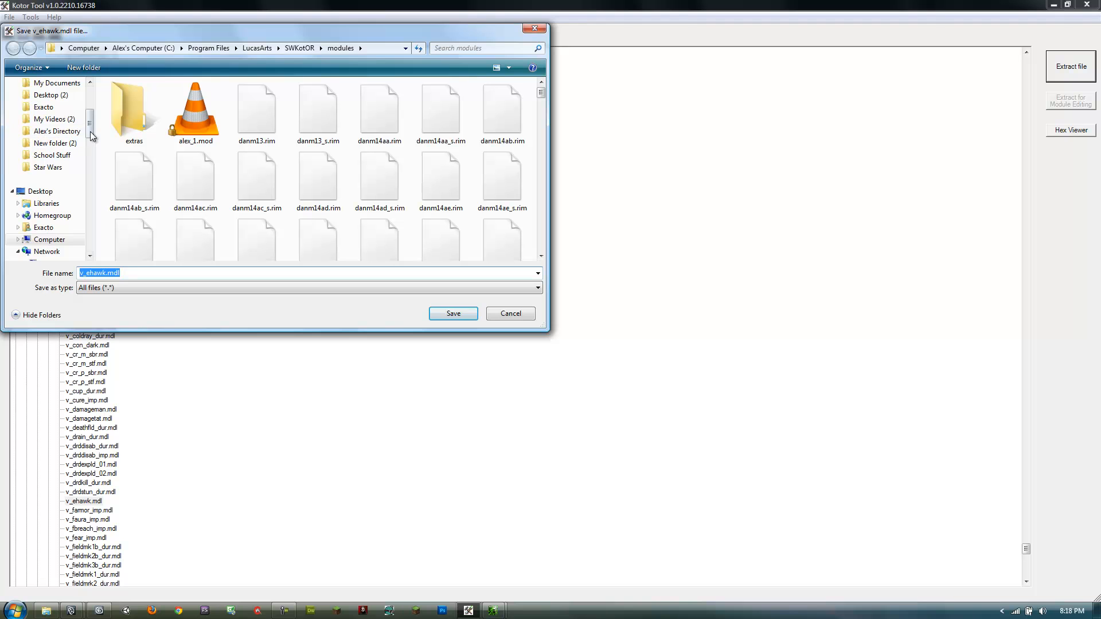
left_click(40, 190)
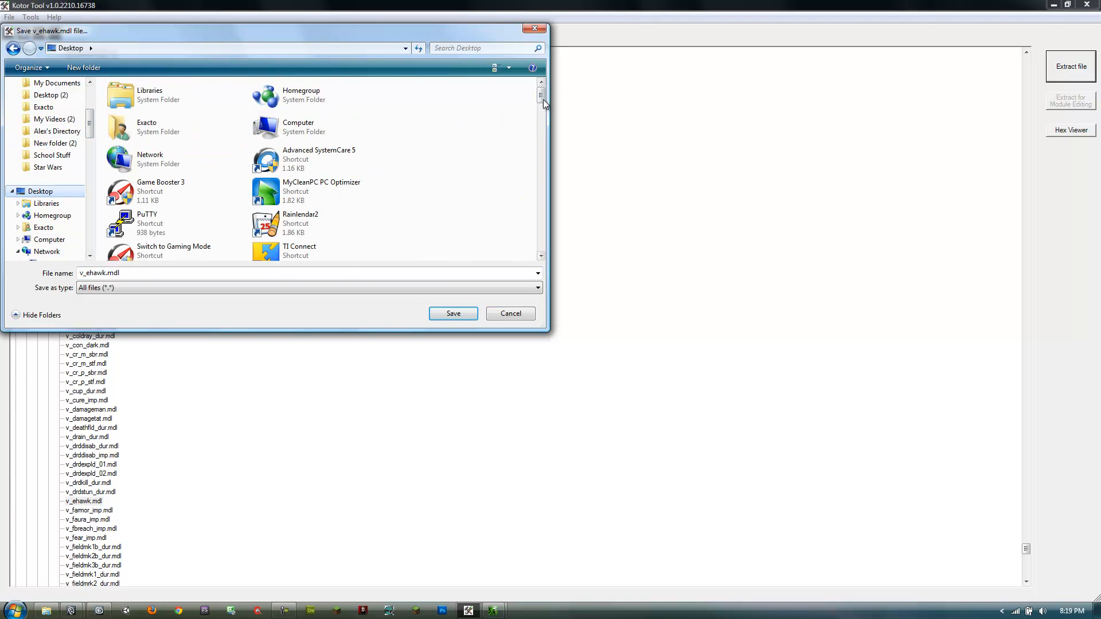
scroll("down", 3)
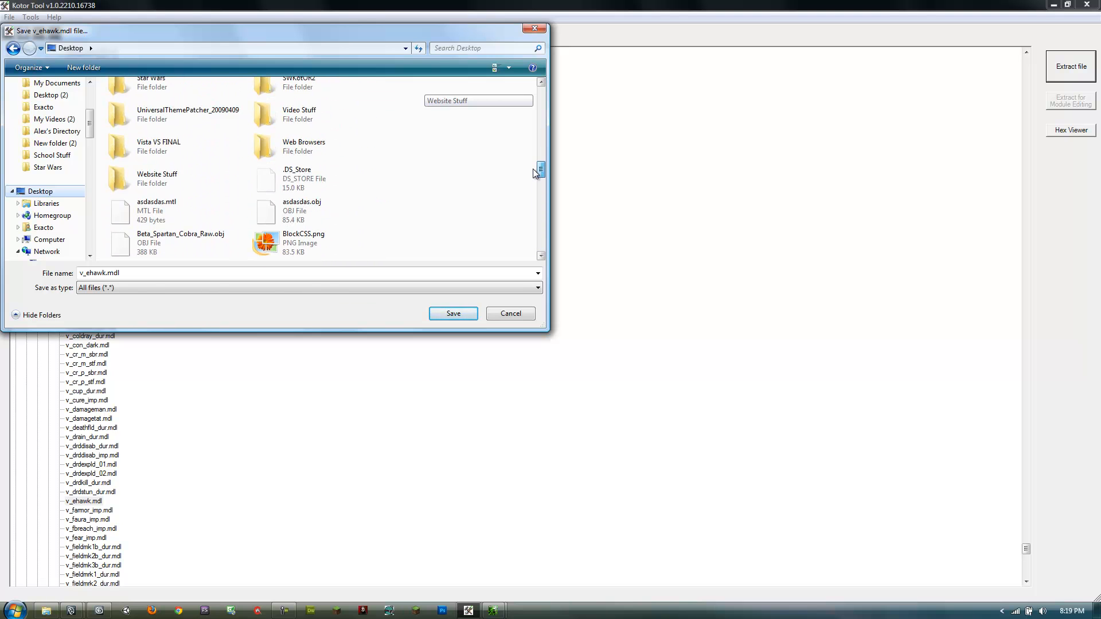
scroll("up", 3)
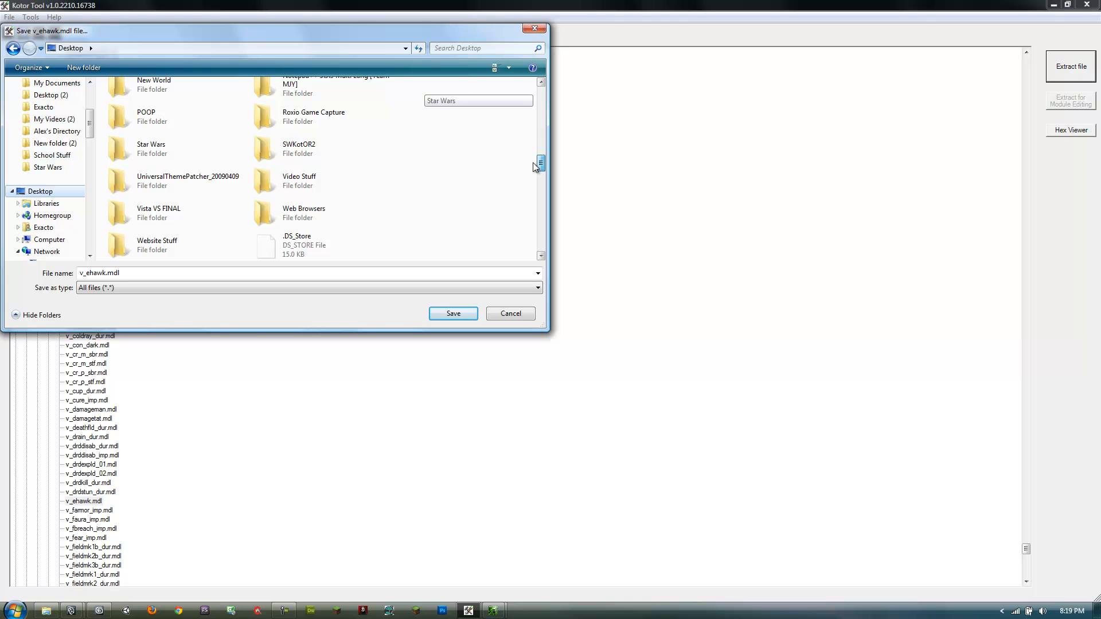
scroll("up", 3)
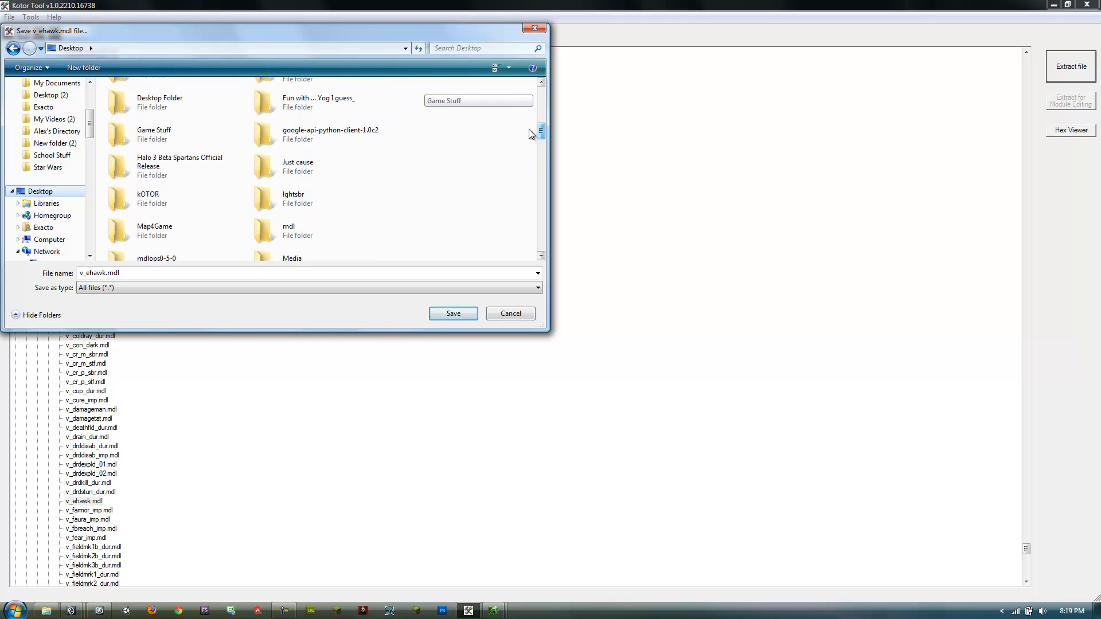
scroll("up", 3)
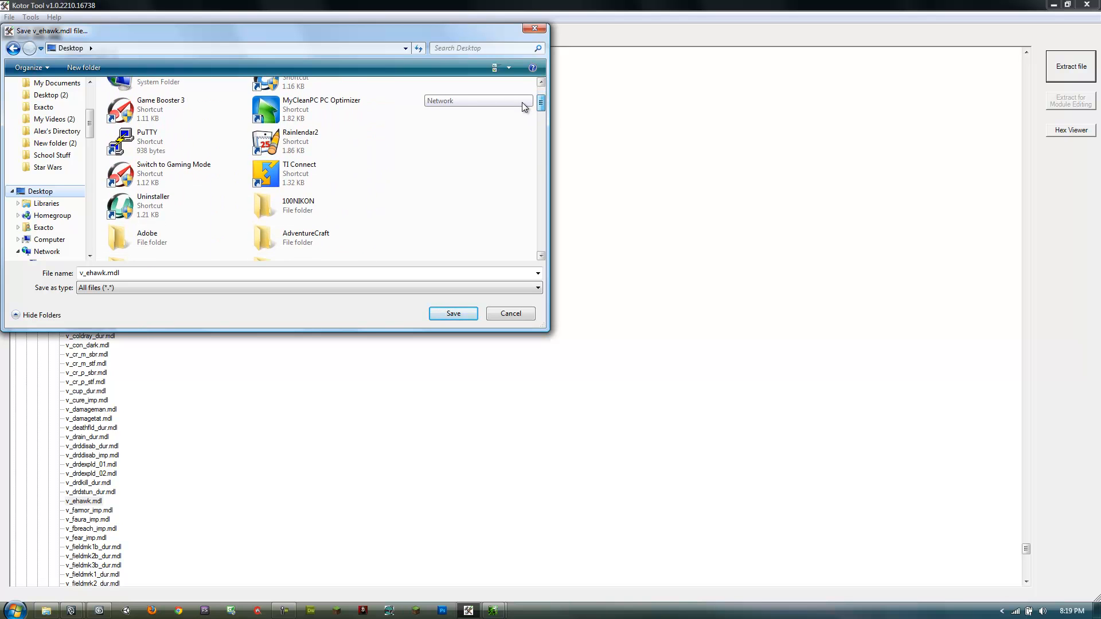
scroll("down", 3)
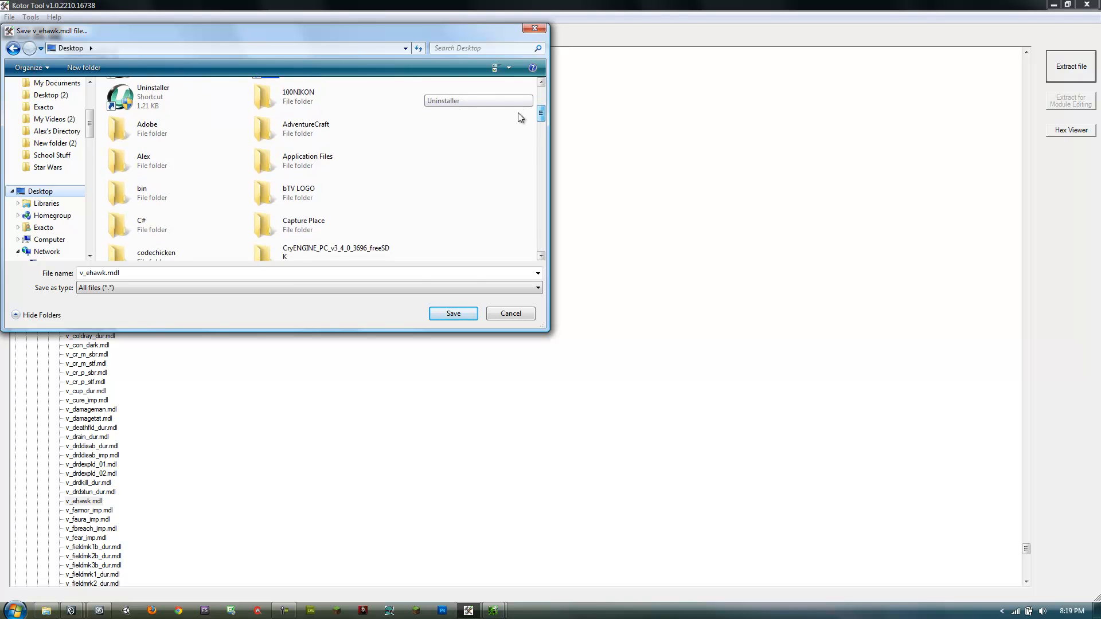
scroll("down", 3)
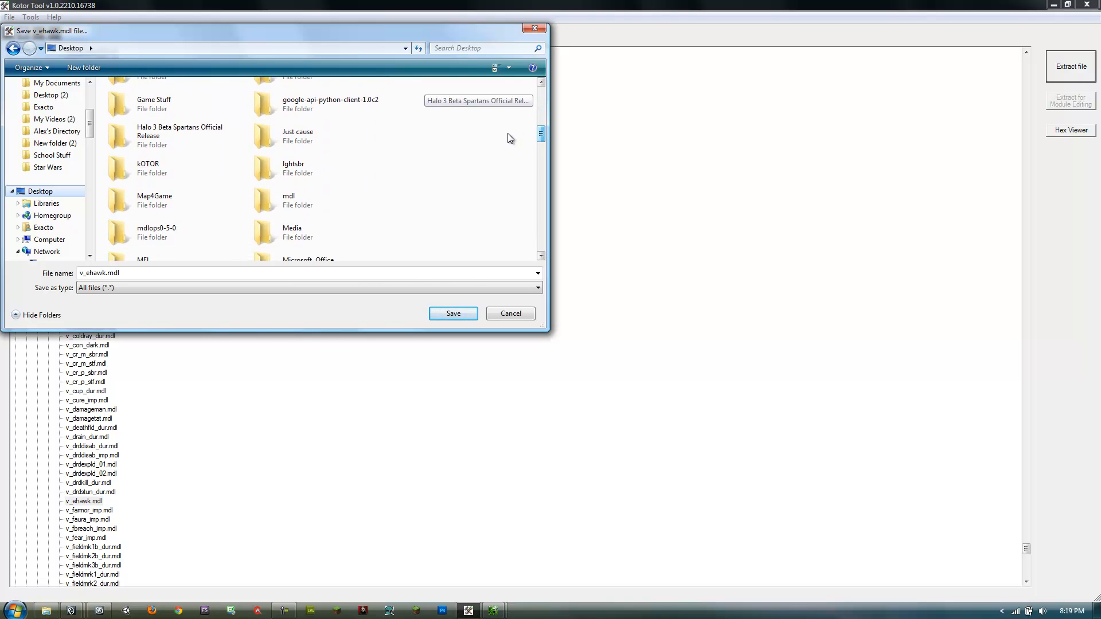
scroll("down", 3)
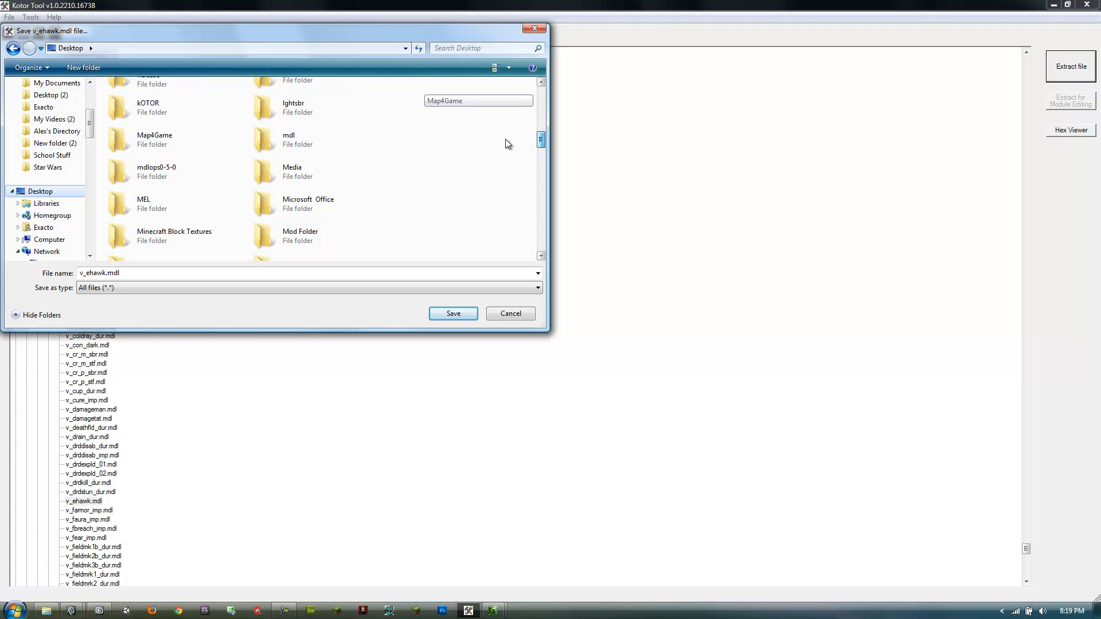
left_click(322, 139)
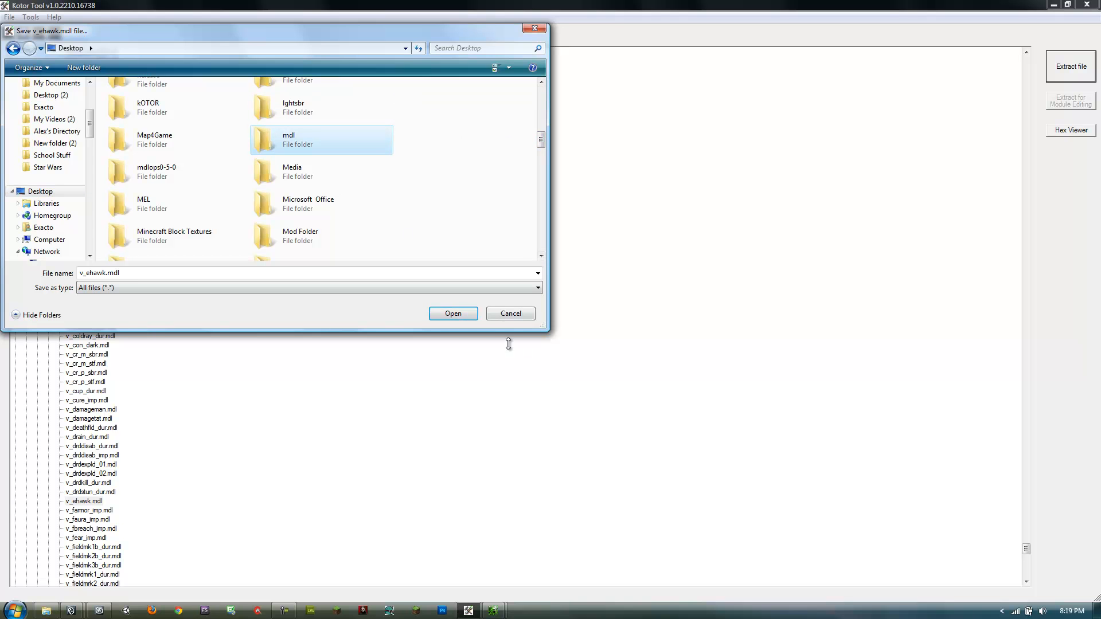
double_click(297, 138)
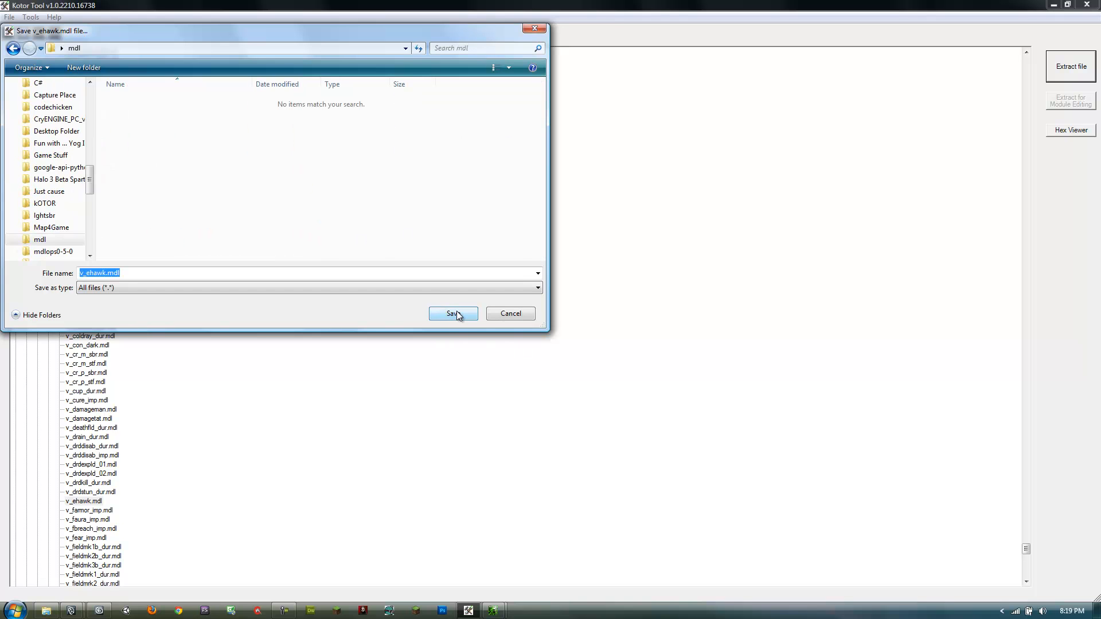
left_click(451, 313)
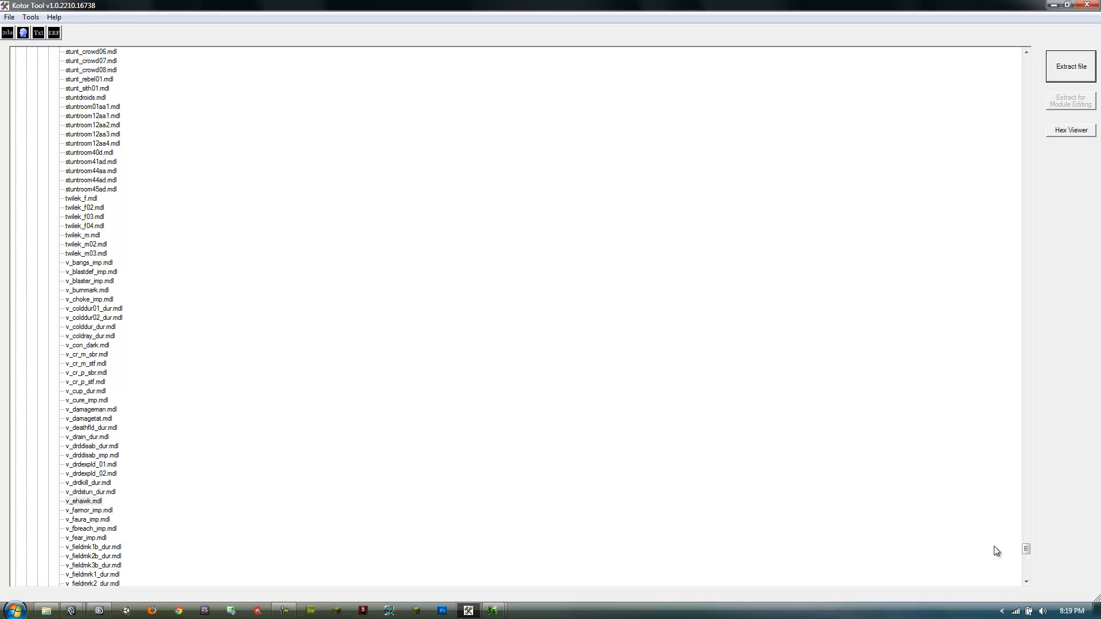
Collapse the Aurora Model list and expand Aurora Model Extension
scroll("down", 3)
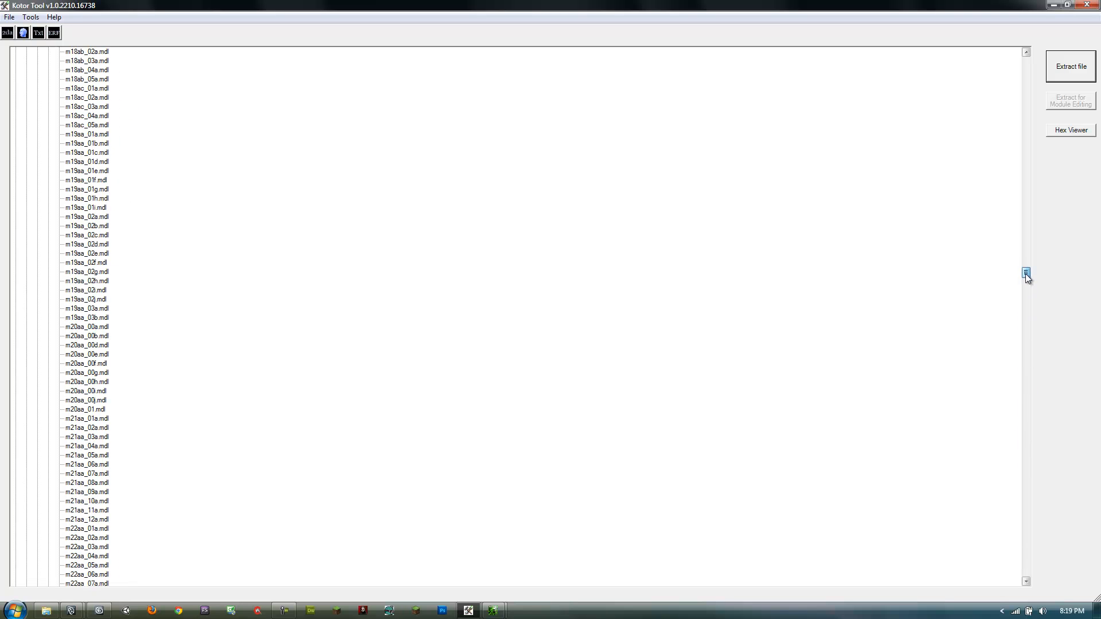
scroll("up", 3)
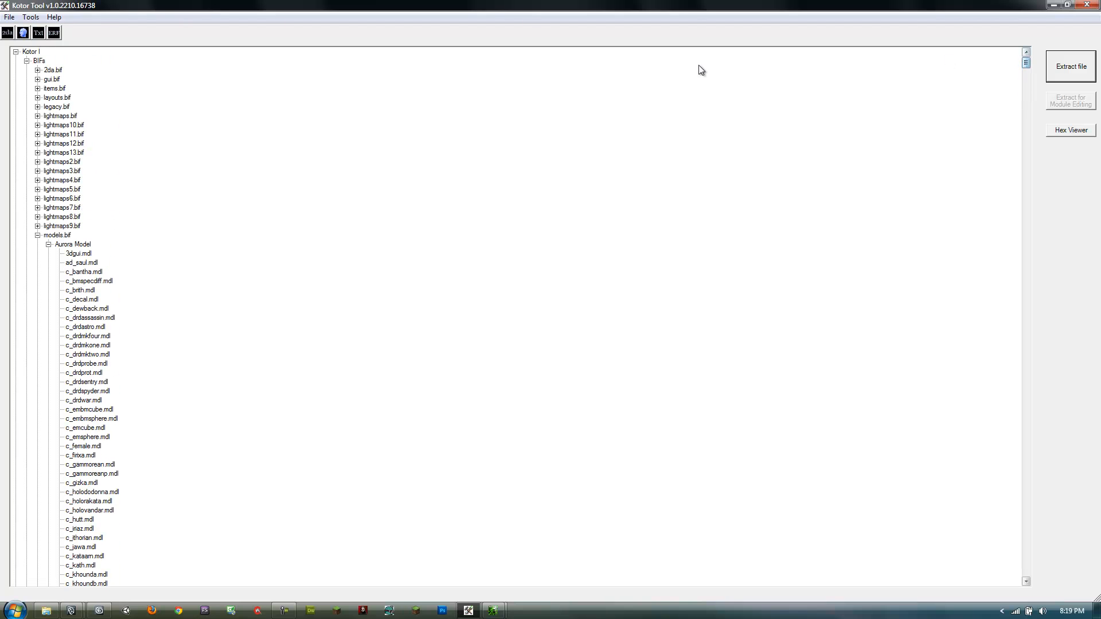
left_click(73, 244)
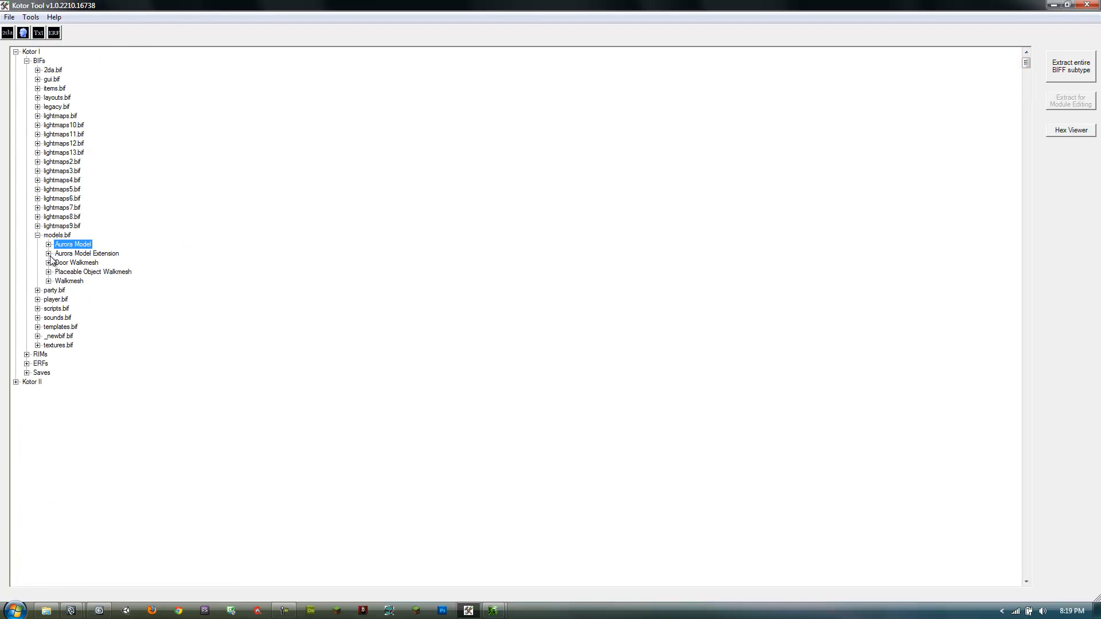
left_click(48, 254)
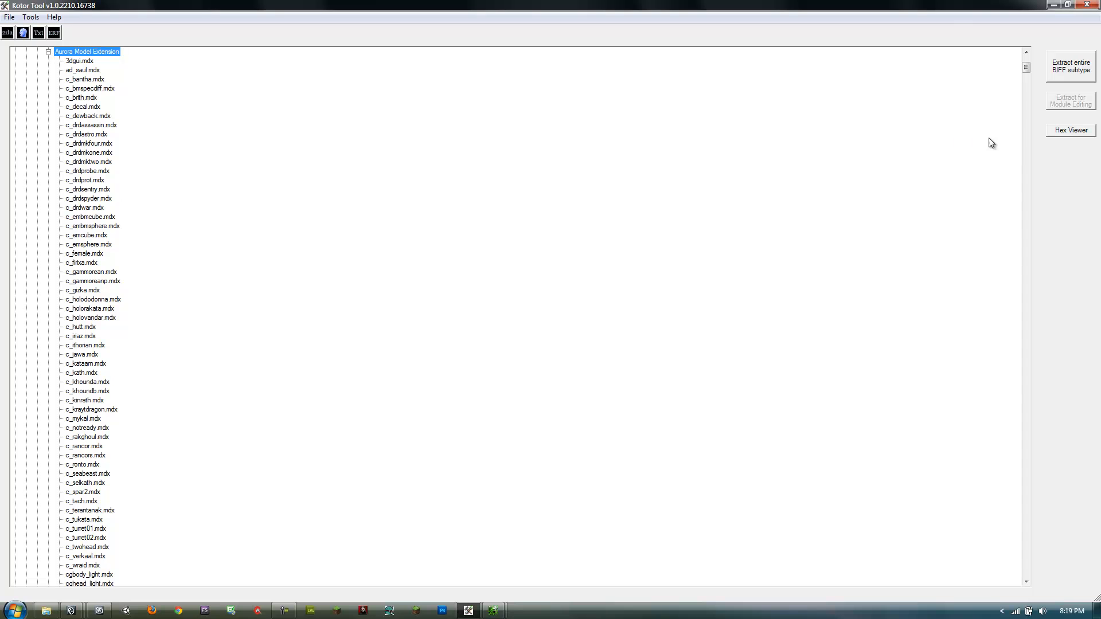
Extract v_ehawk.mdx and save it into the mdl folder
scroll("down", 3)
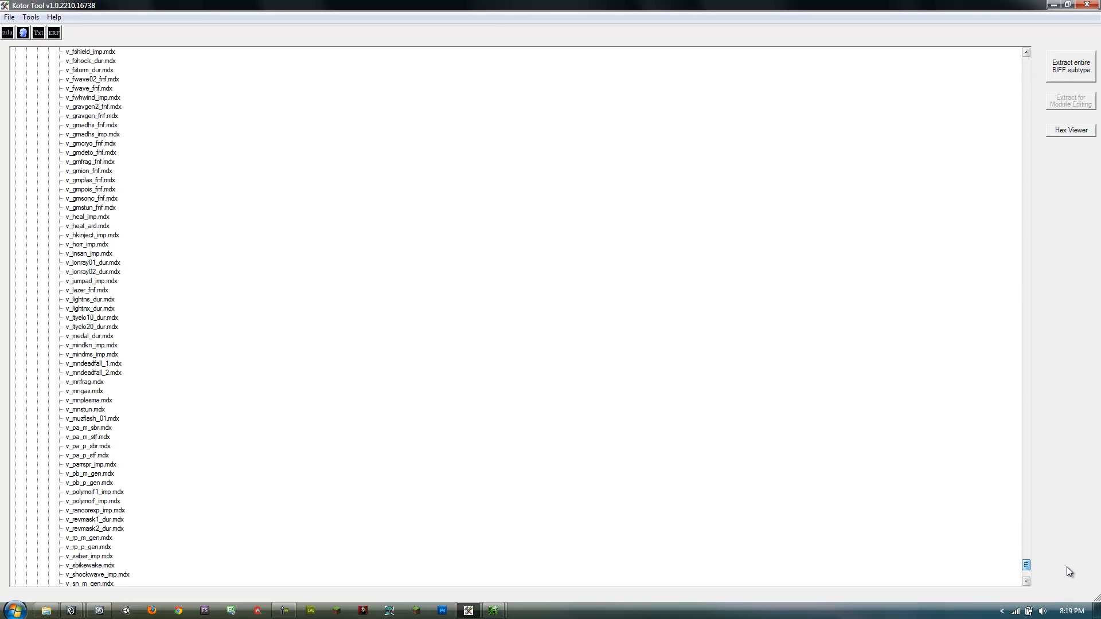
scroll("up", 3)
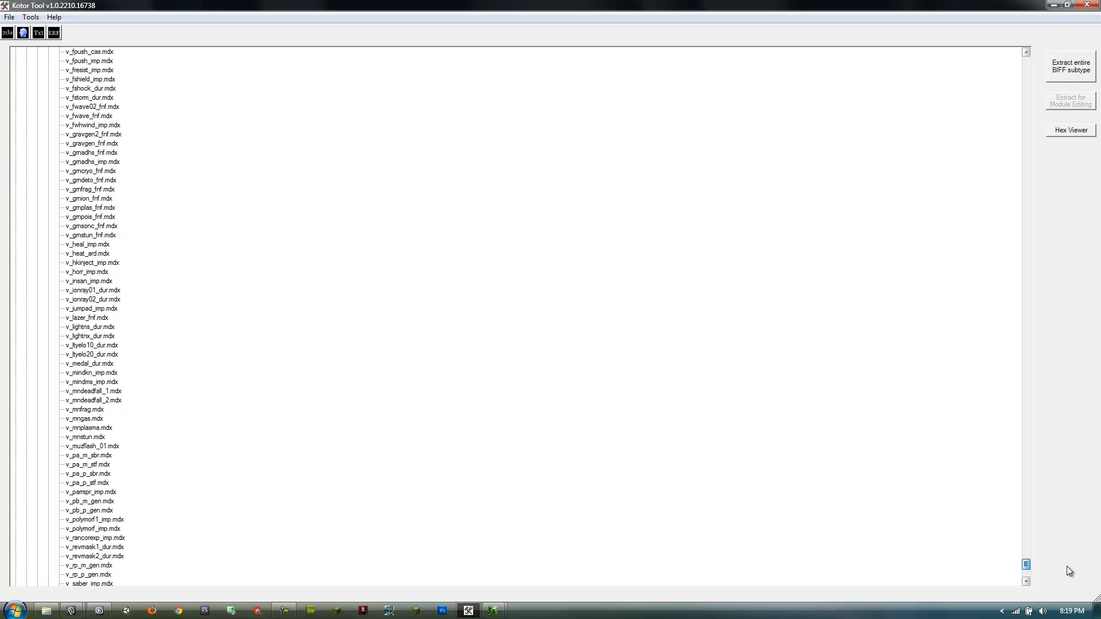
scroll("up", 3)
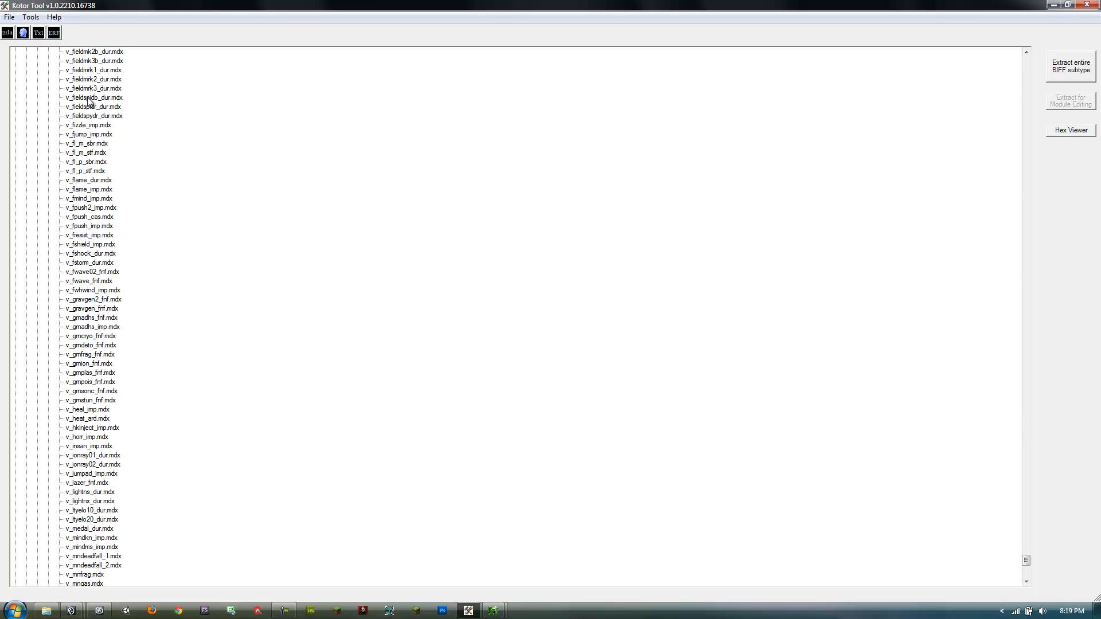
scroll("up", 3)
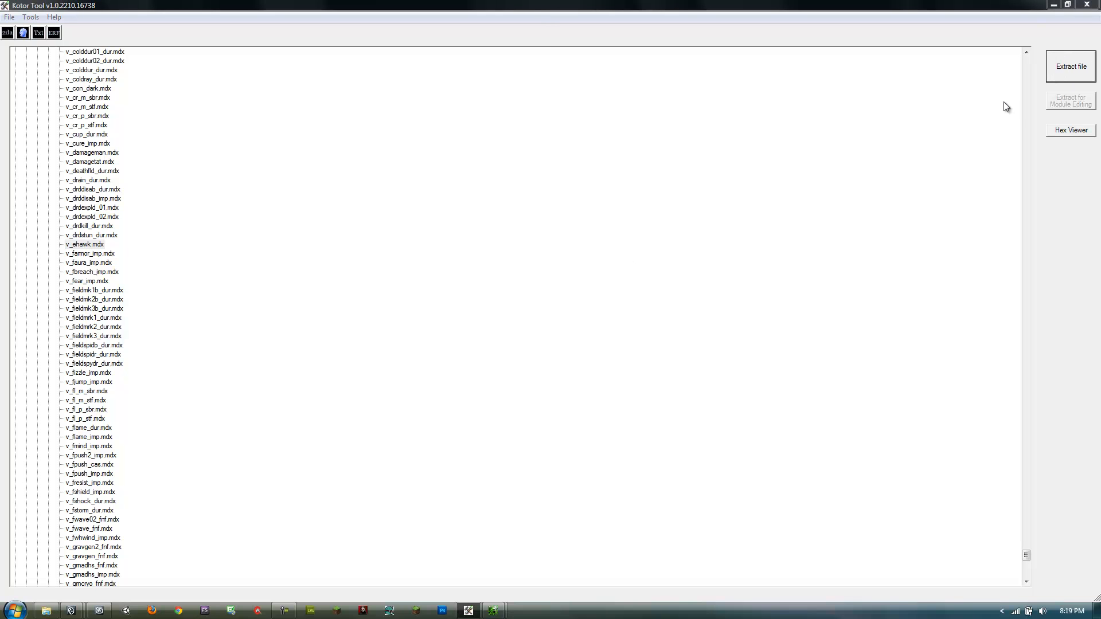
left_click(1069, 66)
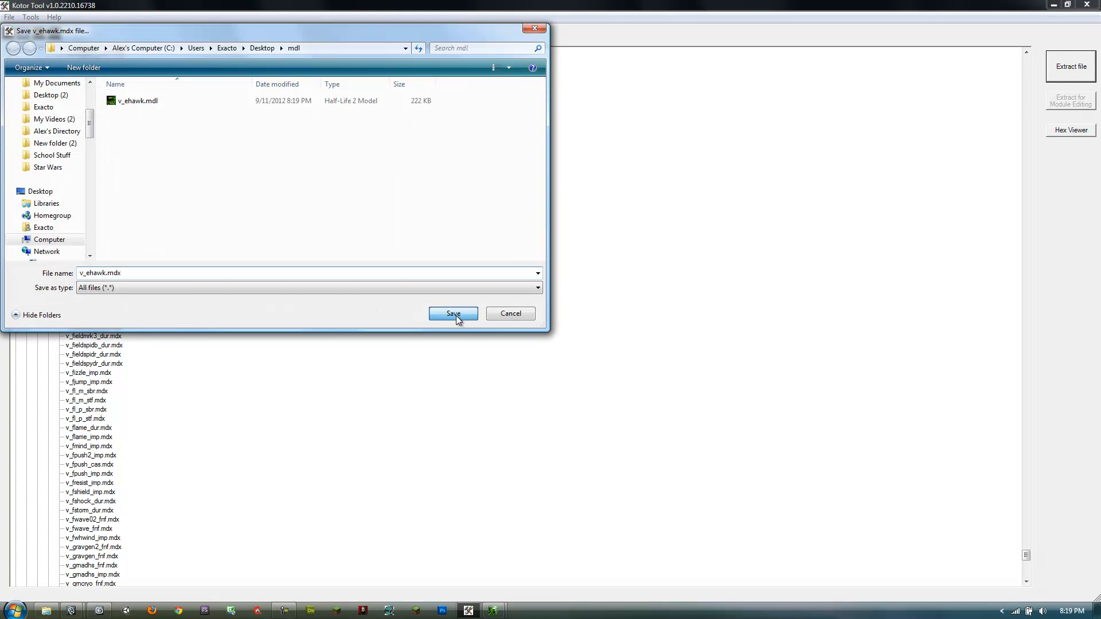
left_click(453, 313)
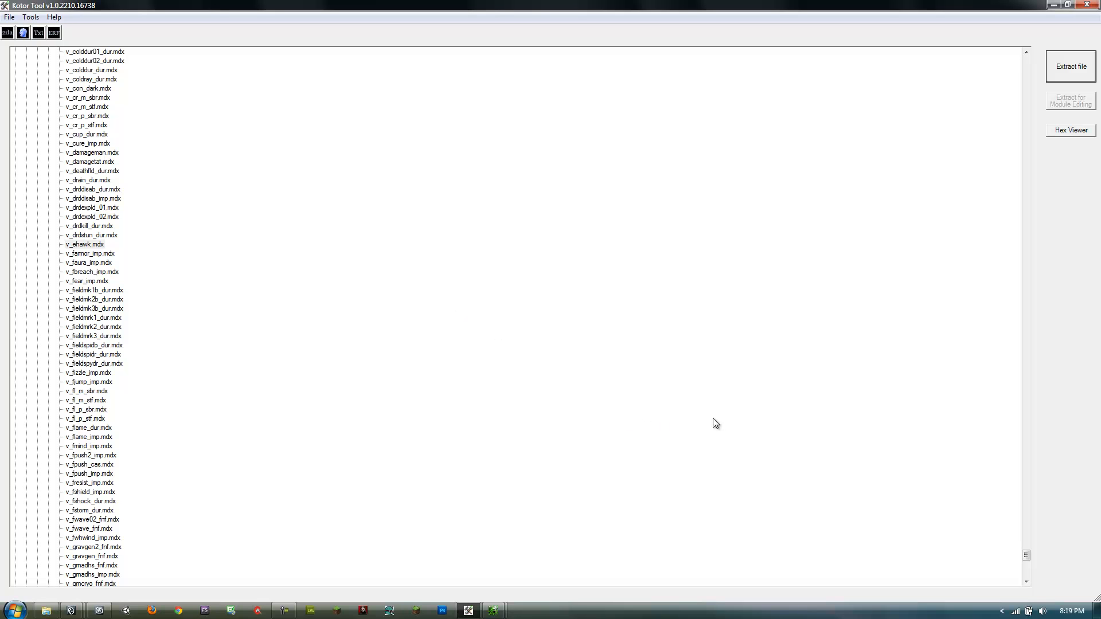
mouse_move(746, 420)
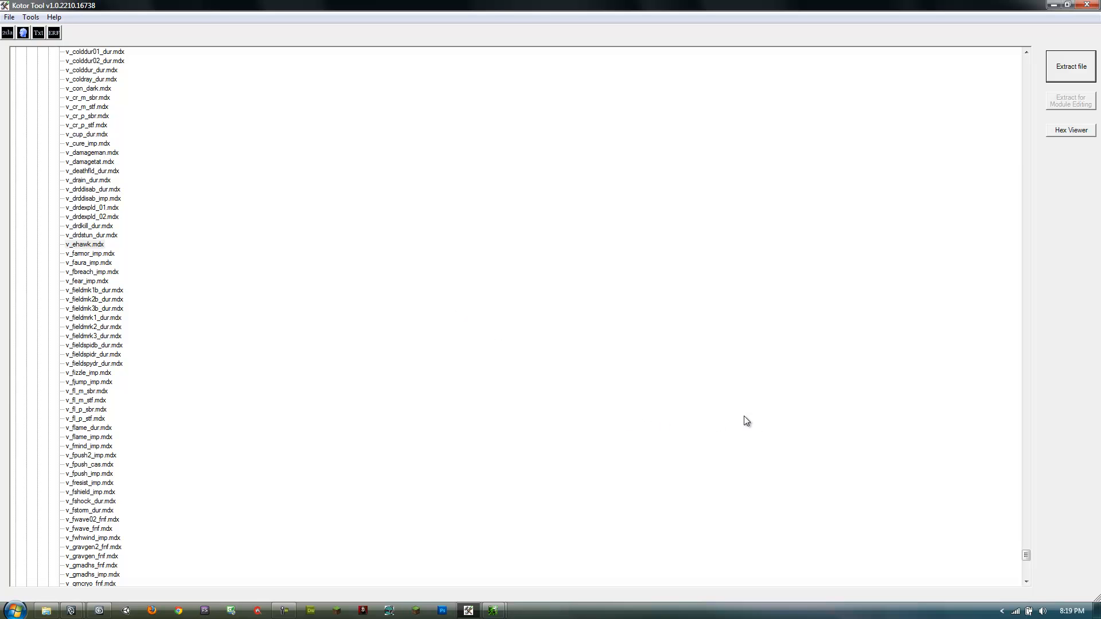
mouse_move(495, 44)
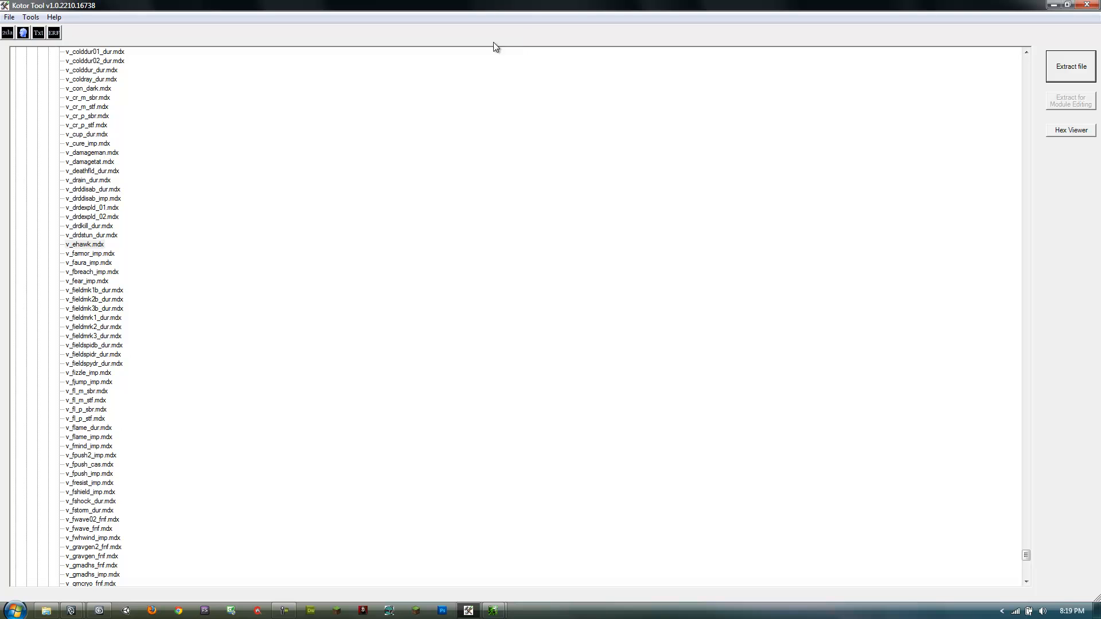
mouse_move(948, 91)
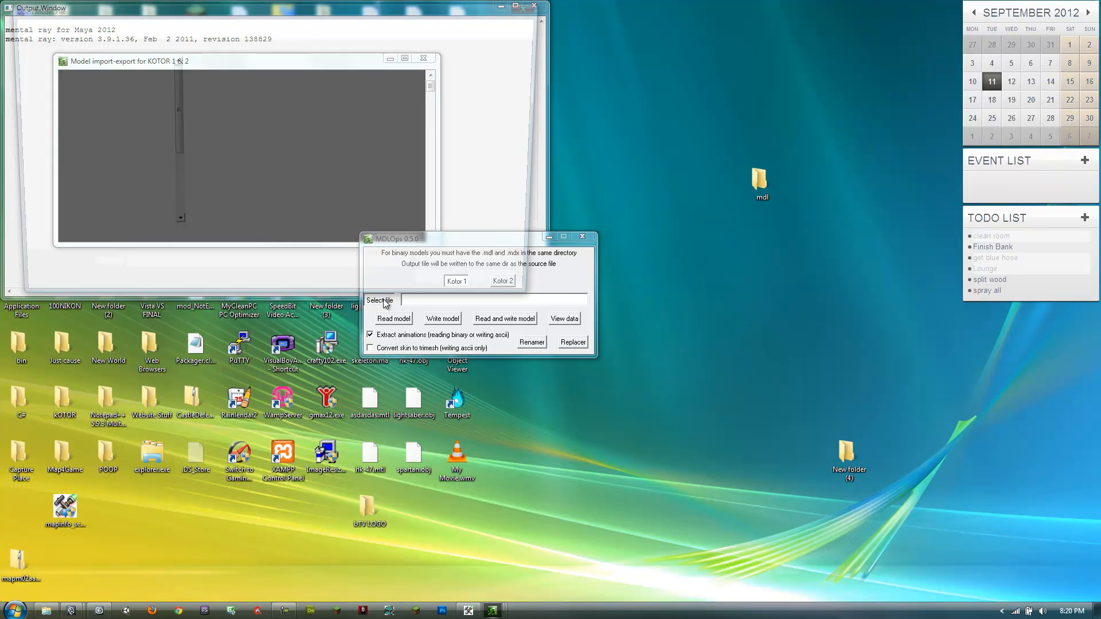
Load v_ehawk.mdl from the Desktop mdl folder into MDLOps and convert it to ASCII
left_click(379, 300)
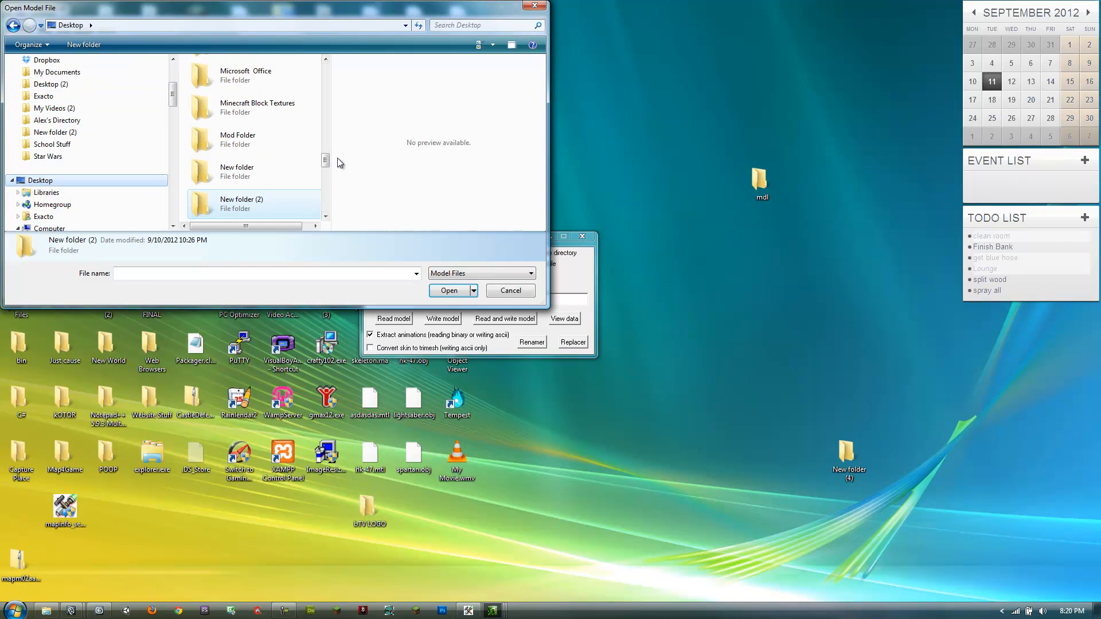
scroll("up", 3)
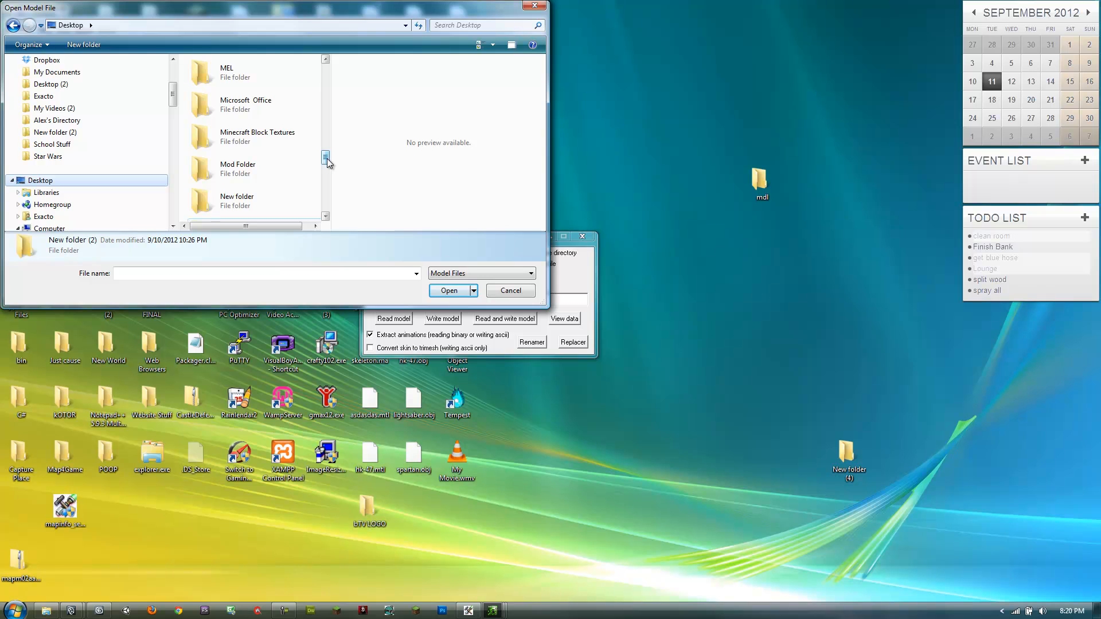
scroll("up", 3)
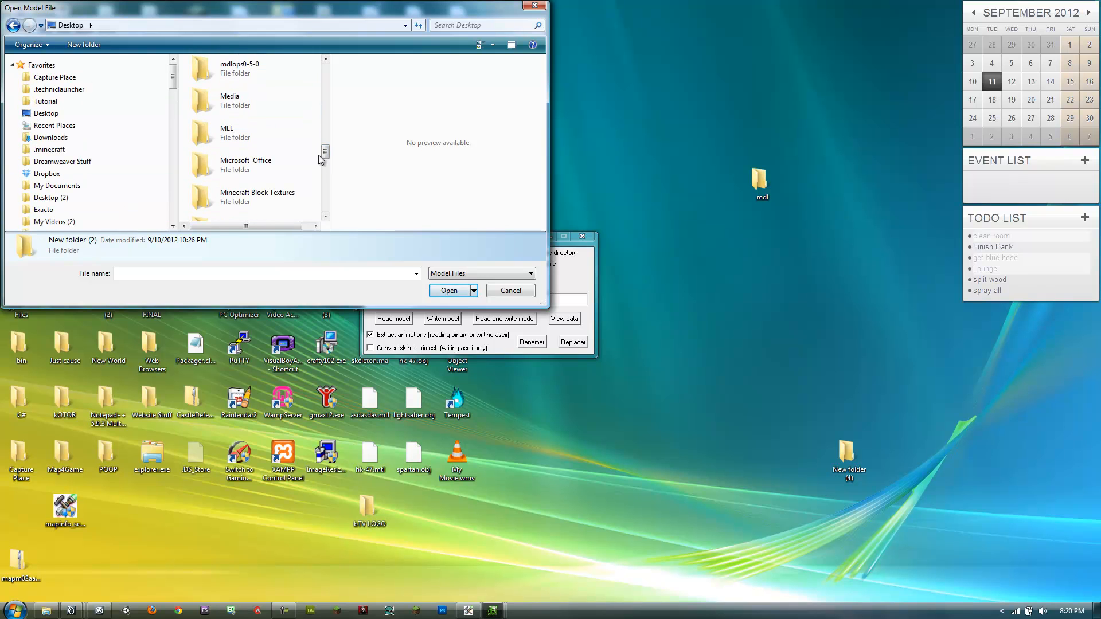
left_click(246, 90)
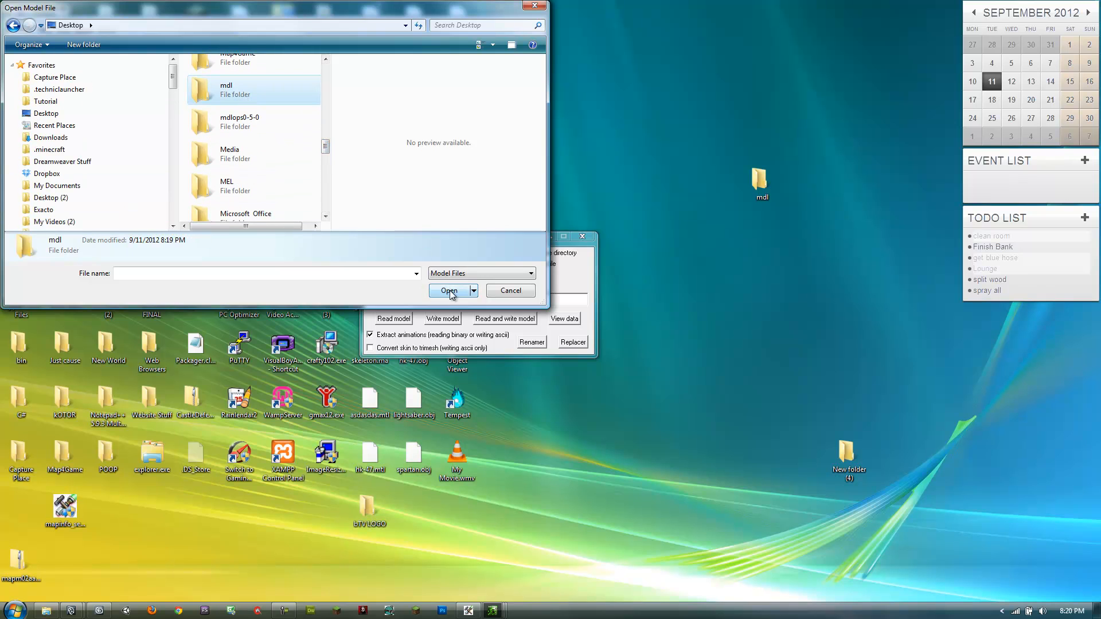
double_click(226, 90)
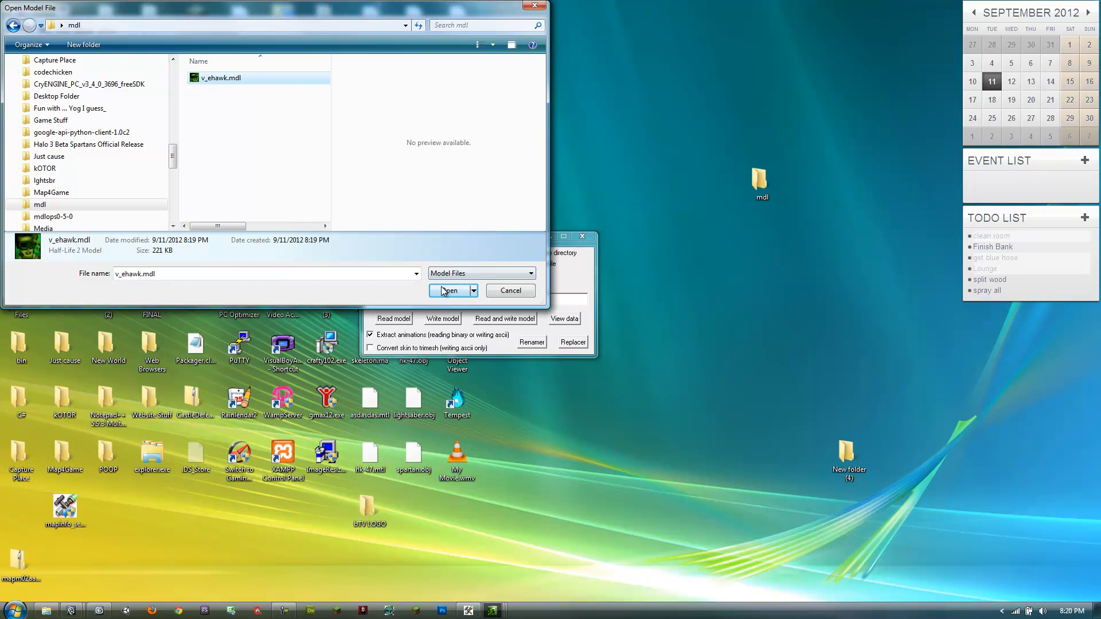
left_click(449, 291)
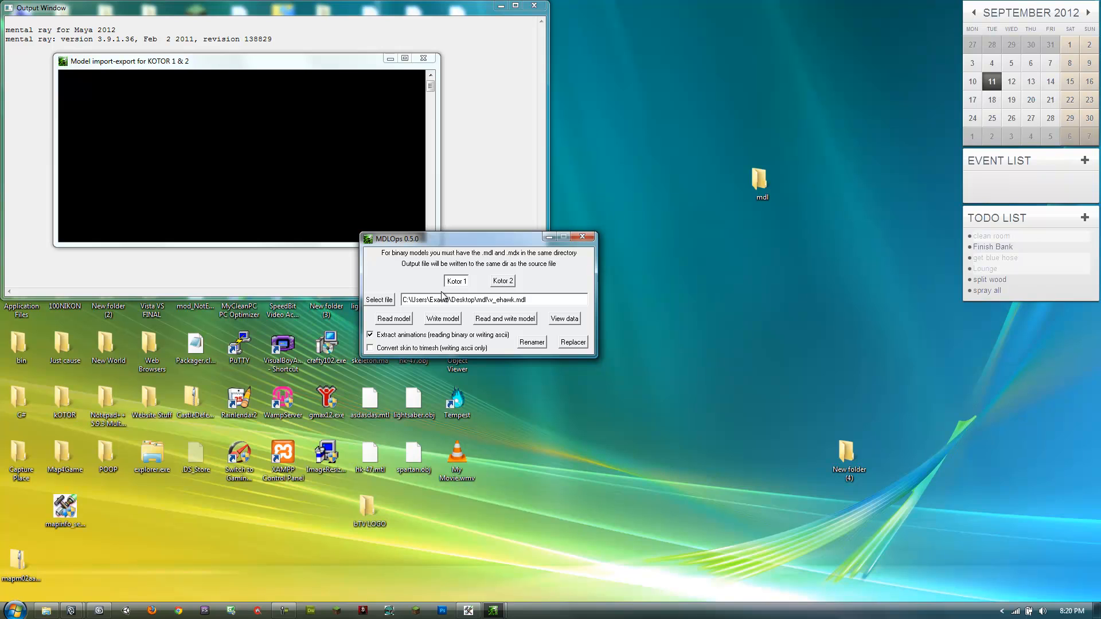
mouse_move(506, 321)
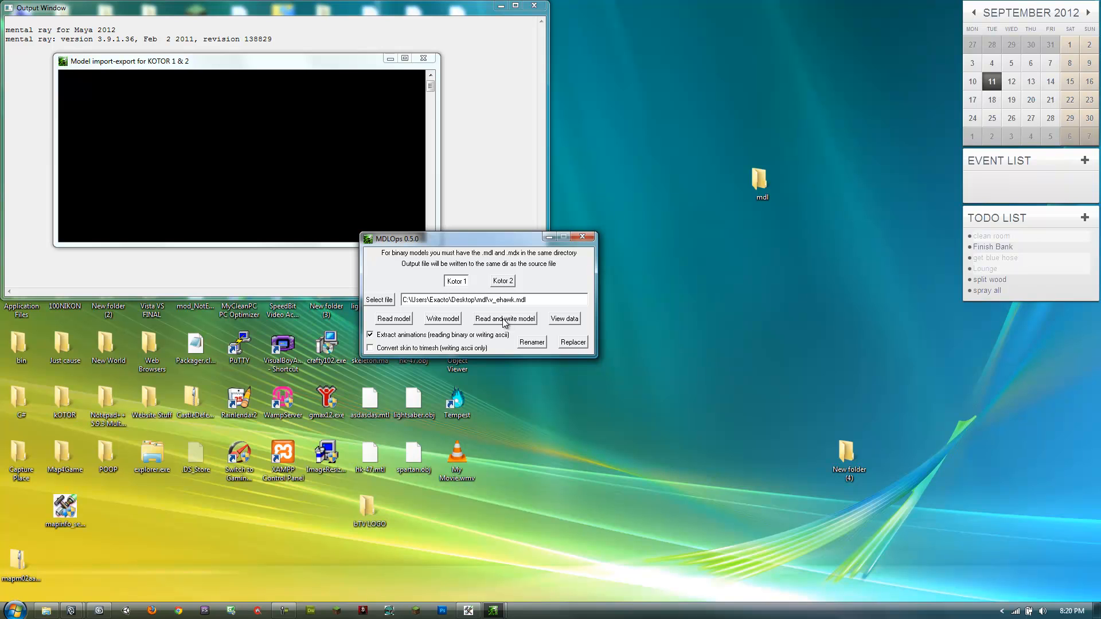
left_click(504, 319)
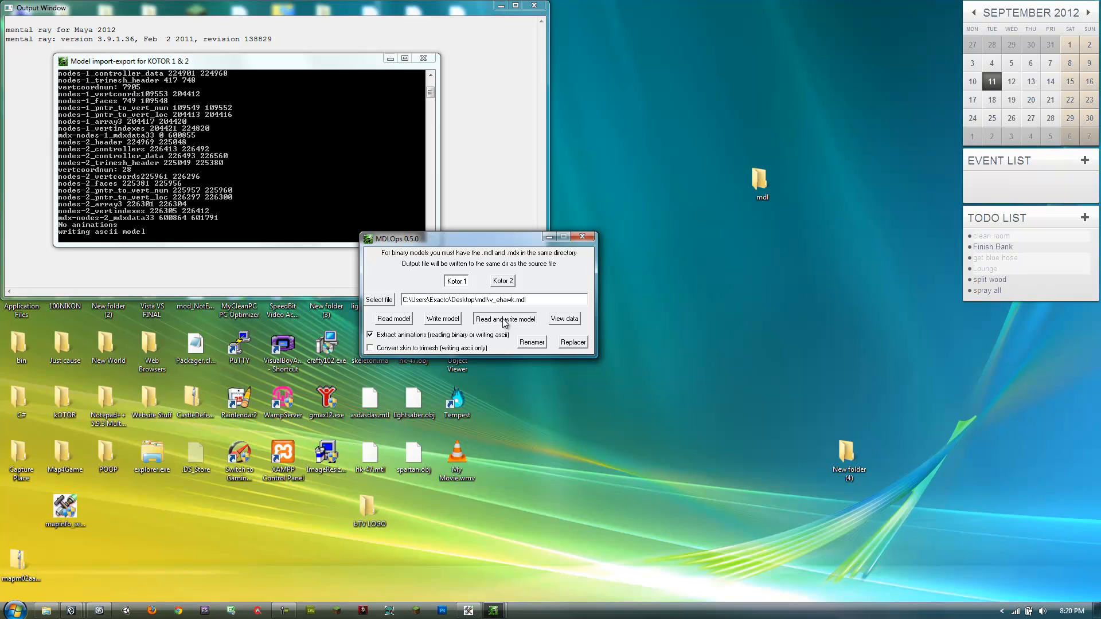
left_click(504, 318)
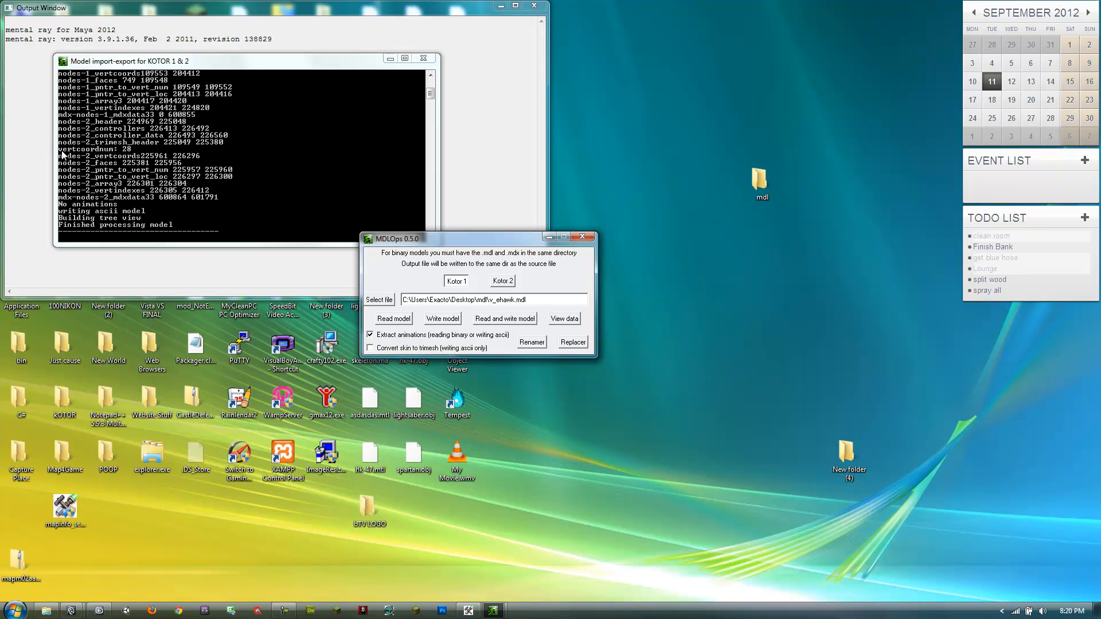
mouse_move(94, 582)
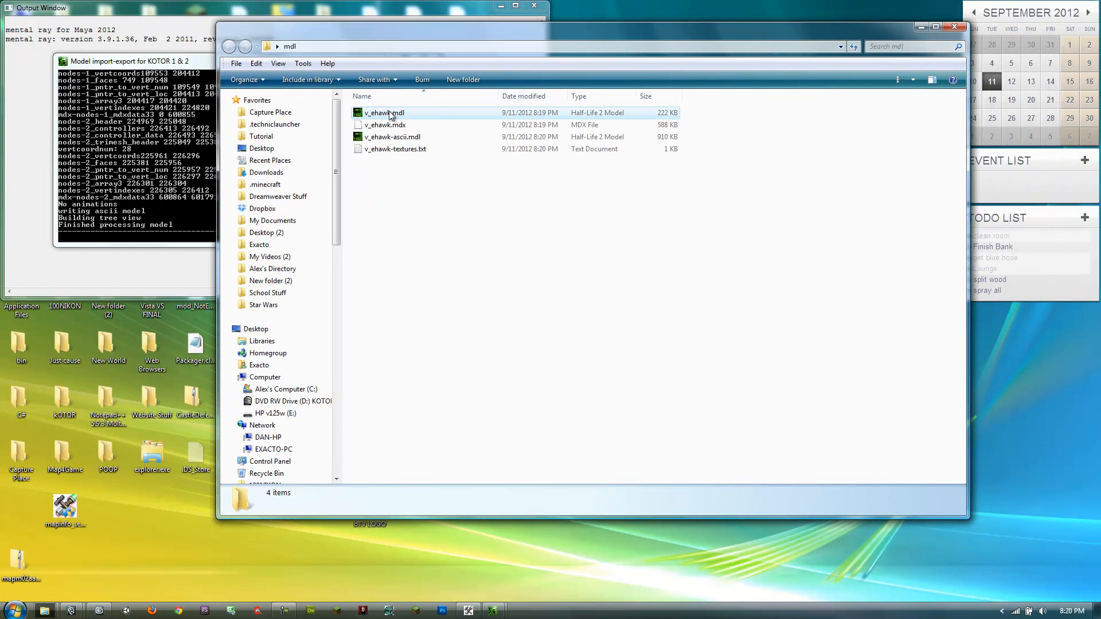
mouse_move(394, 149)
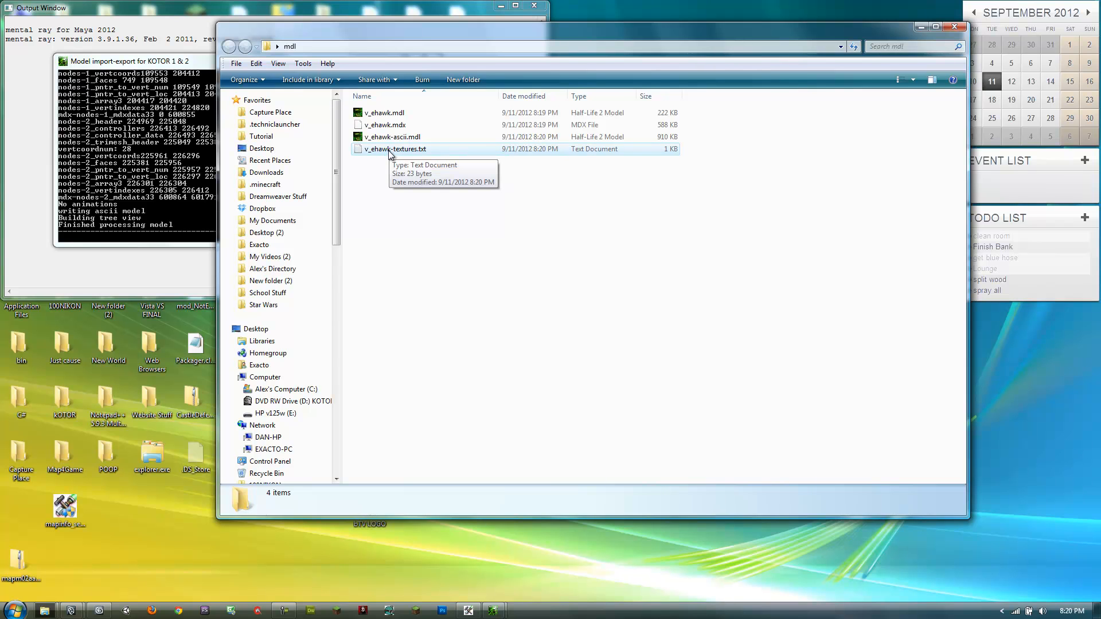
Open v_ehawk-textures.txt in Notepad and select the texture name v_ehawk01
left_click(394, 149)
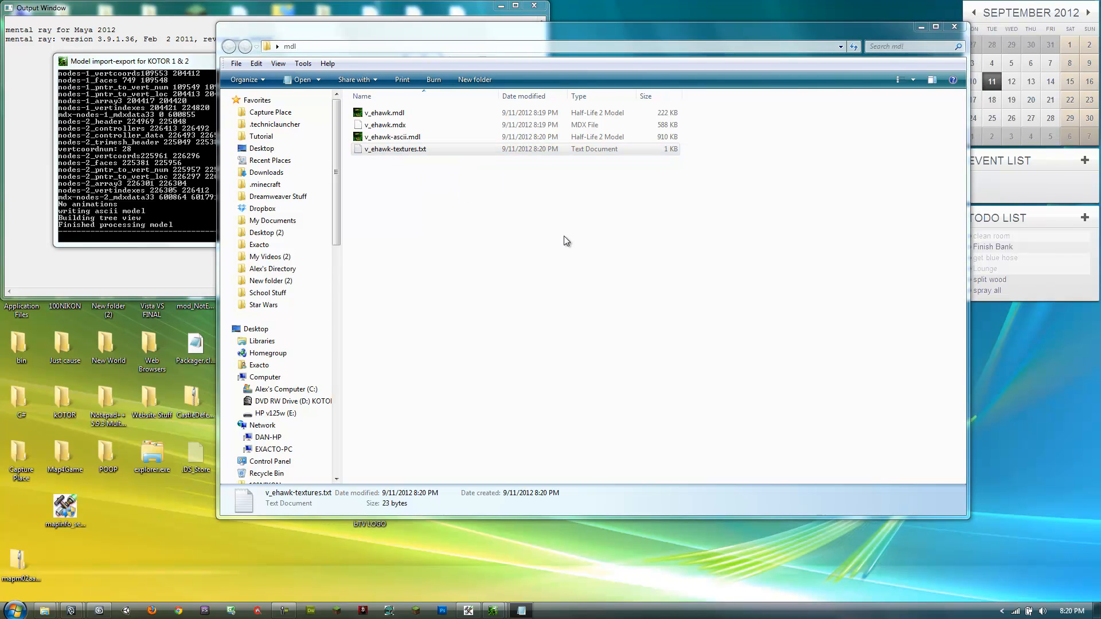
mouse_move(279, 544)
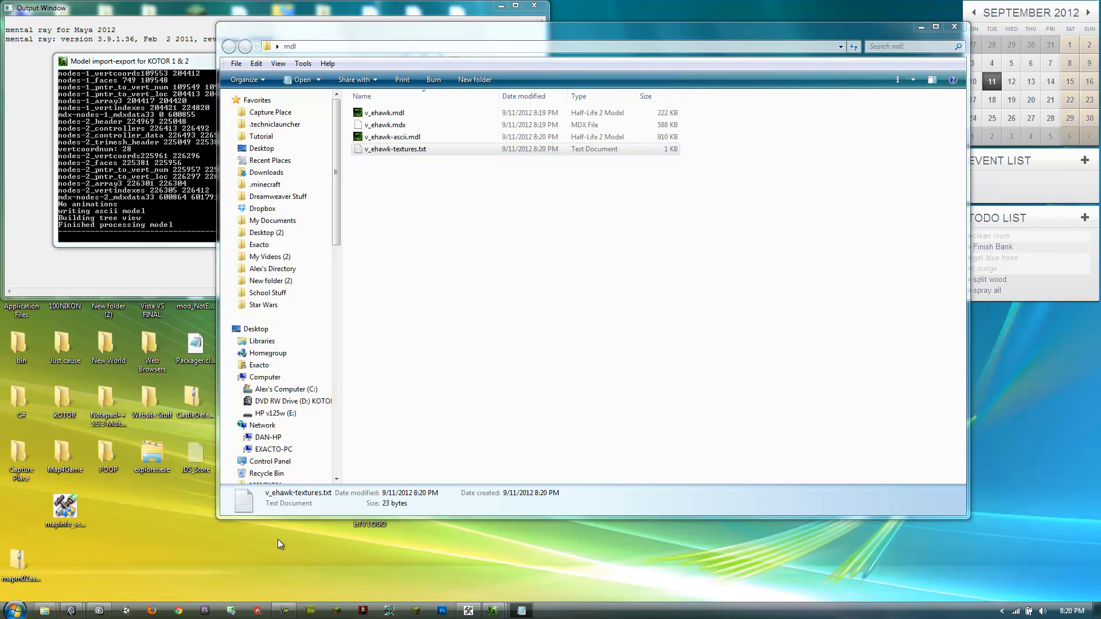
mouse_move(212, 510)
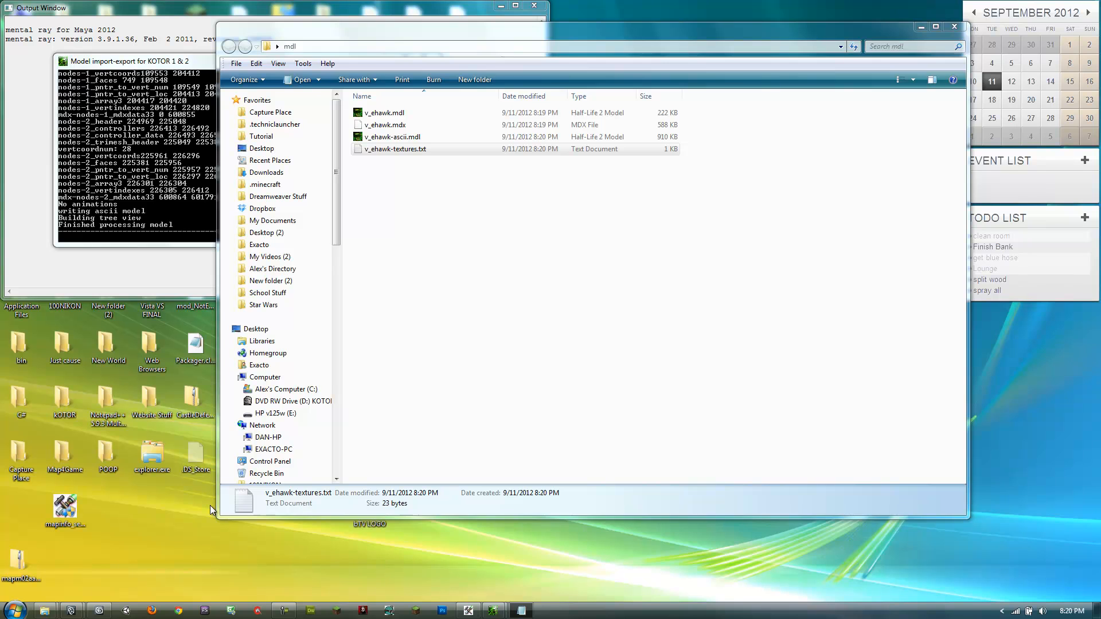
double_click(394, 149)
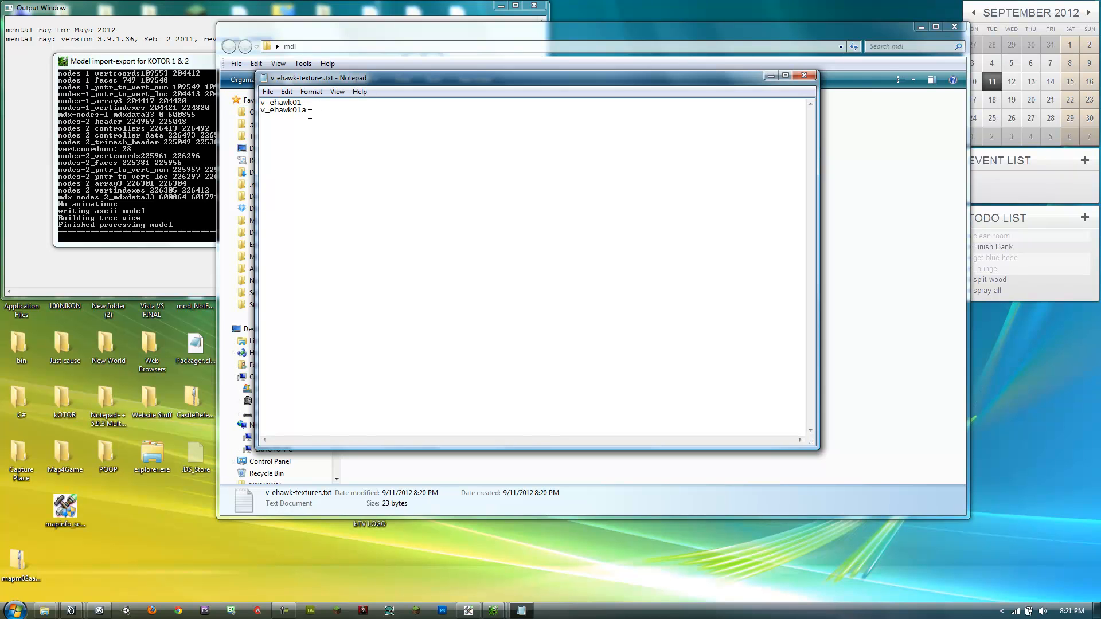
double_click(281, 102)
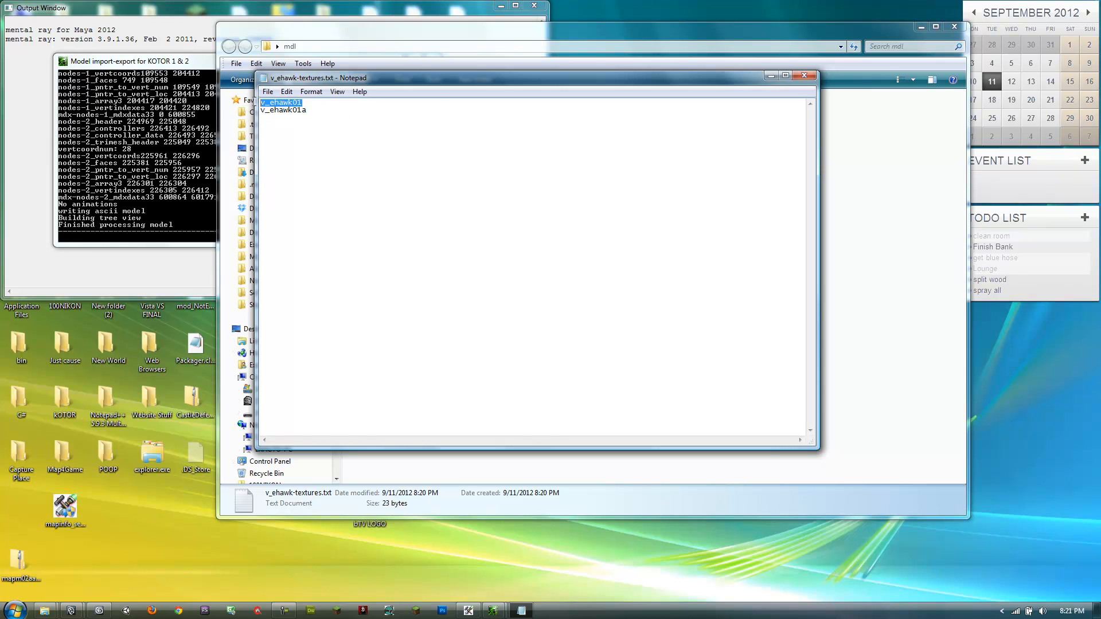
mouse_move(421, 551)
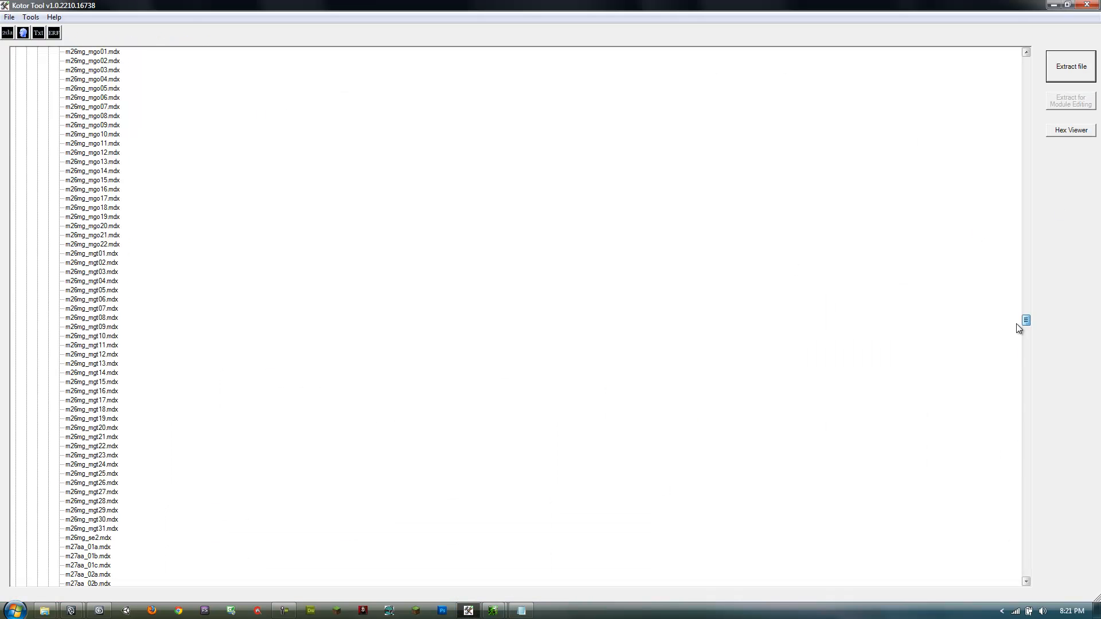
Collapse models.bif and expand ERFs > TexturePacks
scroll("up", 3)
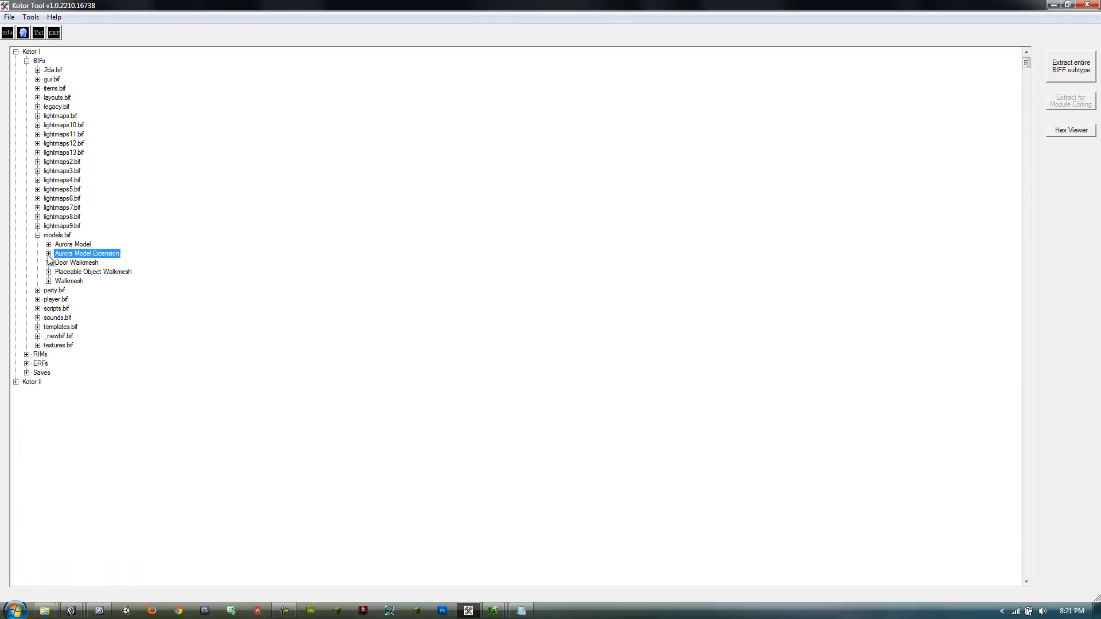
left_click(38, 234)
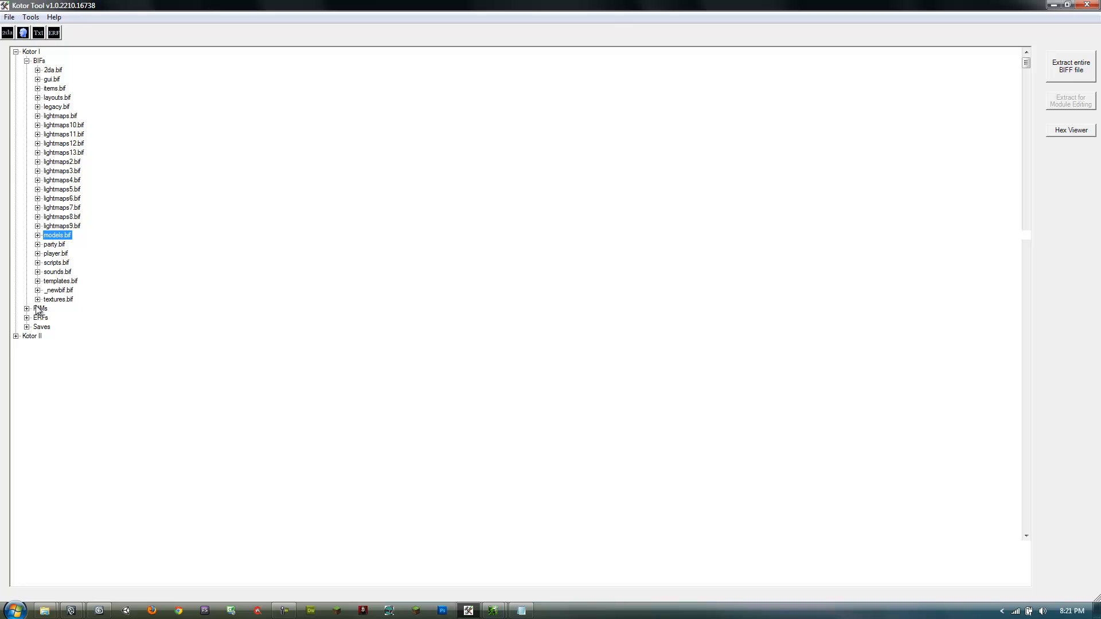
left_click(57, 299)
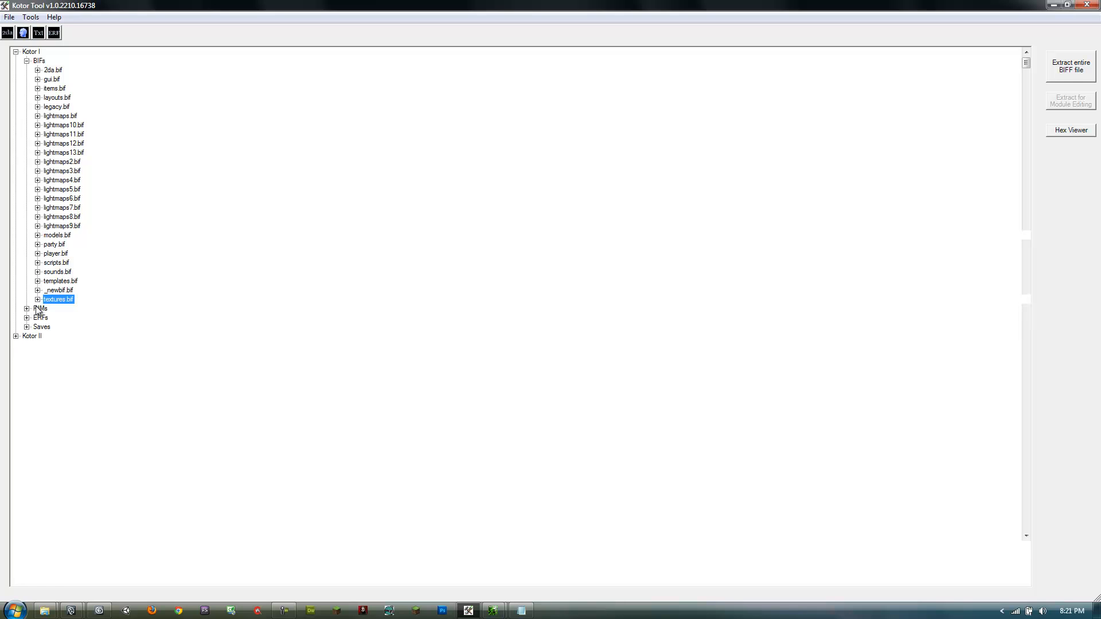
left_click(27, 317)
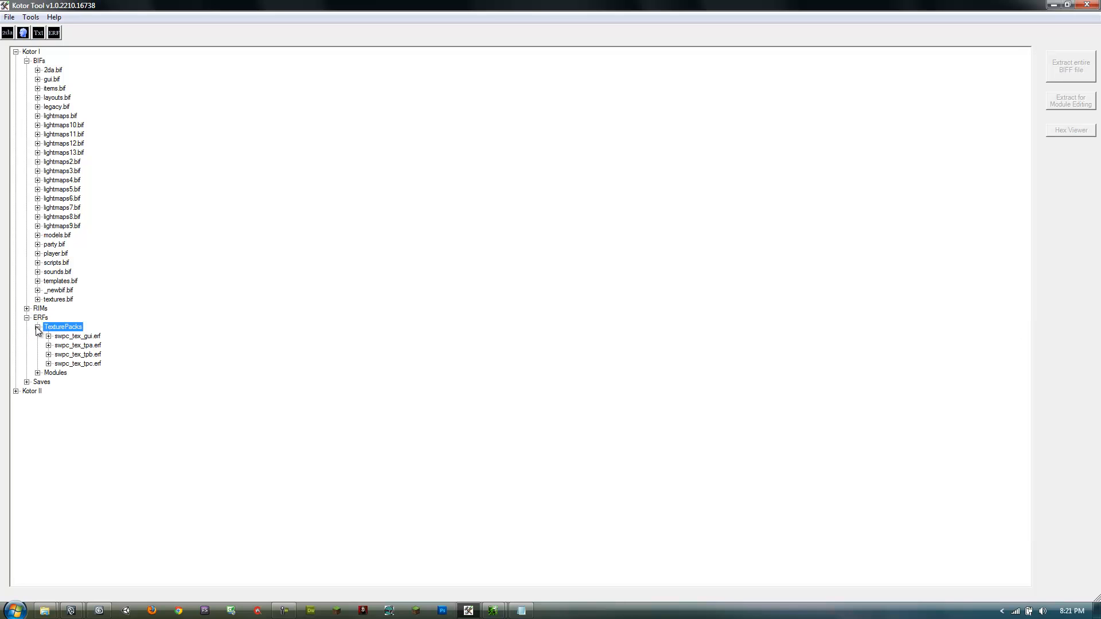
Open swpc_tex_tpa.erf to its V entries and select V_EHawk01.tpc
left_click(75, 335)
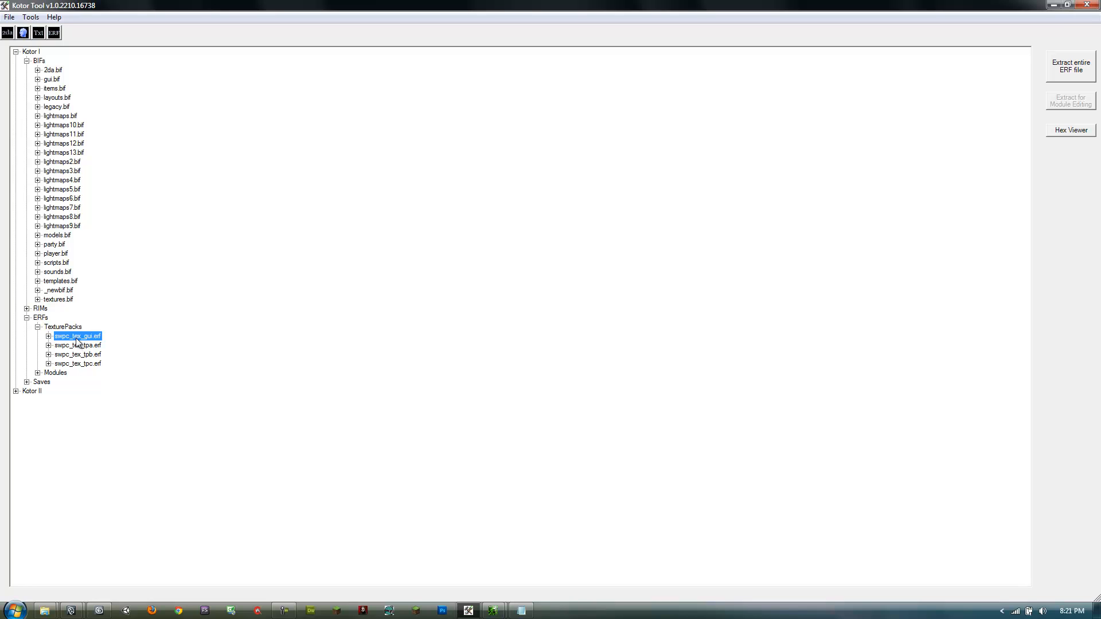
left_click(76, 353)
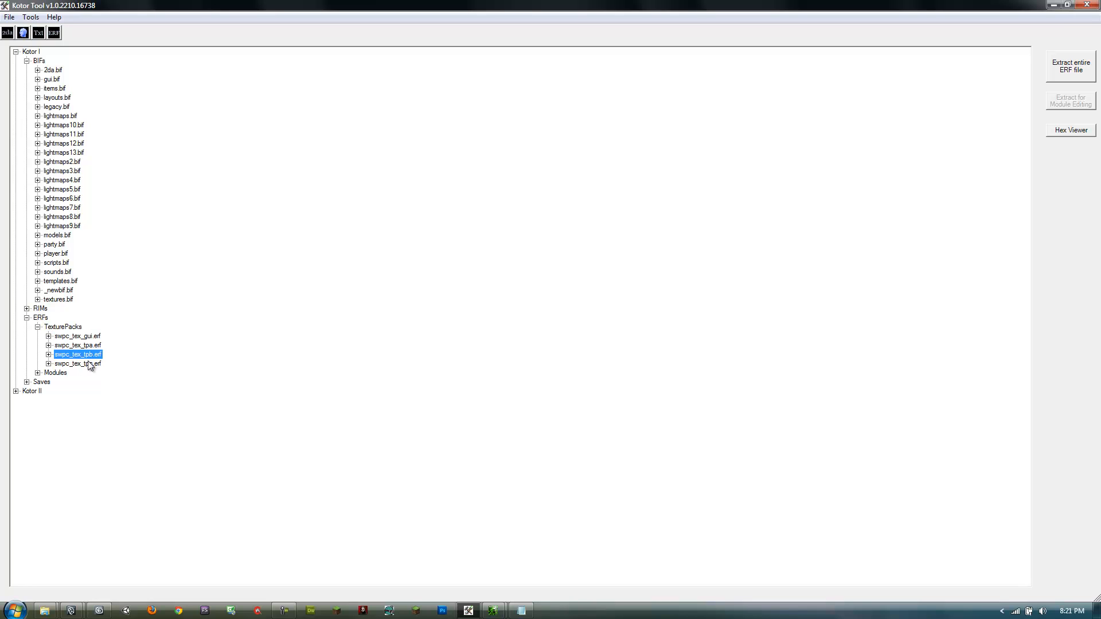
left_click(77, 363)
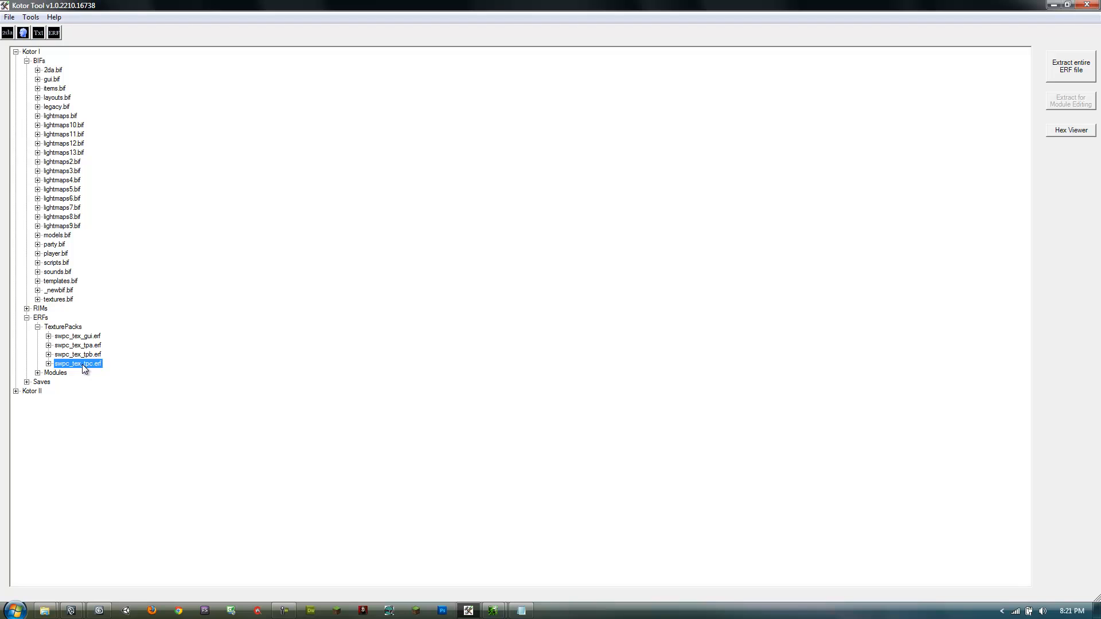
left_click(48, 345)
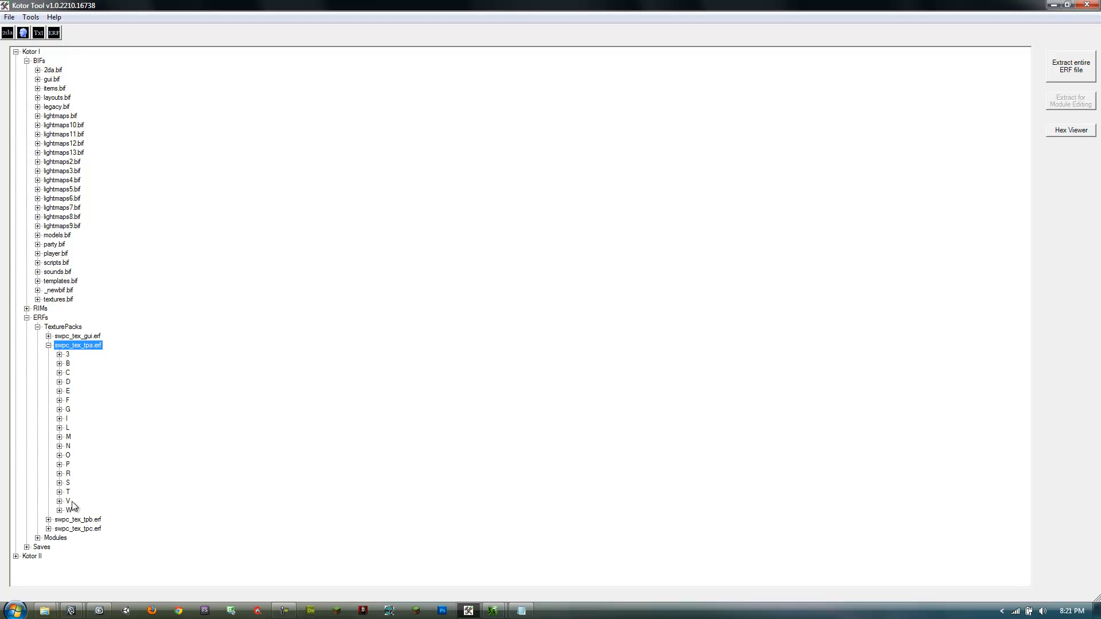
left_click(60, 503)
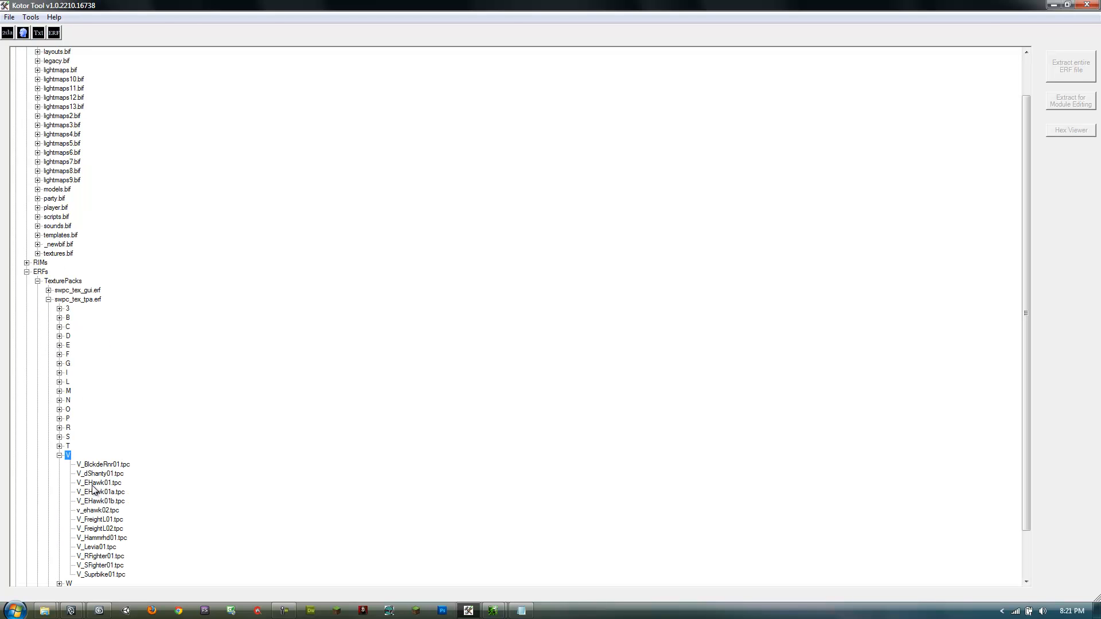
left_click(98, 483)
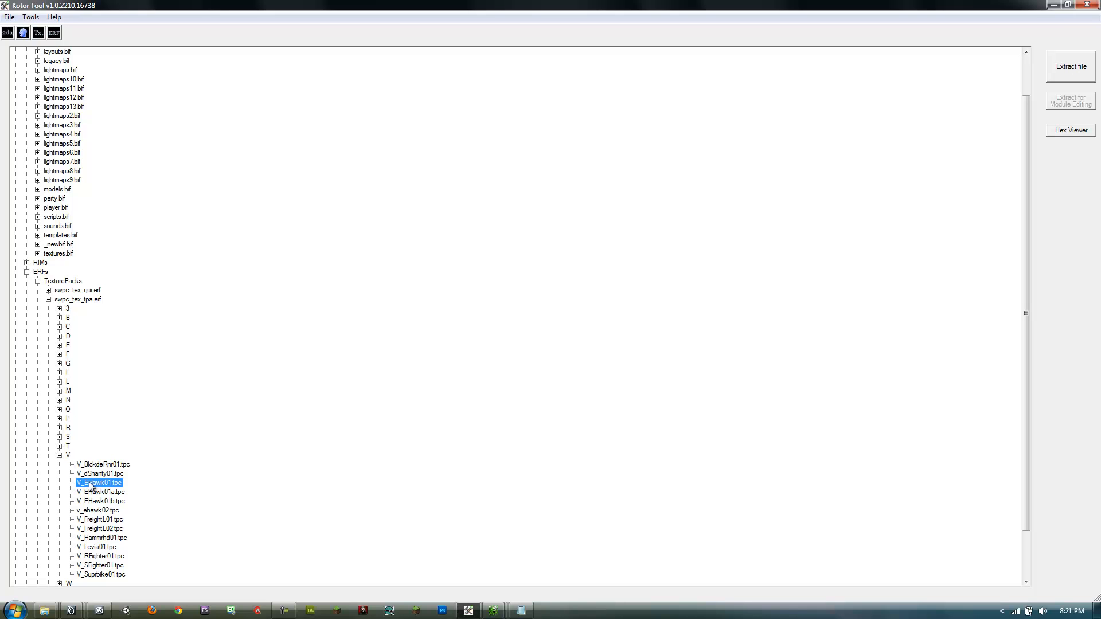
mouse_move(1037, 94)
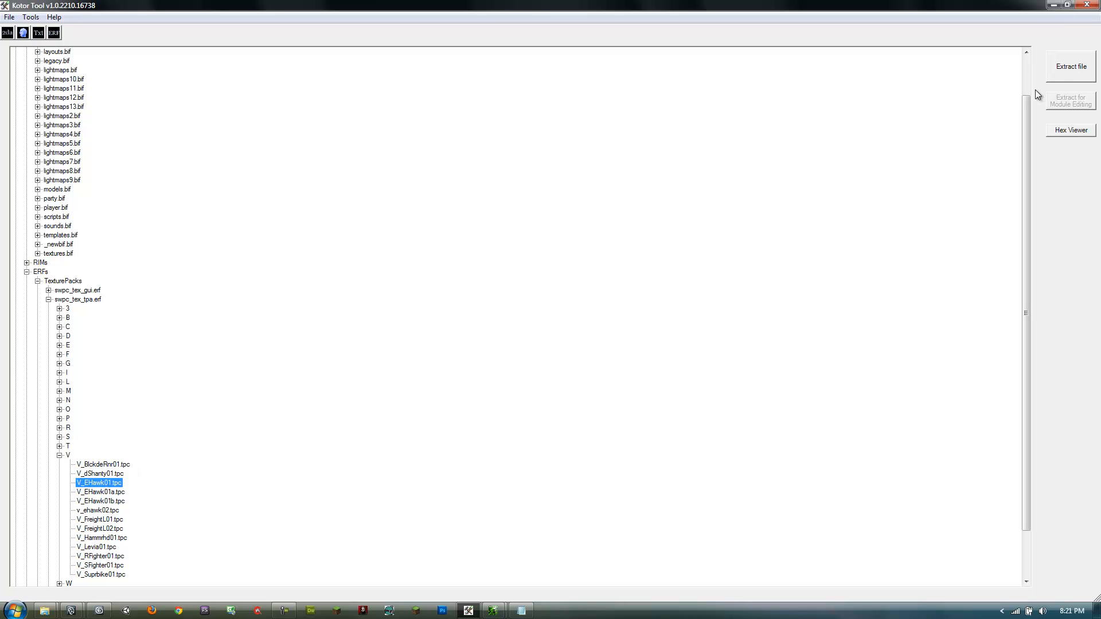
Extract V_EHawk01 as a TGA into the mdl folder, then return to 3ds Max
left_click(1069, 66)
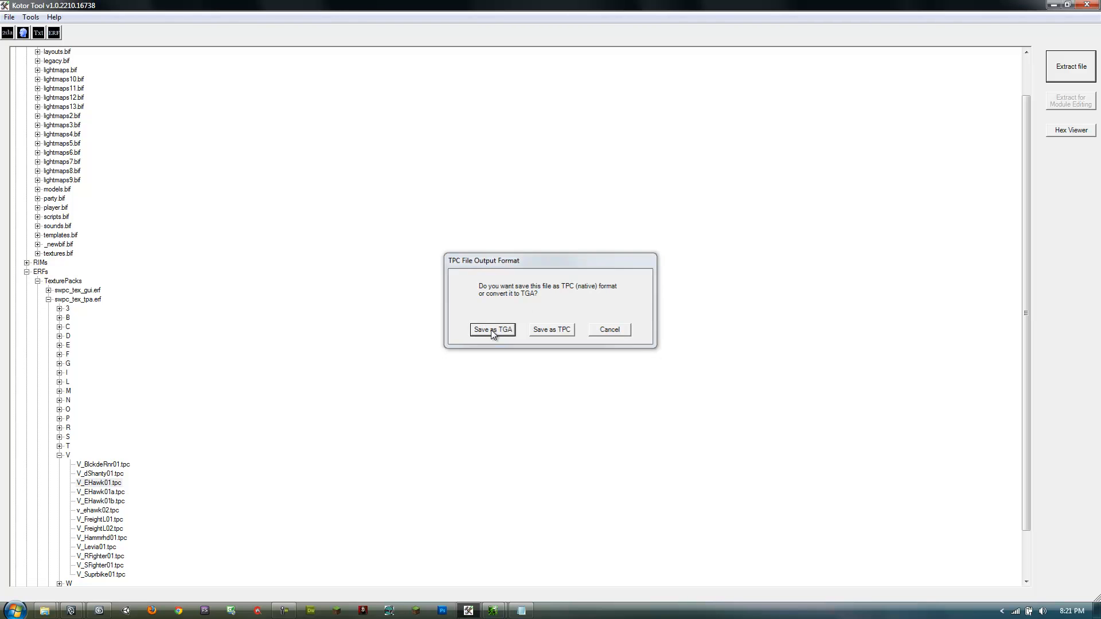
left_click(492, 330)
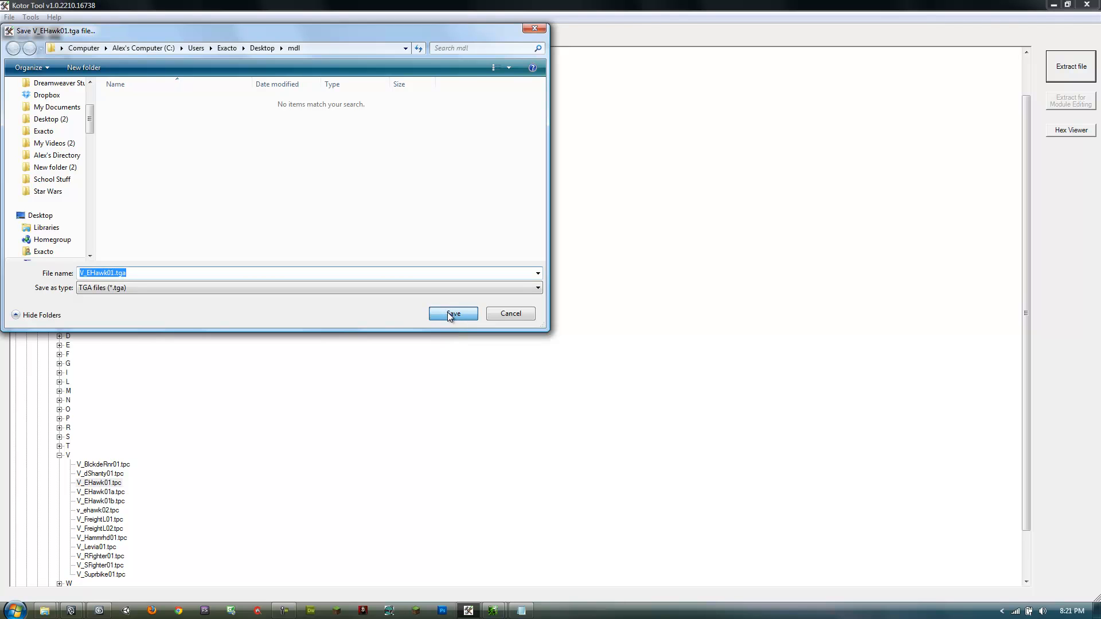
left_click(453, 313)
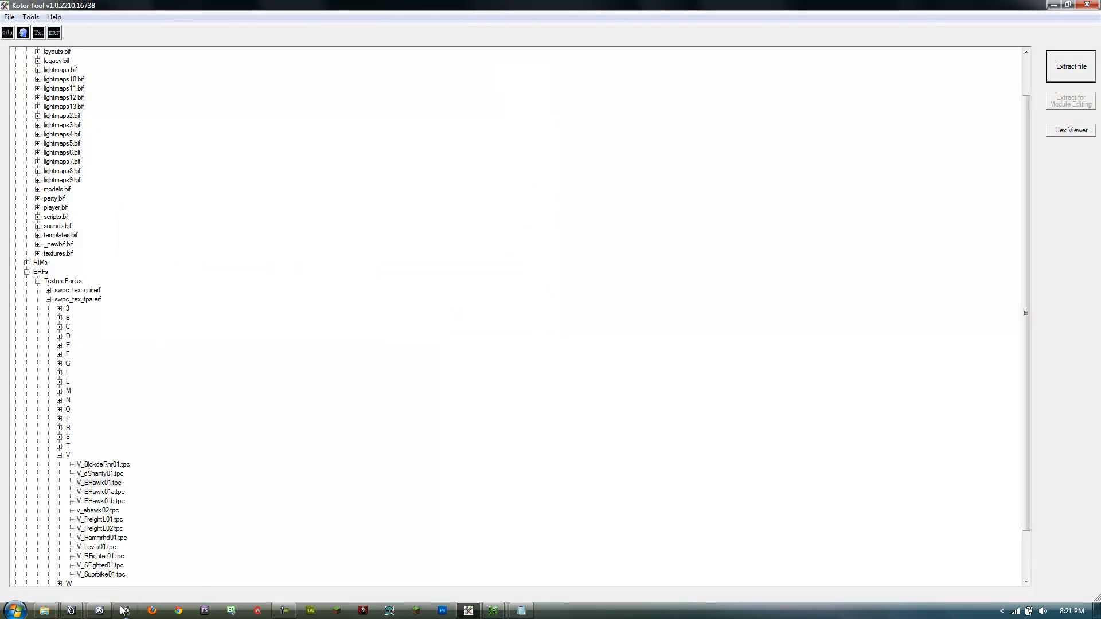
left_click(98, 610)
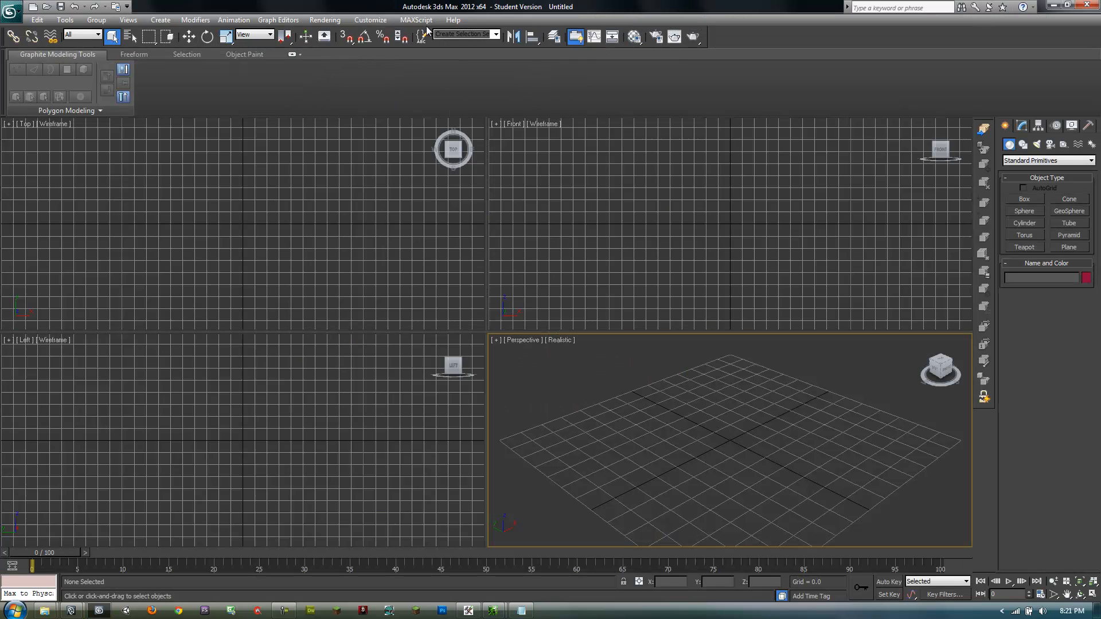
Run the mdl.ms MAXScript from the old folder
left_click(416, 19)
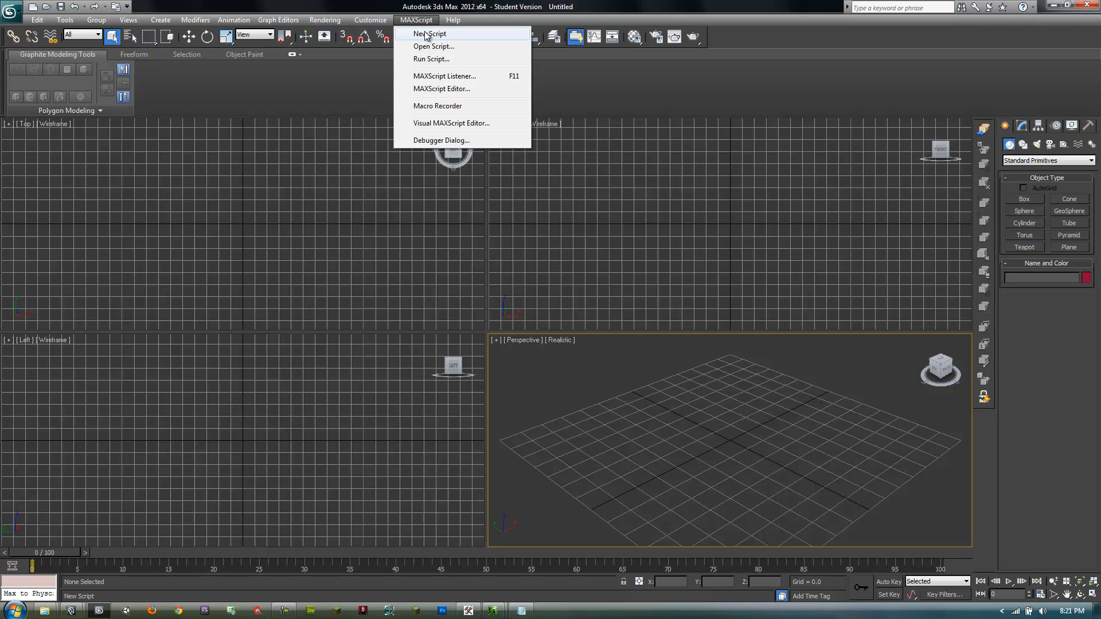
mouse_move(439, 62)
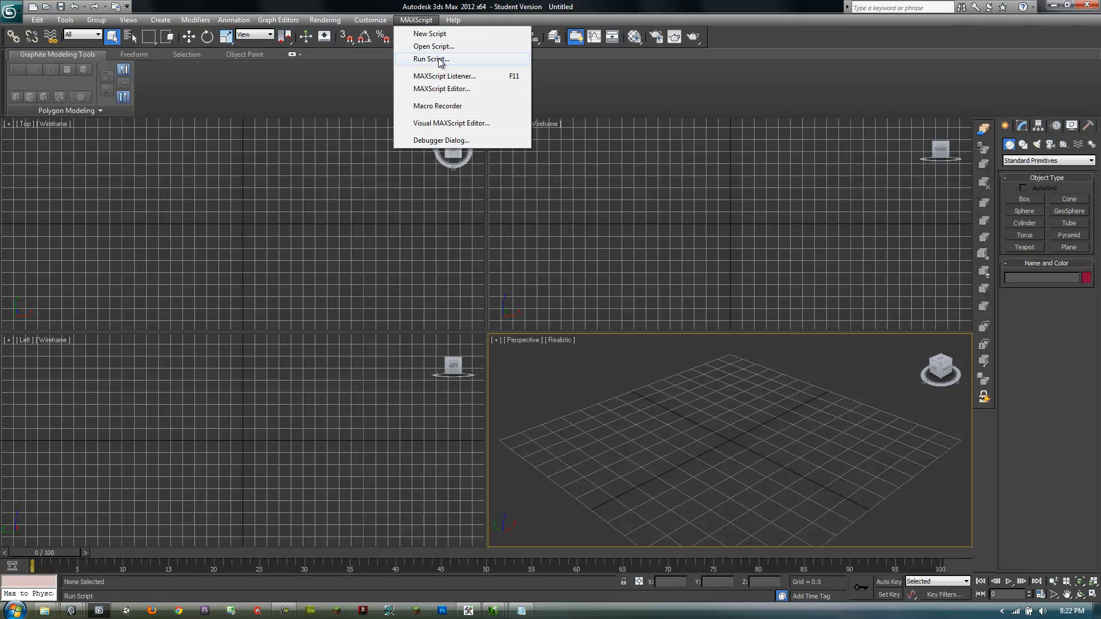
left_click(429, 59)
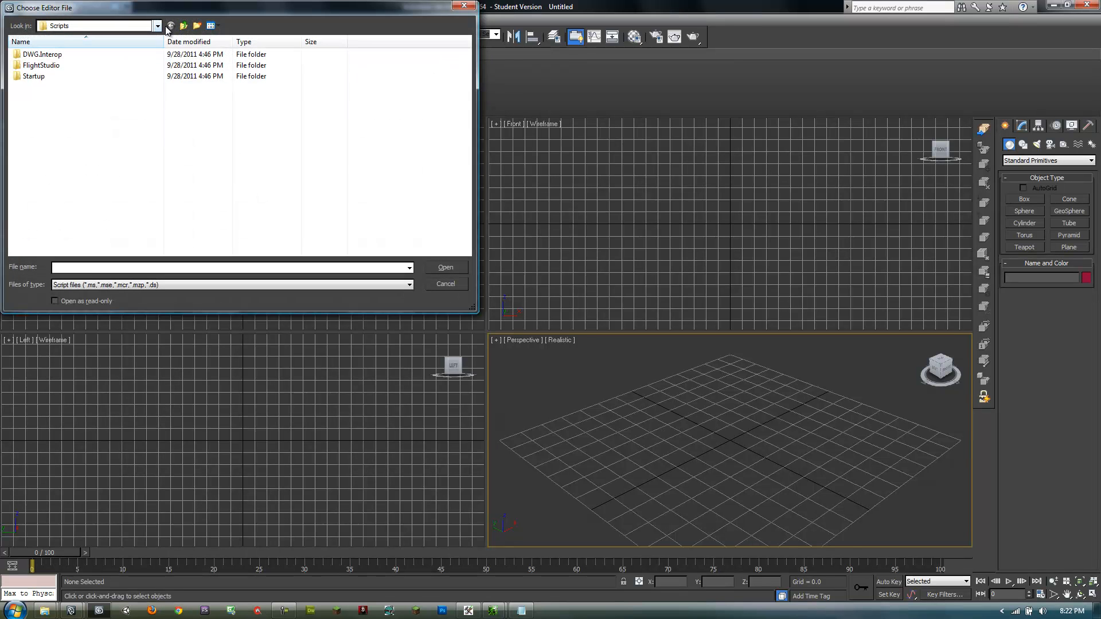
left_click(157, 26)
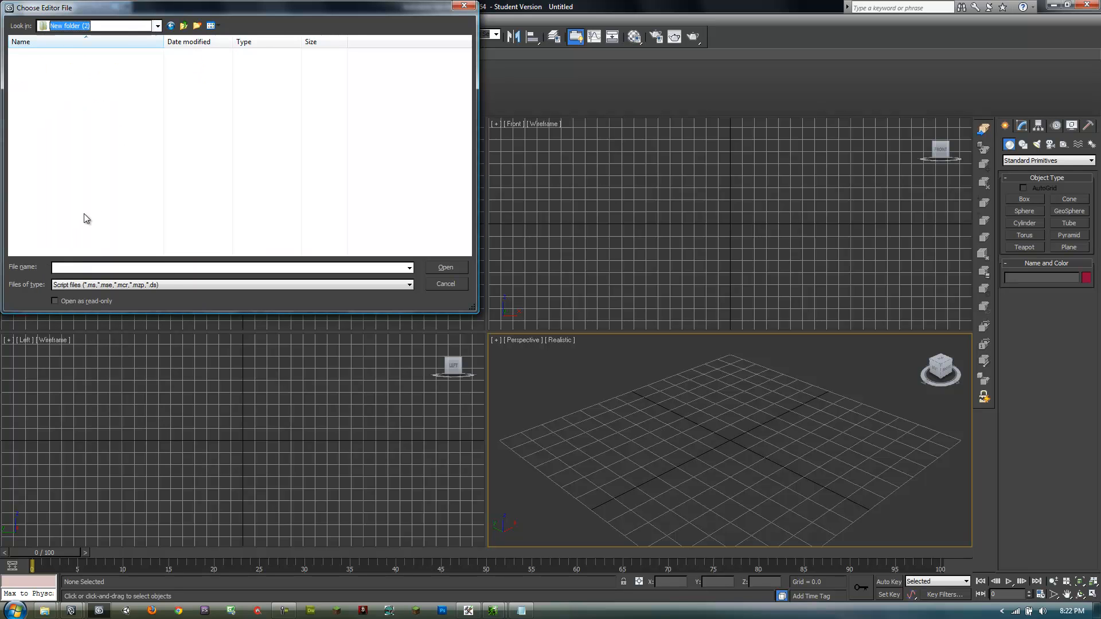
left_click(171, 25)
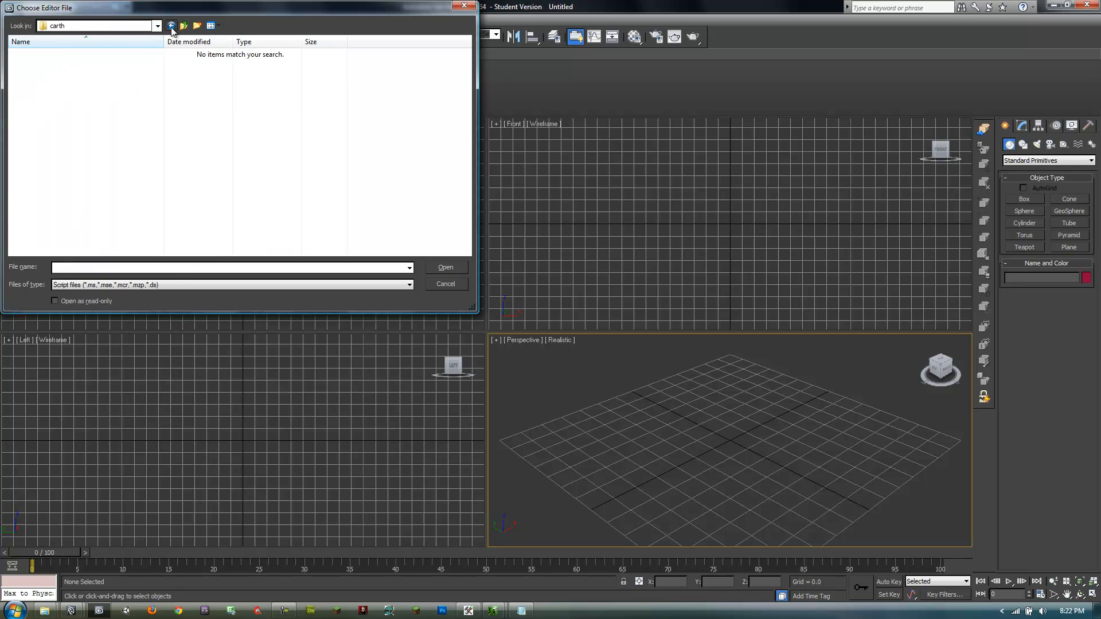
left_click(172, 25)
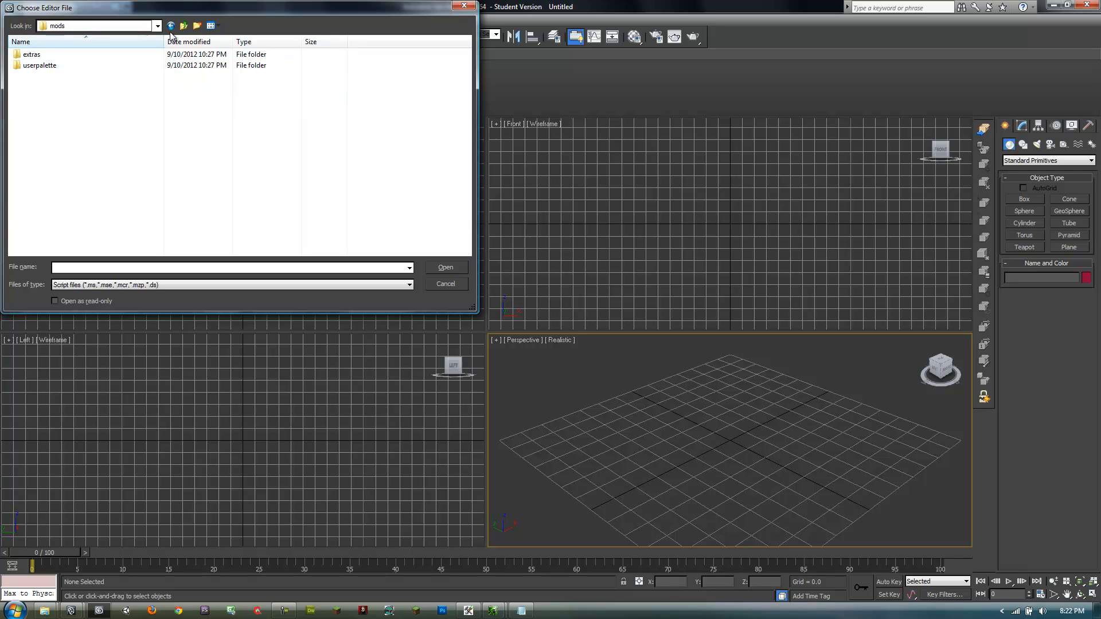
left_click(183, 26)
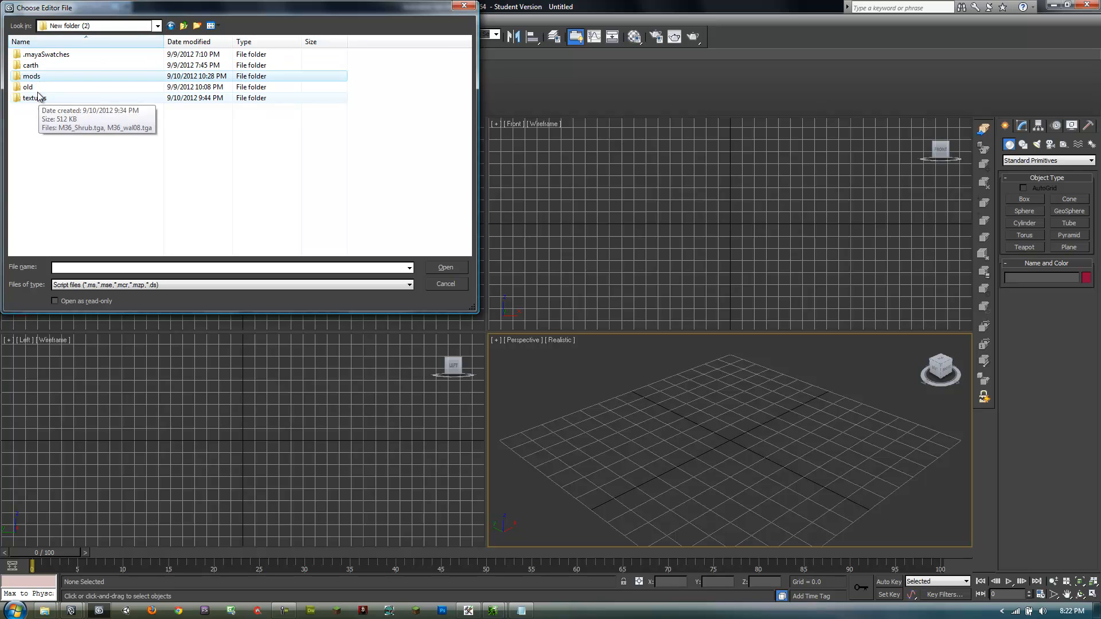
double_click(27, 87)
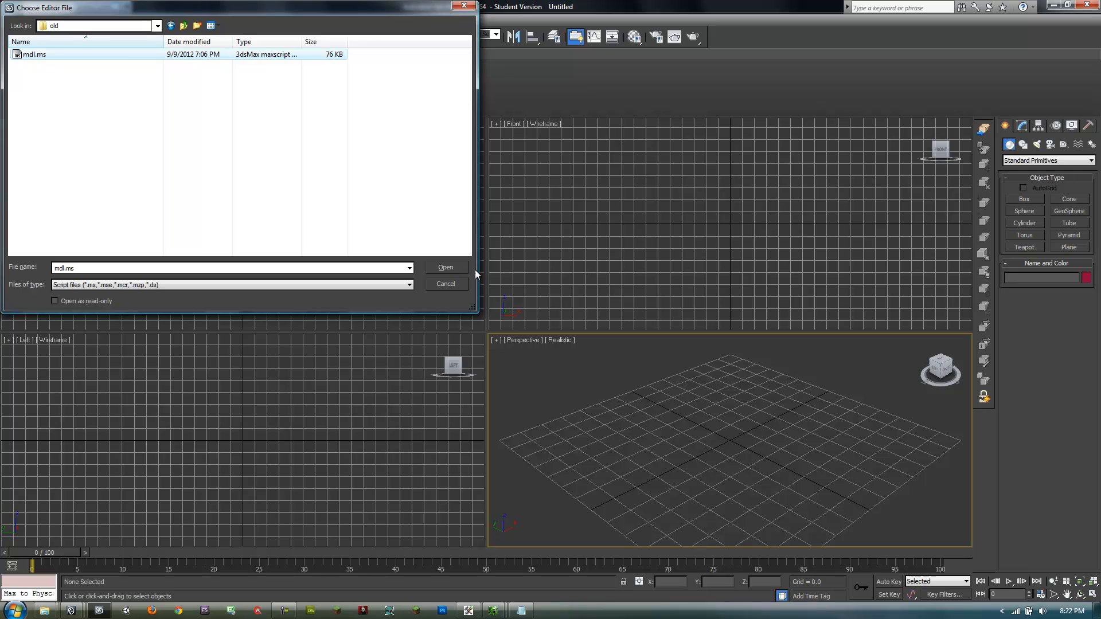
left_click(444, 266)
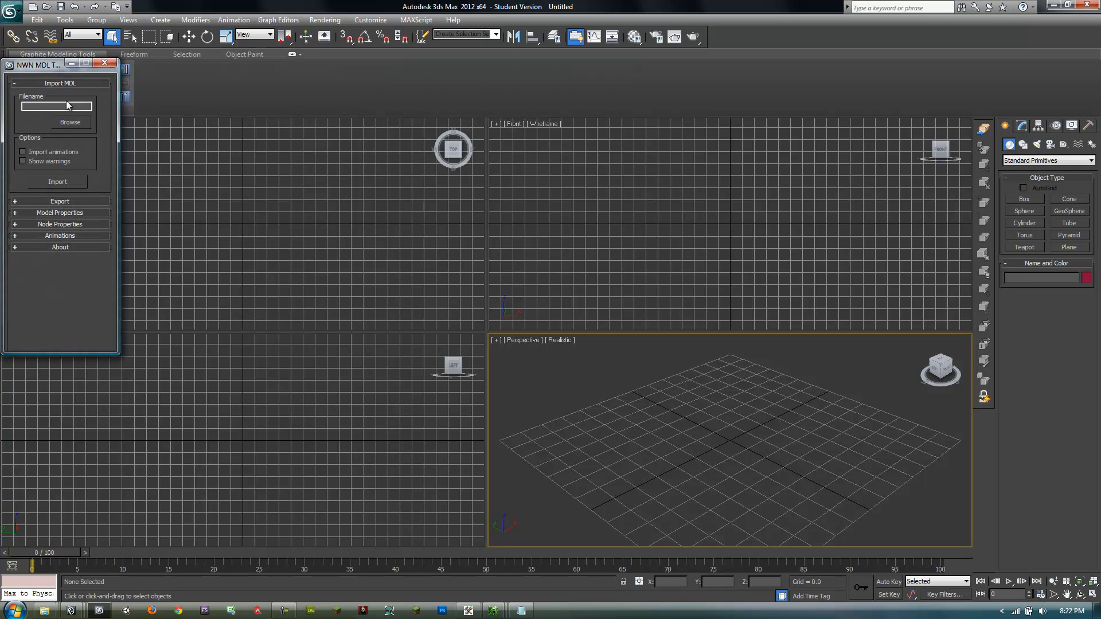
In NWN MDL Tools, browse to the mdl folder and select v_ehawk-ascii.mdl
left_click_drag(36, 64, 161, 73)
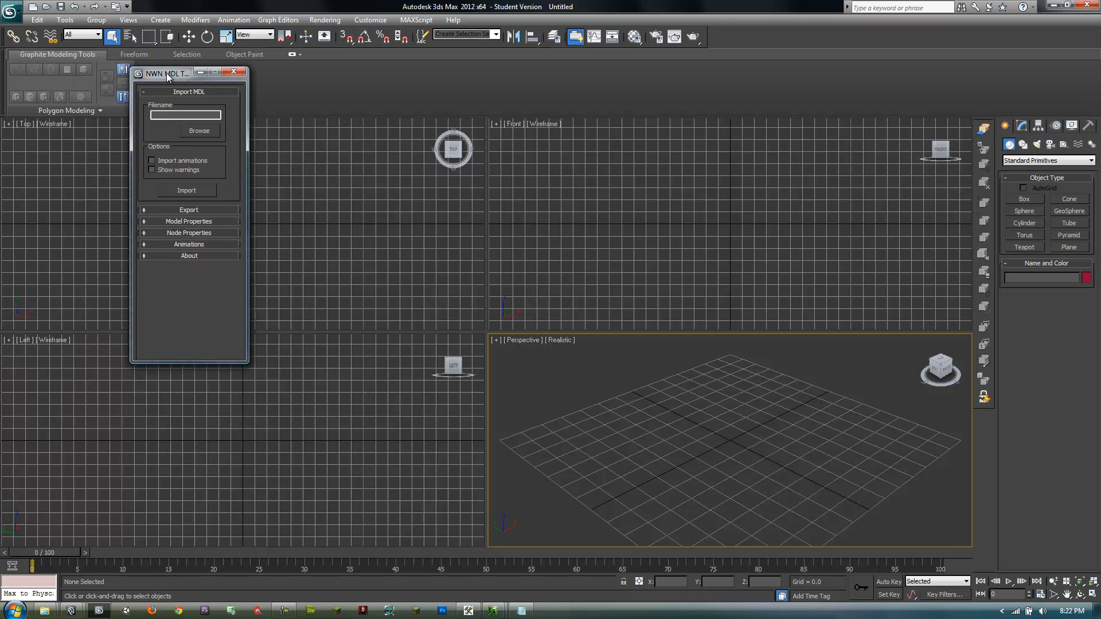
left_click(199, 131)
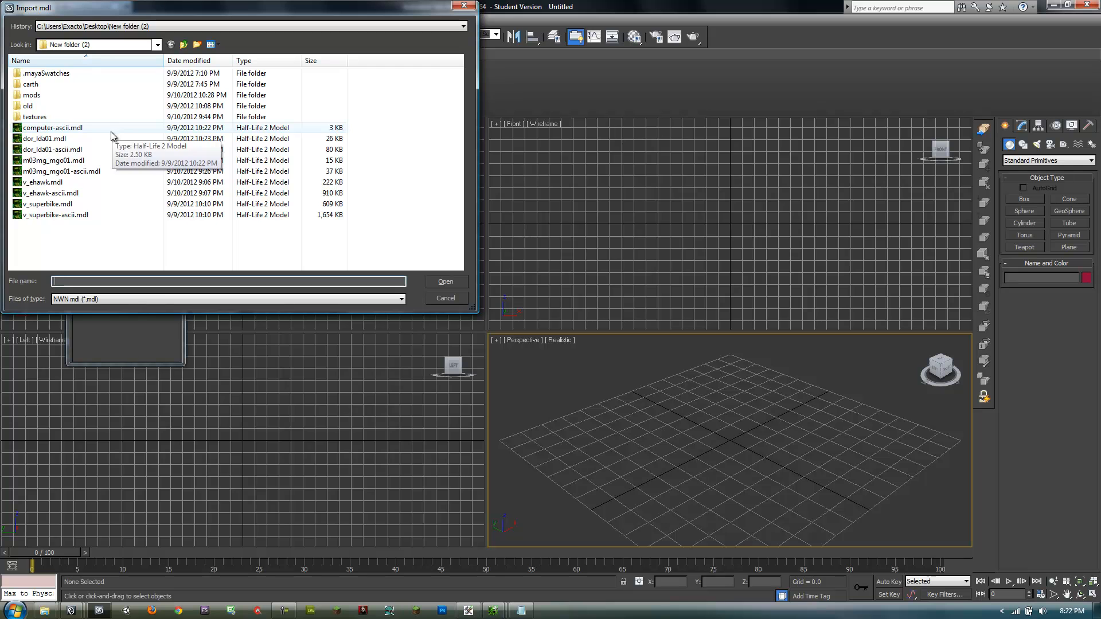
left_click(157, 44)
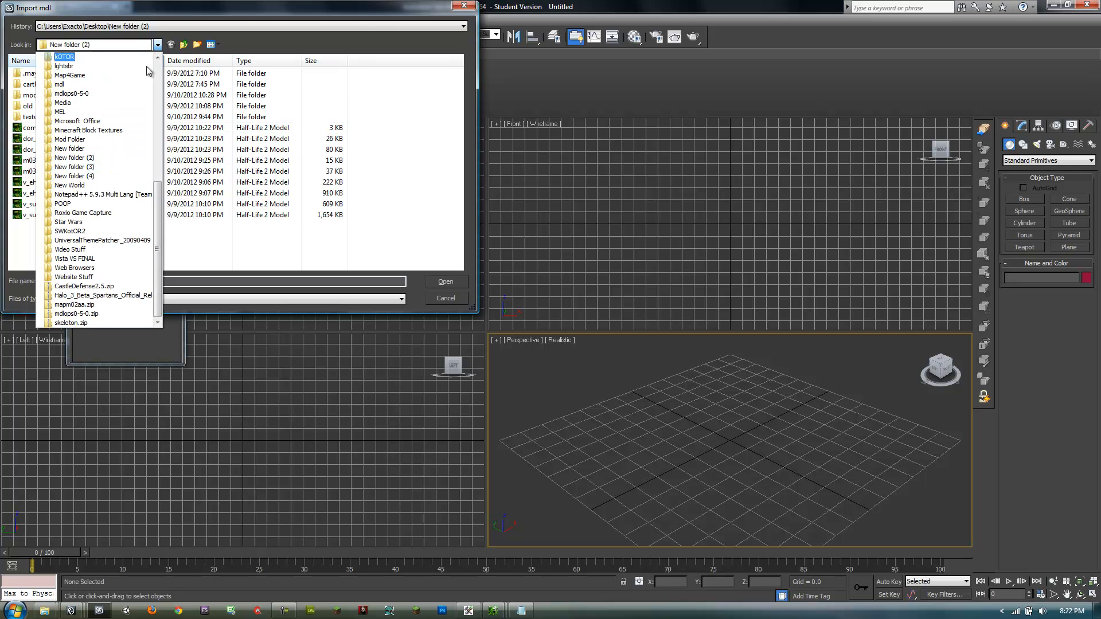
scroll("up", 3)
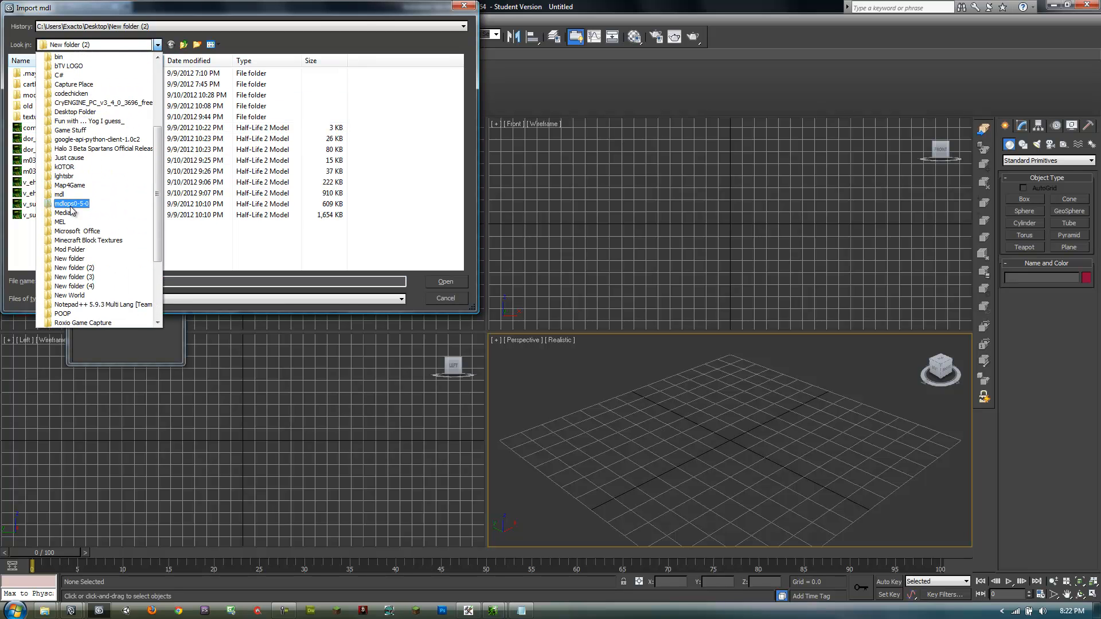
double_click(59, 194)
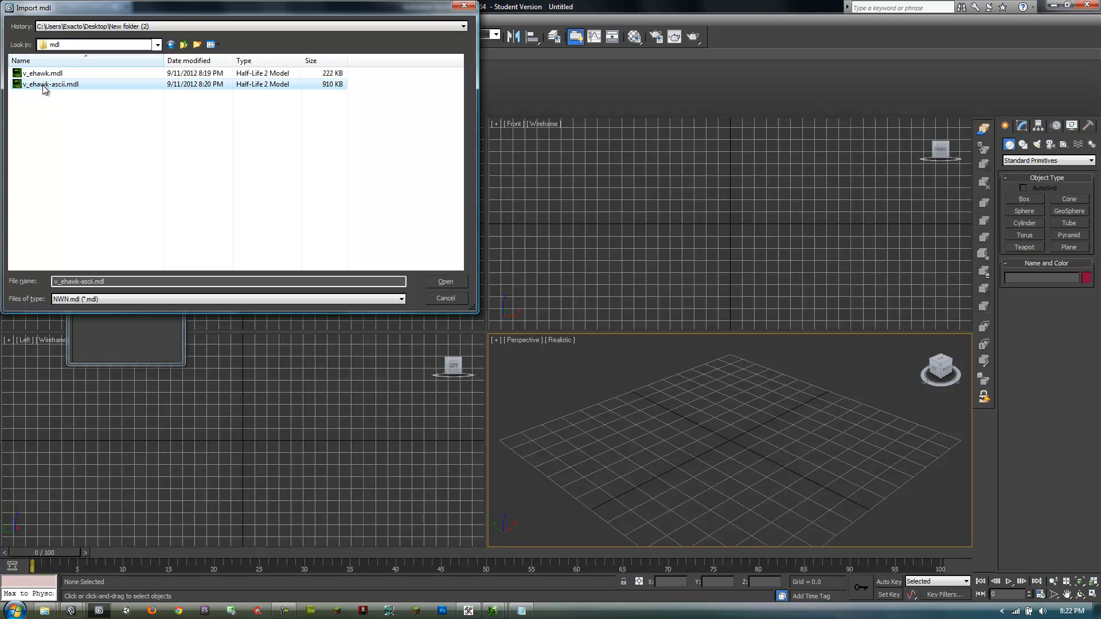
mouse_move(48, 84)
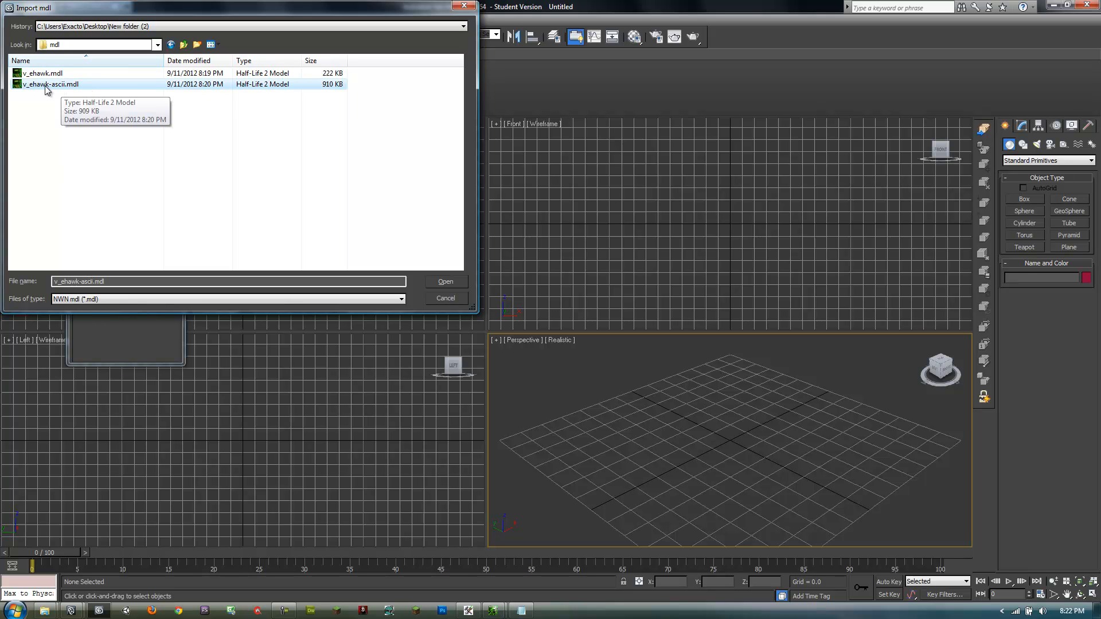
left_click(43, 73)
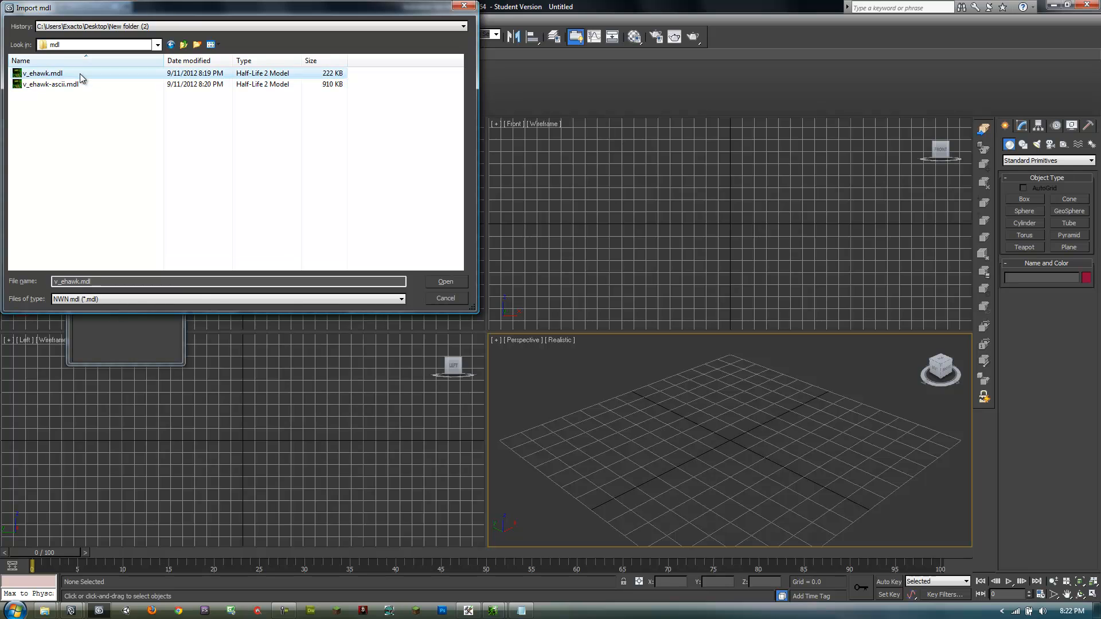
left_click(50, 83)
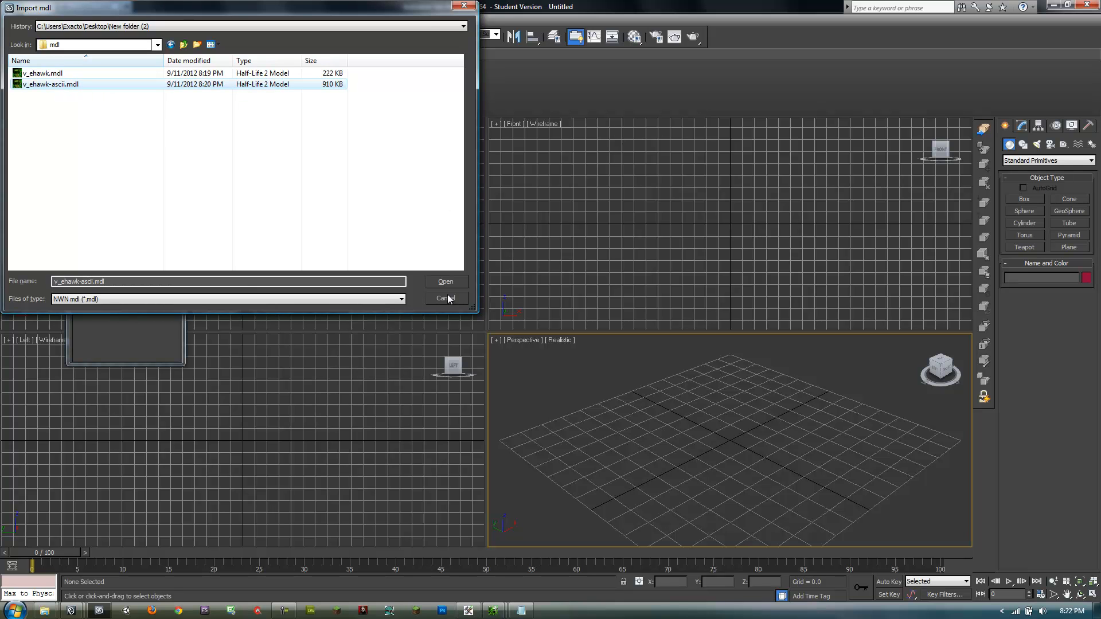
mouse_move(450, 282)
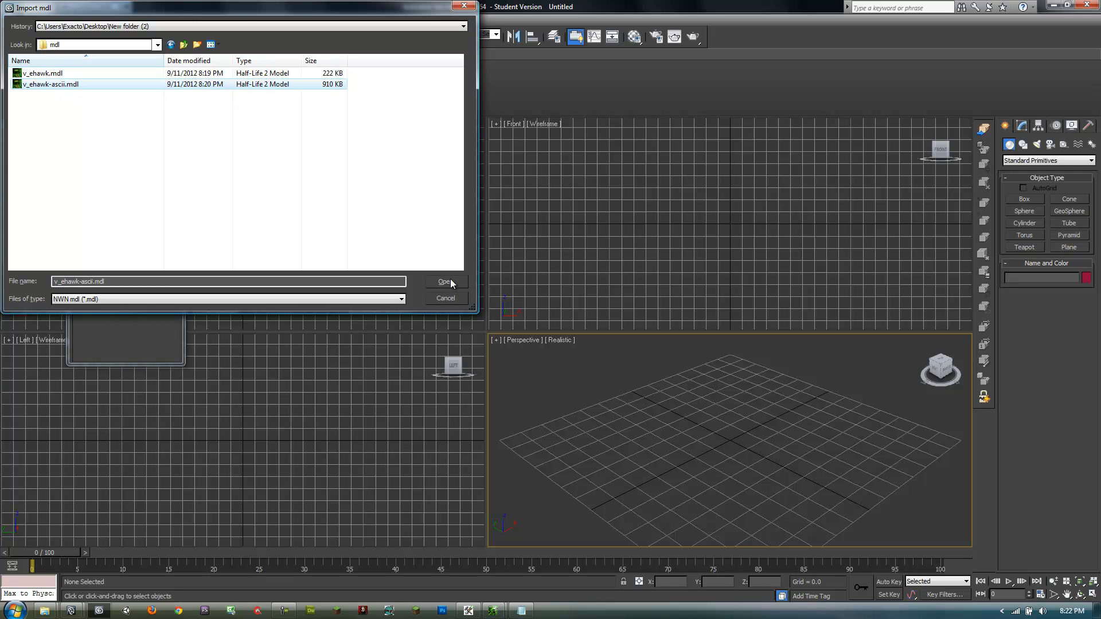
Confirm v_ehawk-ascii.mdl, import the Ebon Hawk, and inspect it in Perspective
left_click(443, 282)
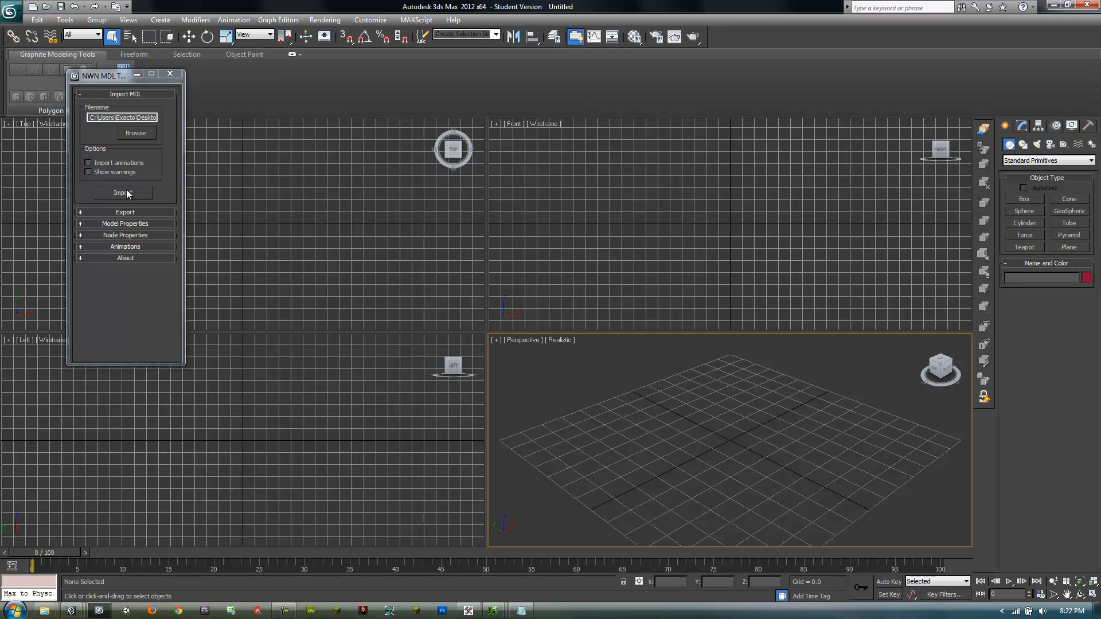
left_click(124, 193)
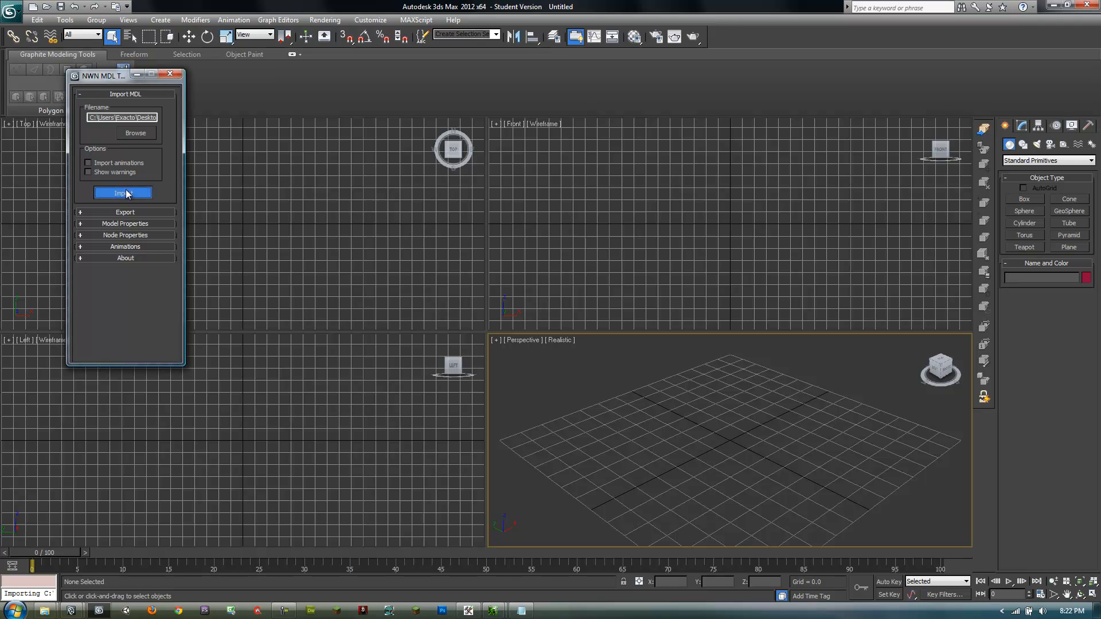
left_click(123, 193)
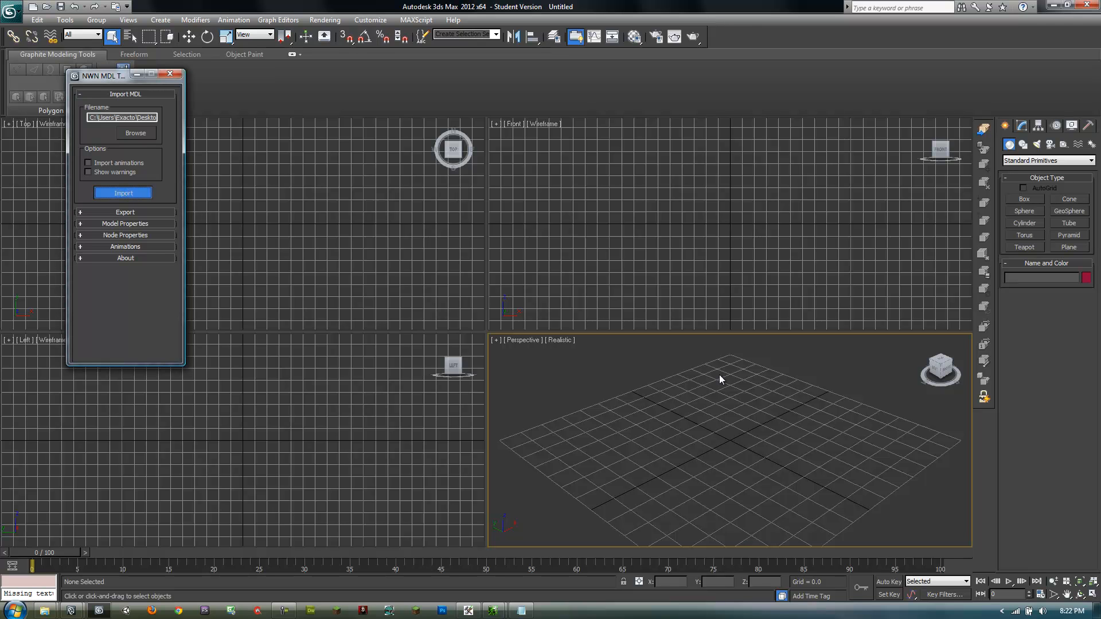
left_click(123, 193)
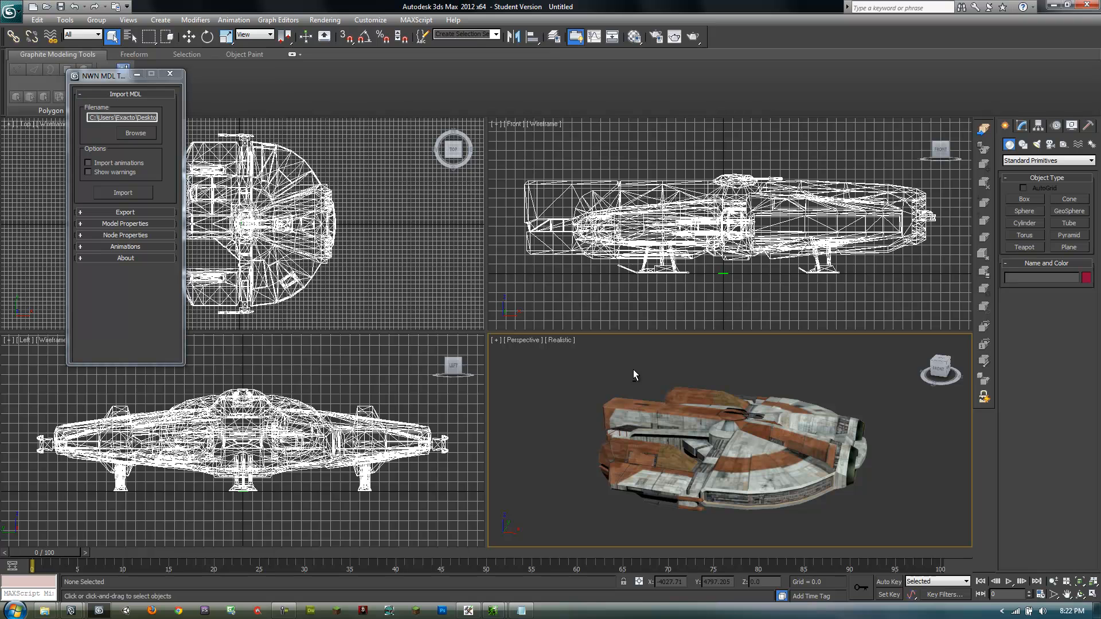
mouse_move(685, 385)
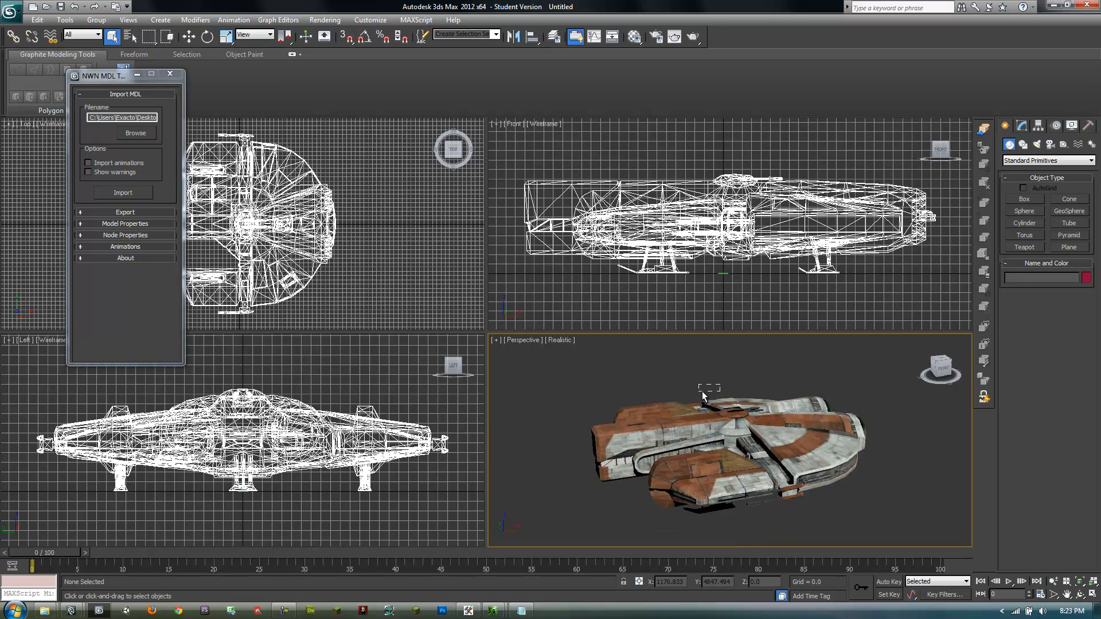
right_click(705, 393)
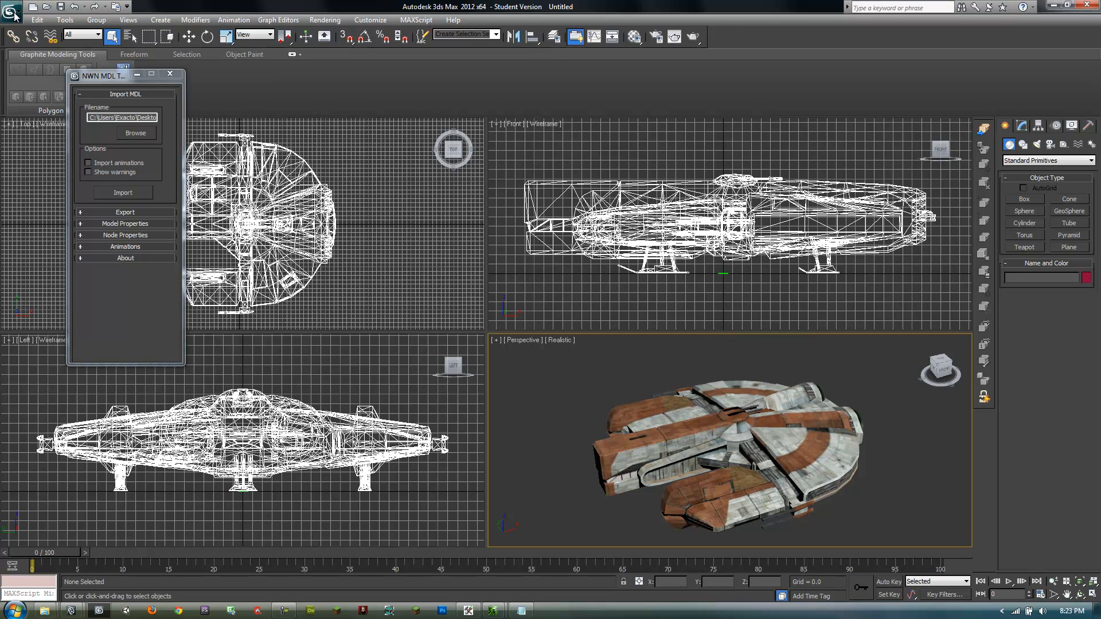
Export the 3ds Max scene as OBJ 'ebon_hawk' to the Desktop and dismiss the summary
left_click(11, 7)
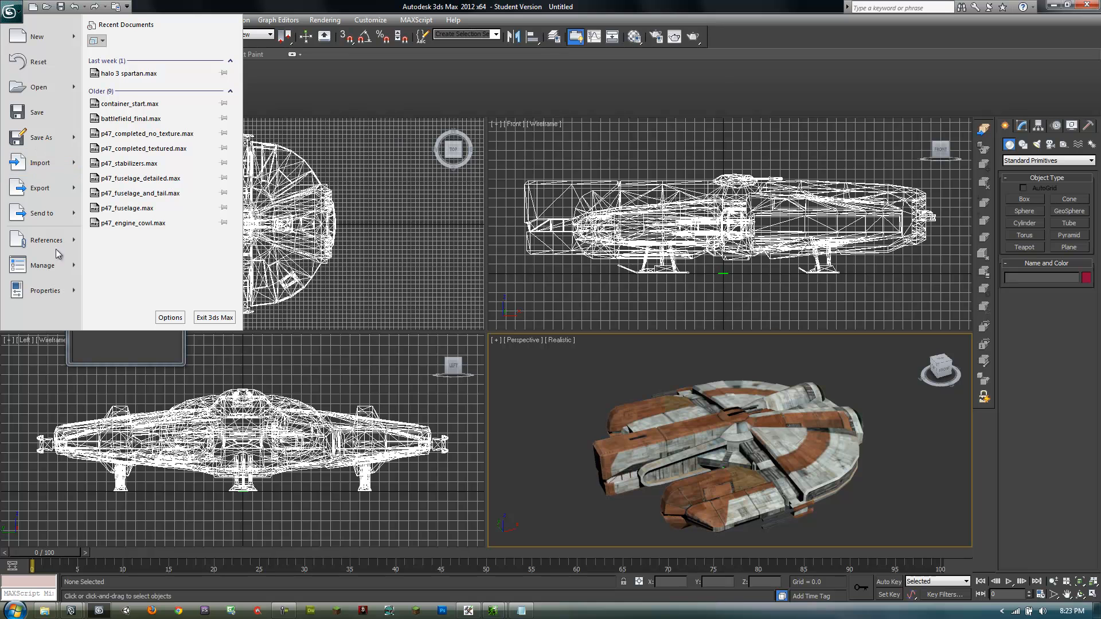
mouse_move(40, 187)
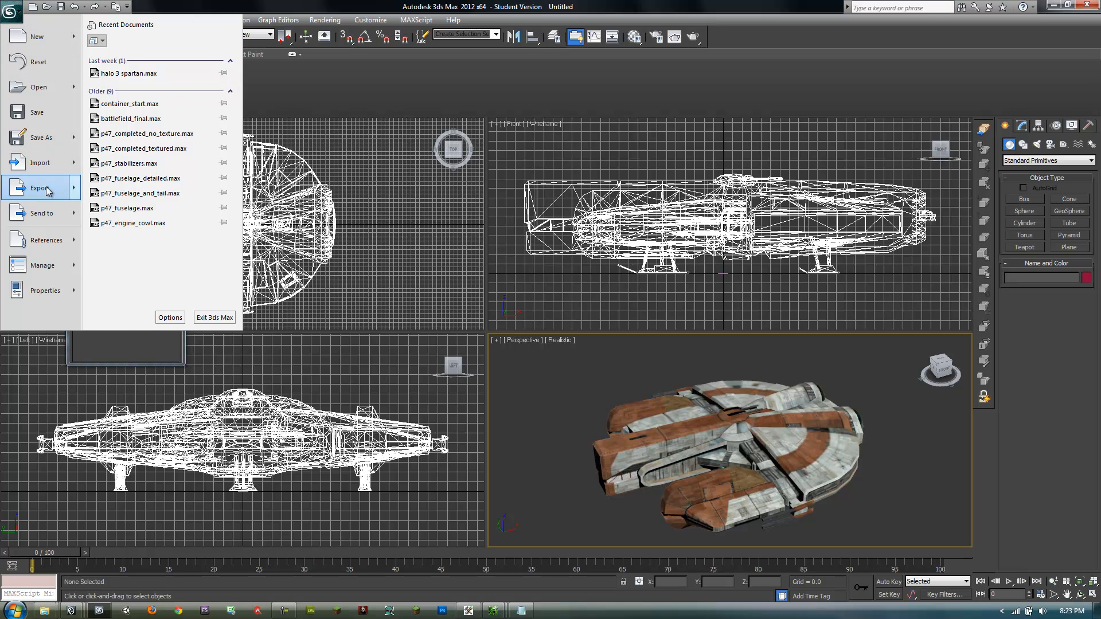
left_click(41, 188)
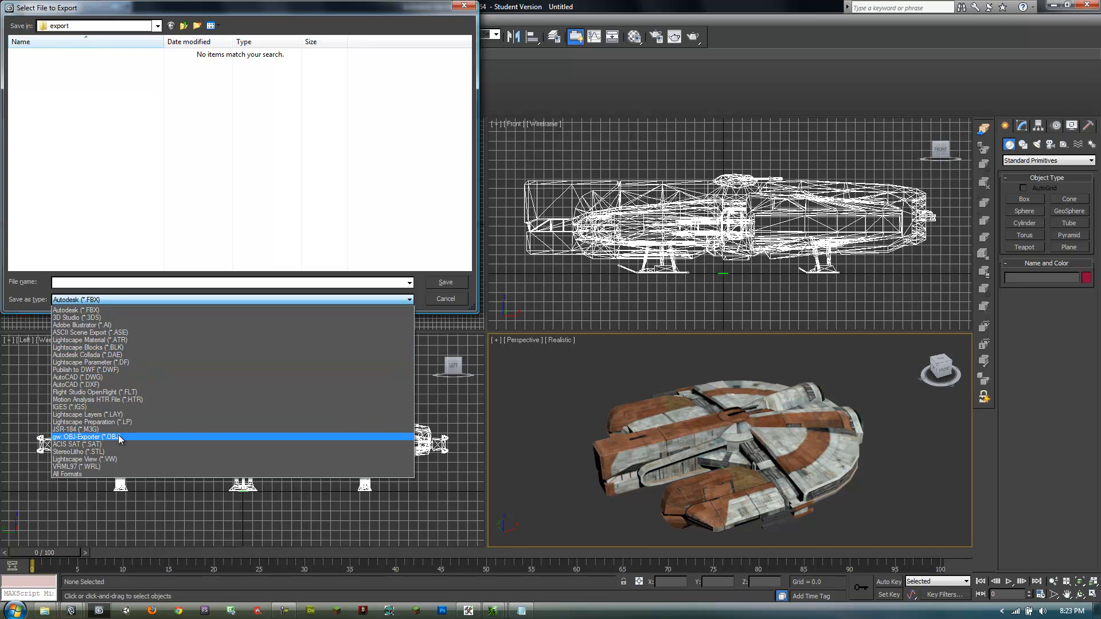
left_click(85, 437)
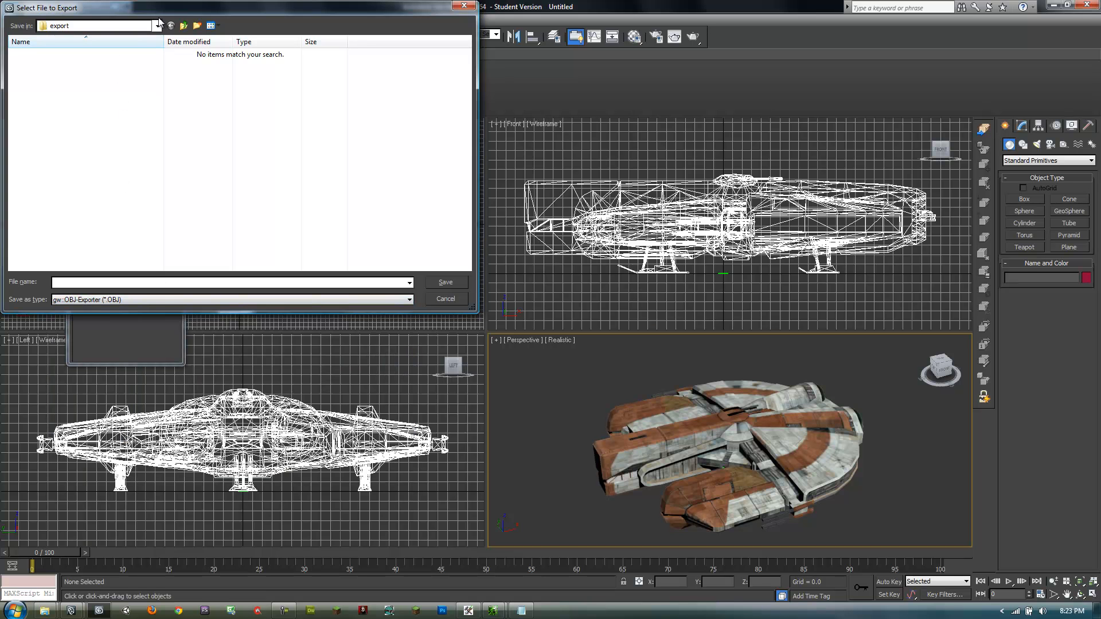
left_click(157, 26)
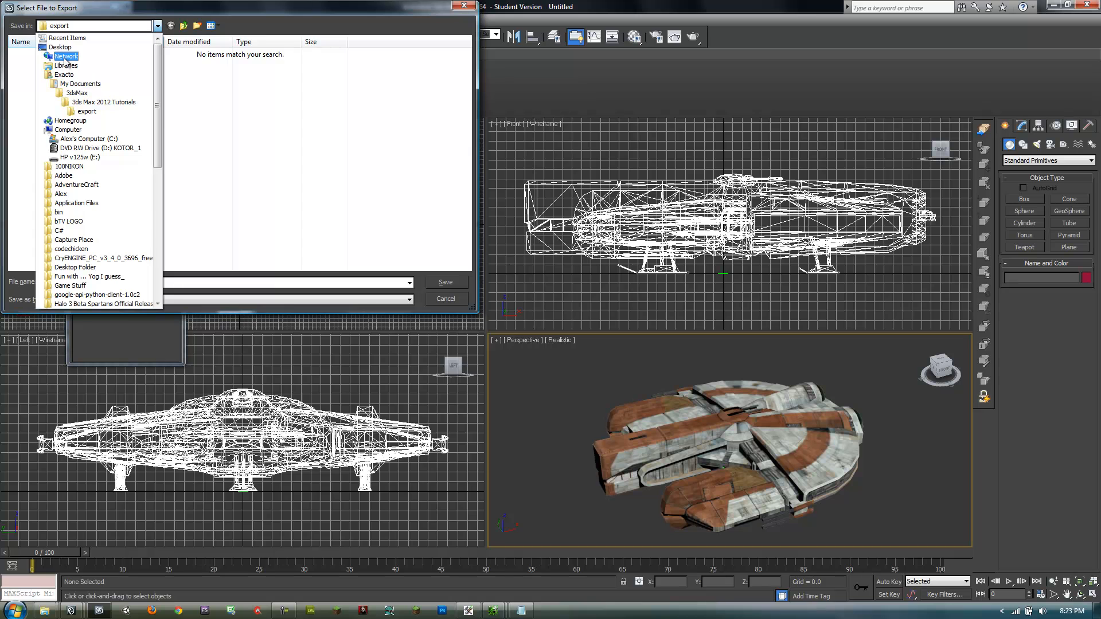
left_click(59, 47)
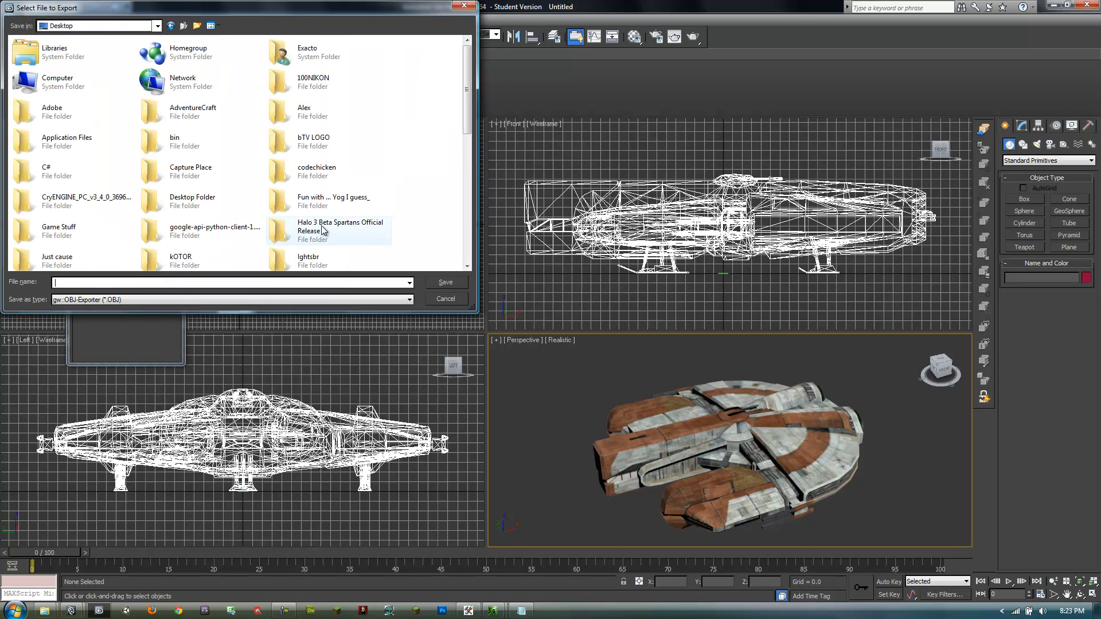
mouse_move(340, 226)
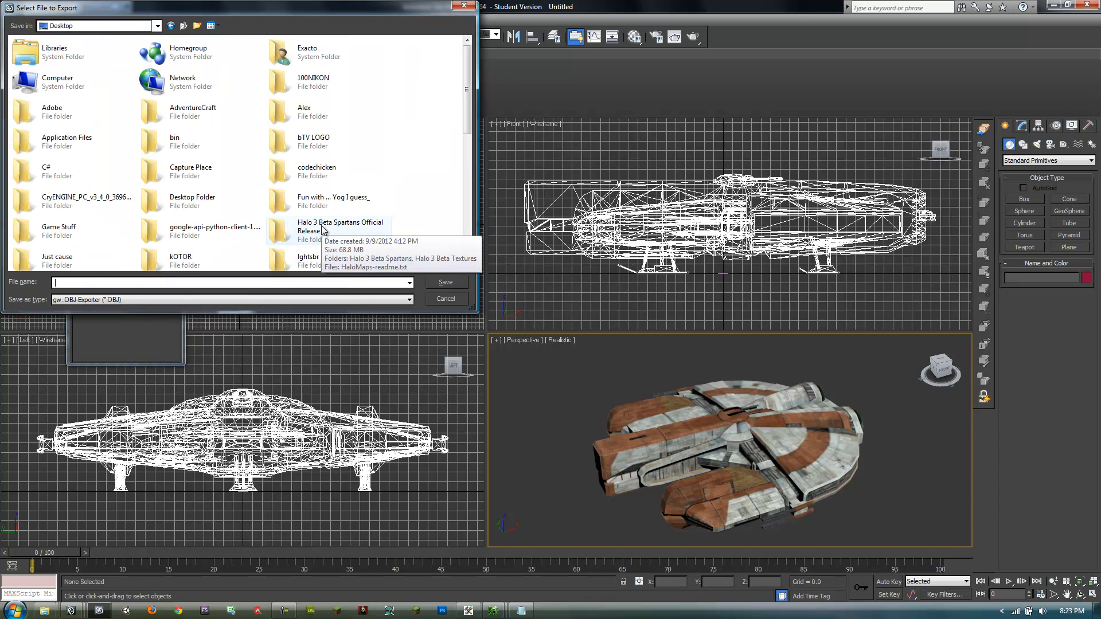
type("ebon_hawk")
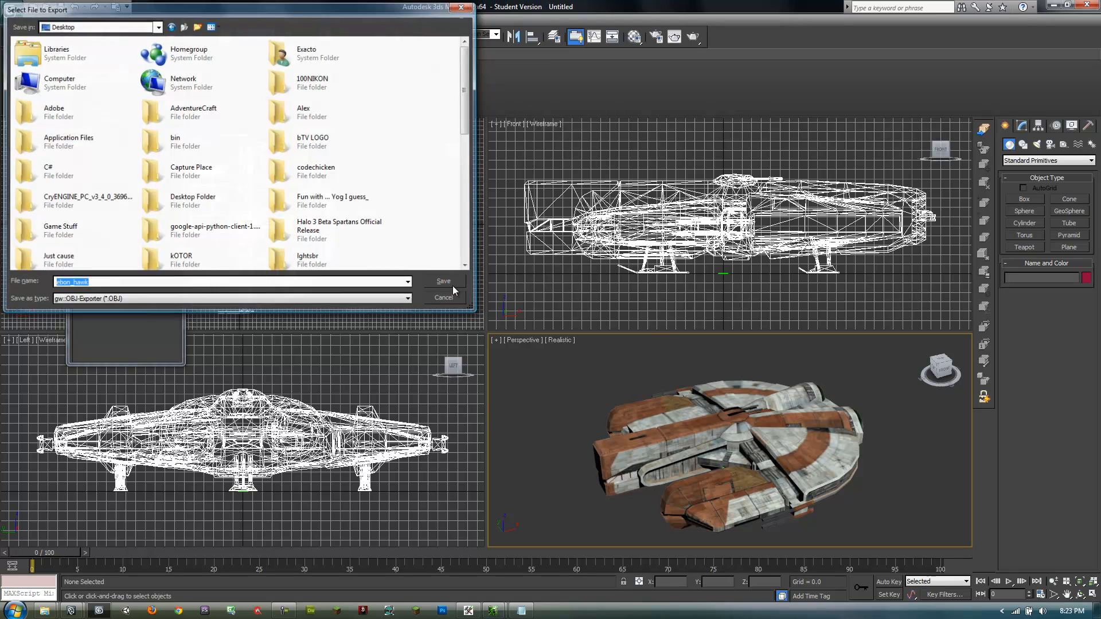
left_click(443, 281)
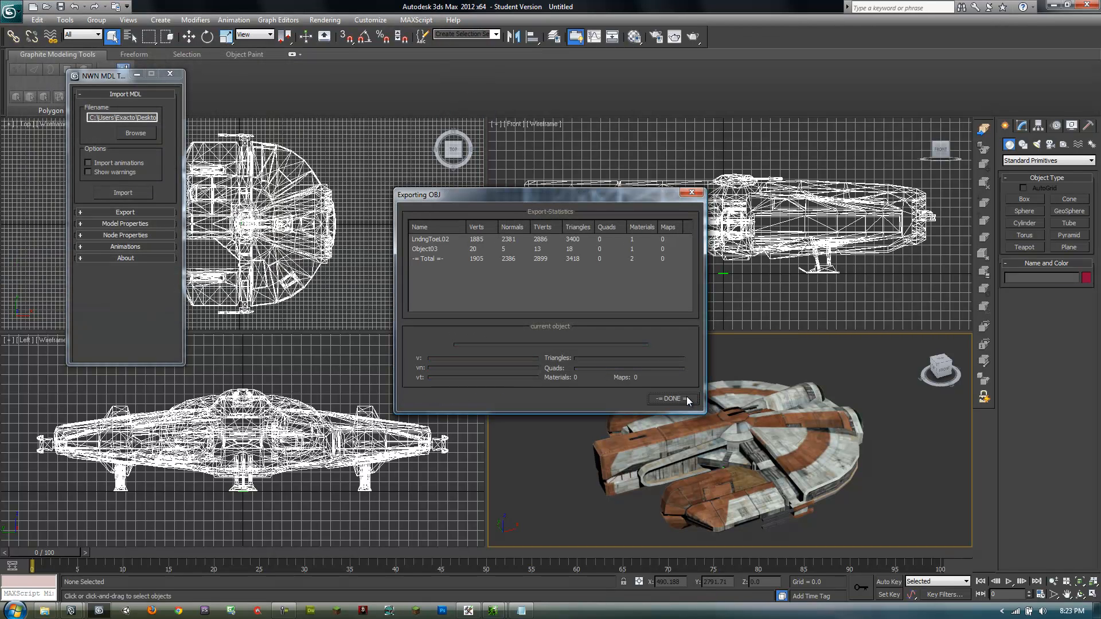
left_click(670, 398)
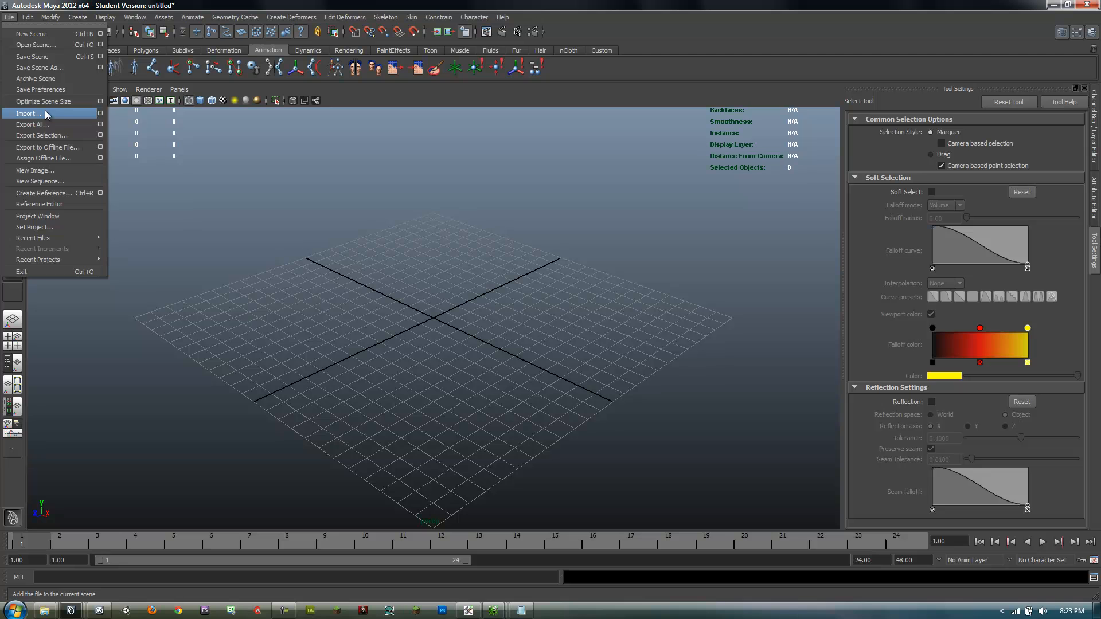
Import ebon_hawk.obj from the Desktop into Maya and turn on smooth shading
left_click(29, 113)
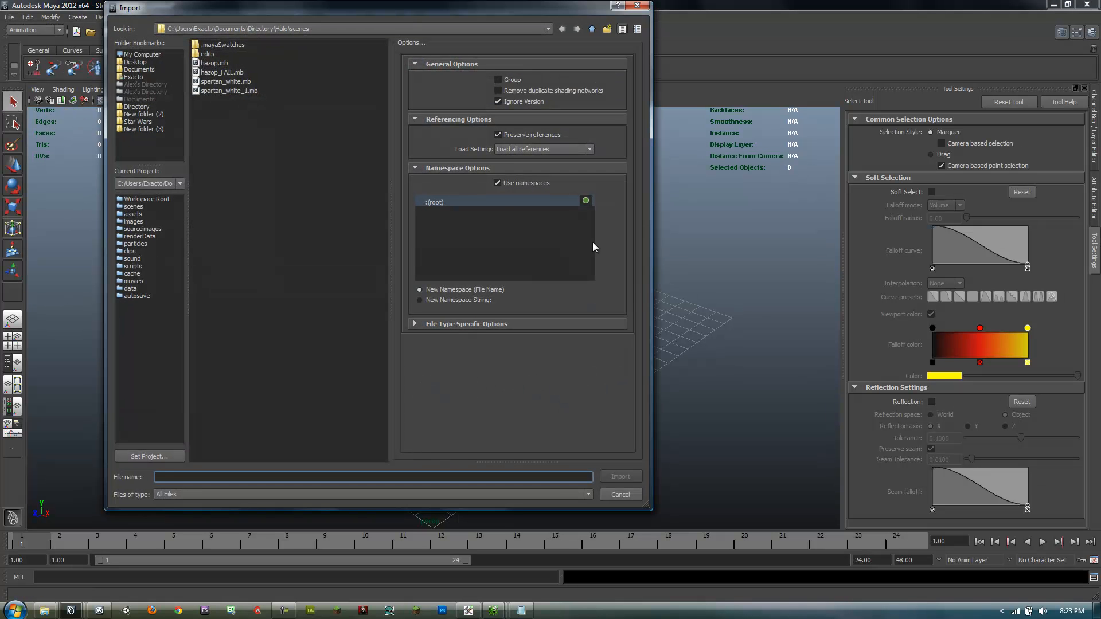
mouse_move(144, 98)
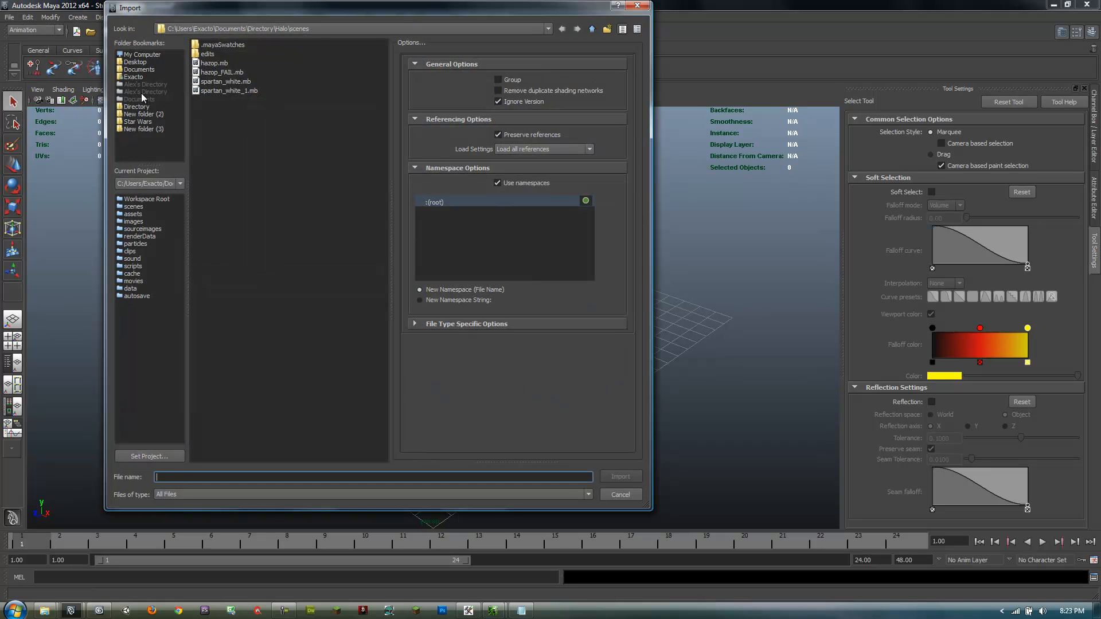
left_click(135, 62)
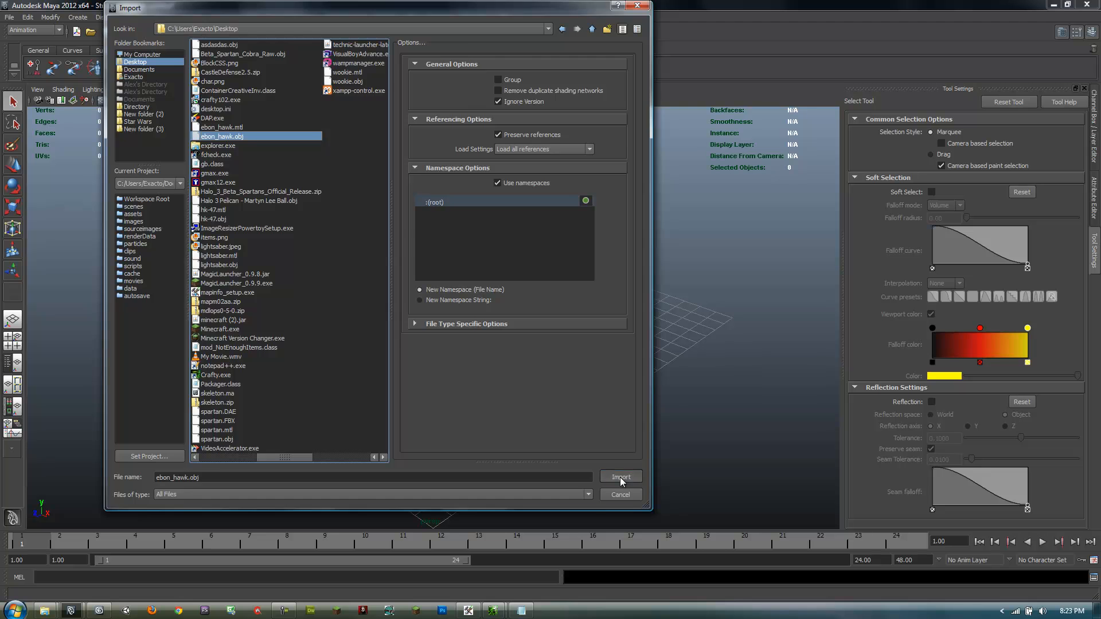
left_click(619, 477)
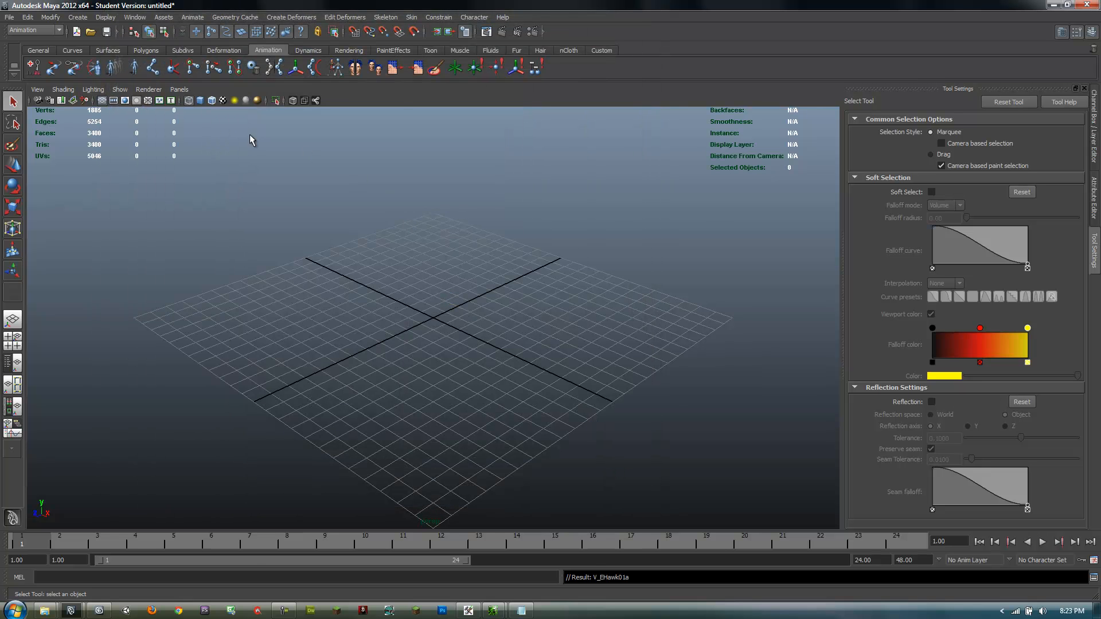
left_click(200, 100)
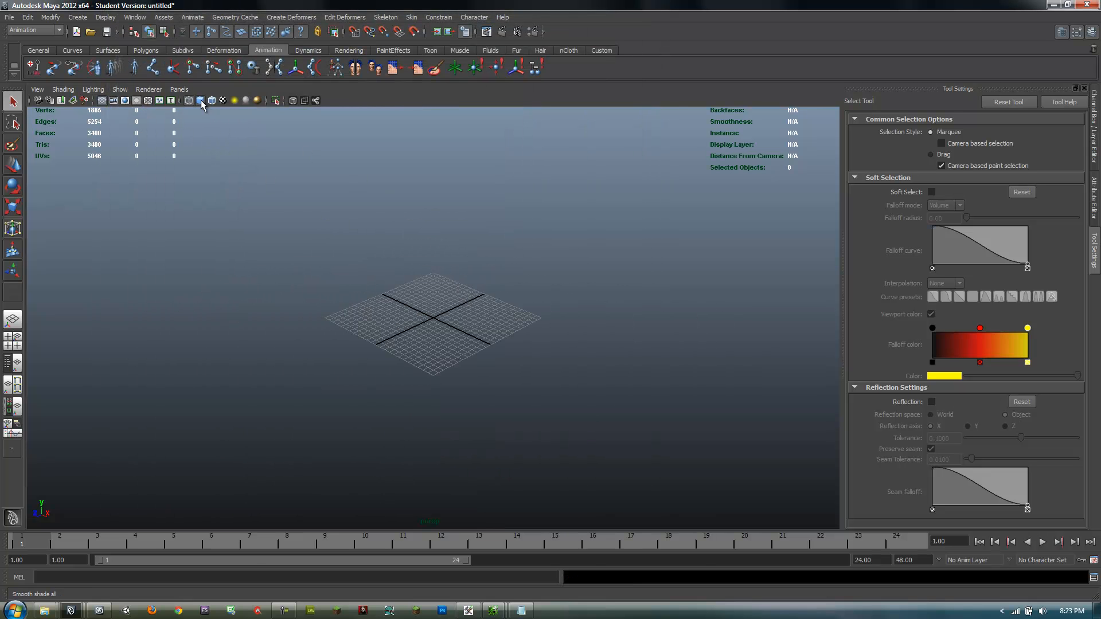
left_click(200, 100)
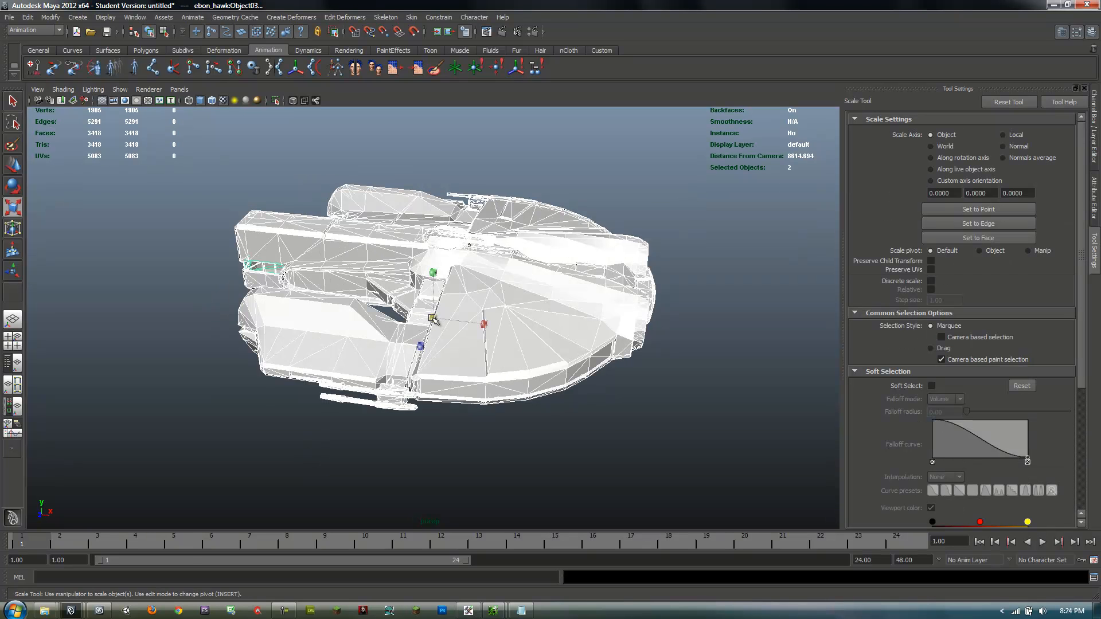
Zoom in and drag the scale manipulator's center to resize the whole ship uniformly
scroll("down", 3)
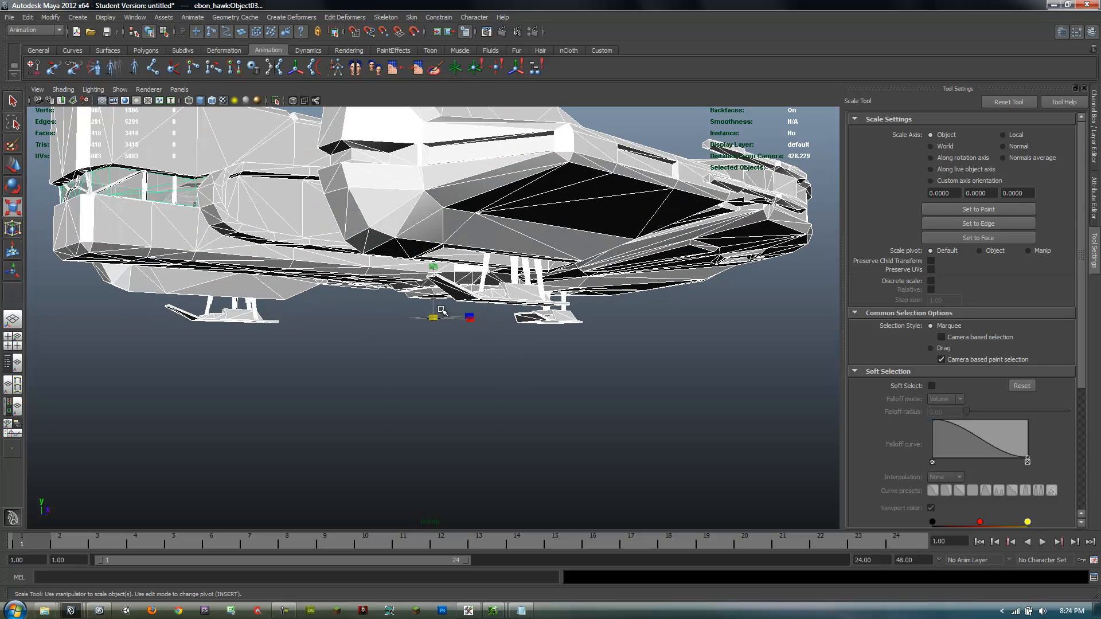
left_click_drag(491, 281, 281, 351)
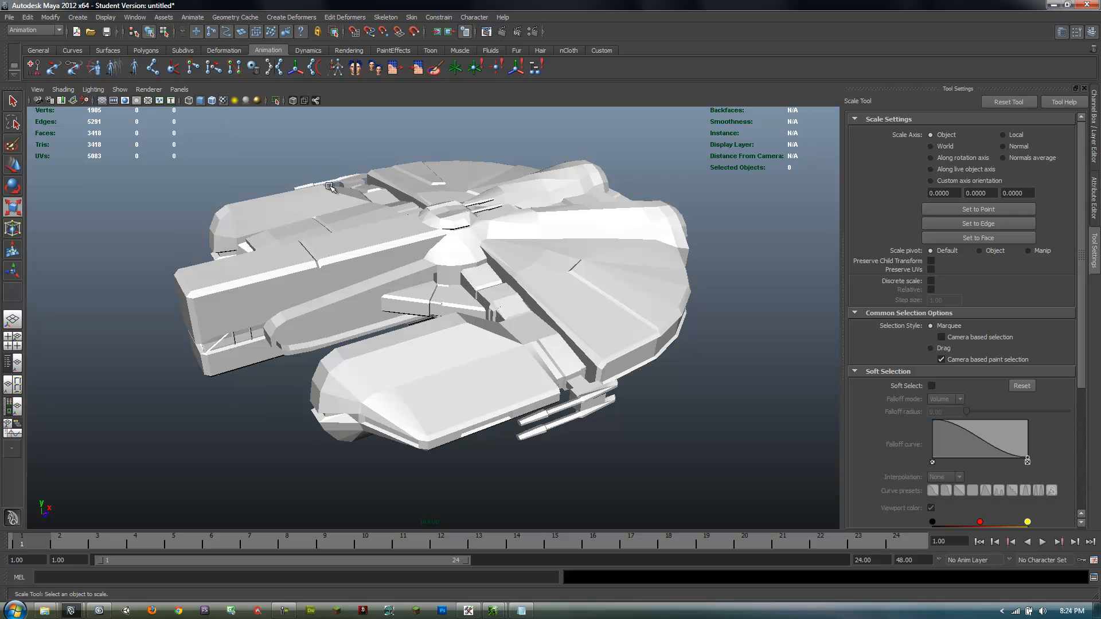
mouse_move(732, 5)
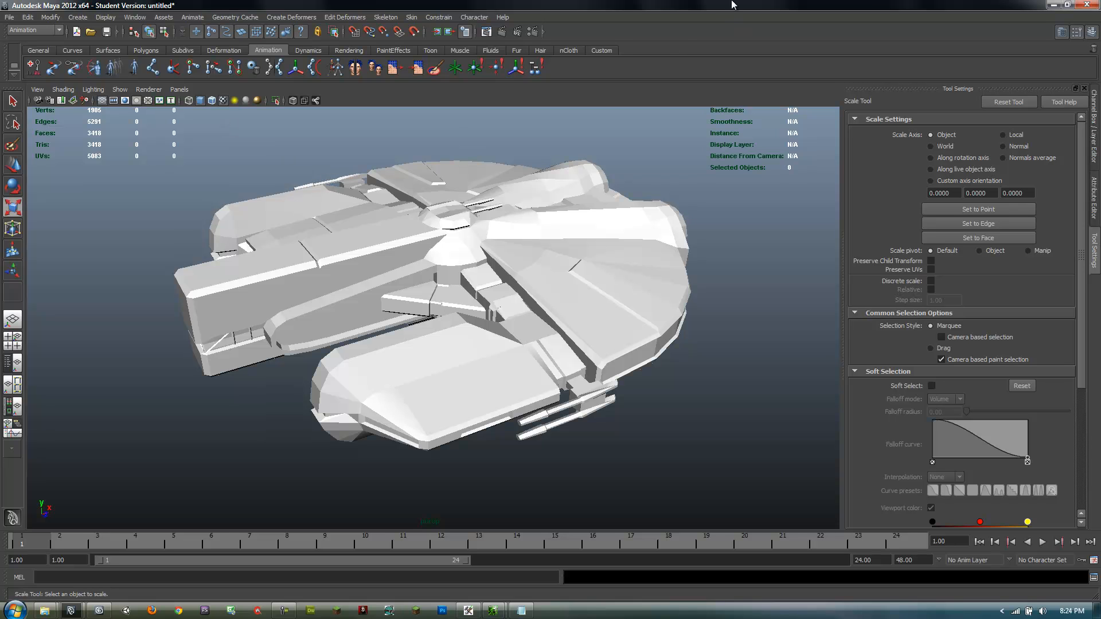
mouse_move(105, 17)
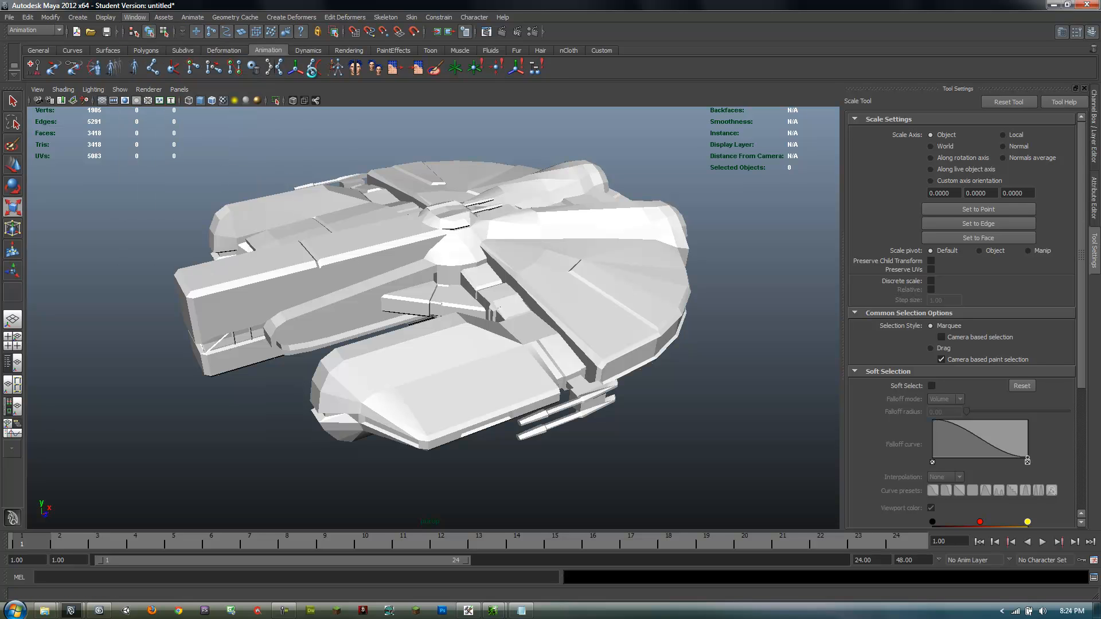
mouse_move(554, 149)
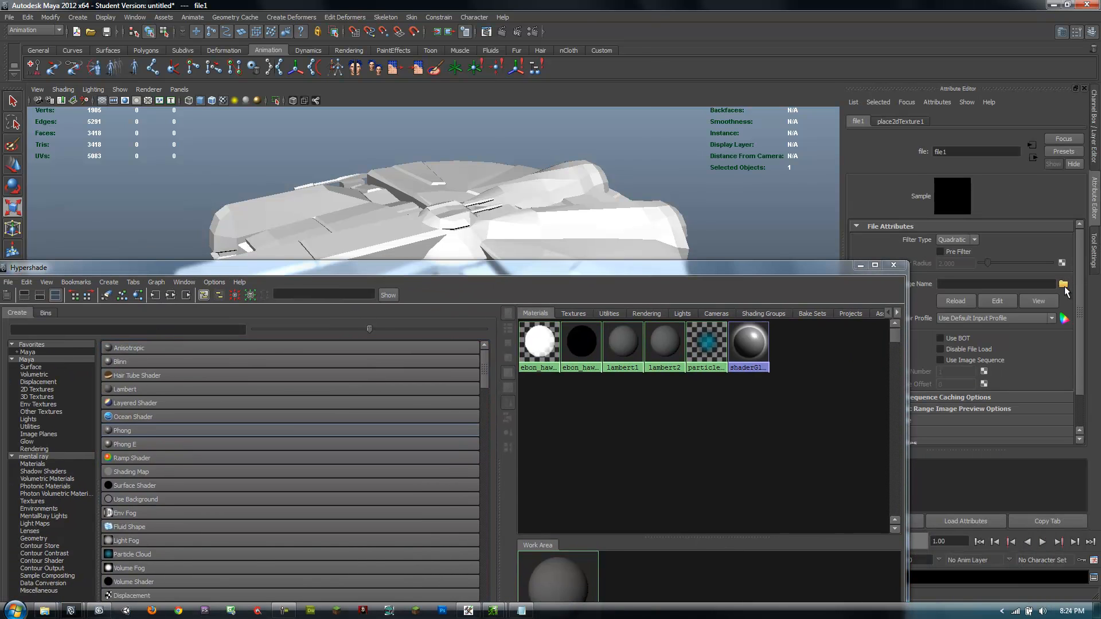
Load the V_EHawk01 TGA from Desktop/mdl into file1 and connect it to lambert2's color
left_click(1064, 284)
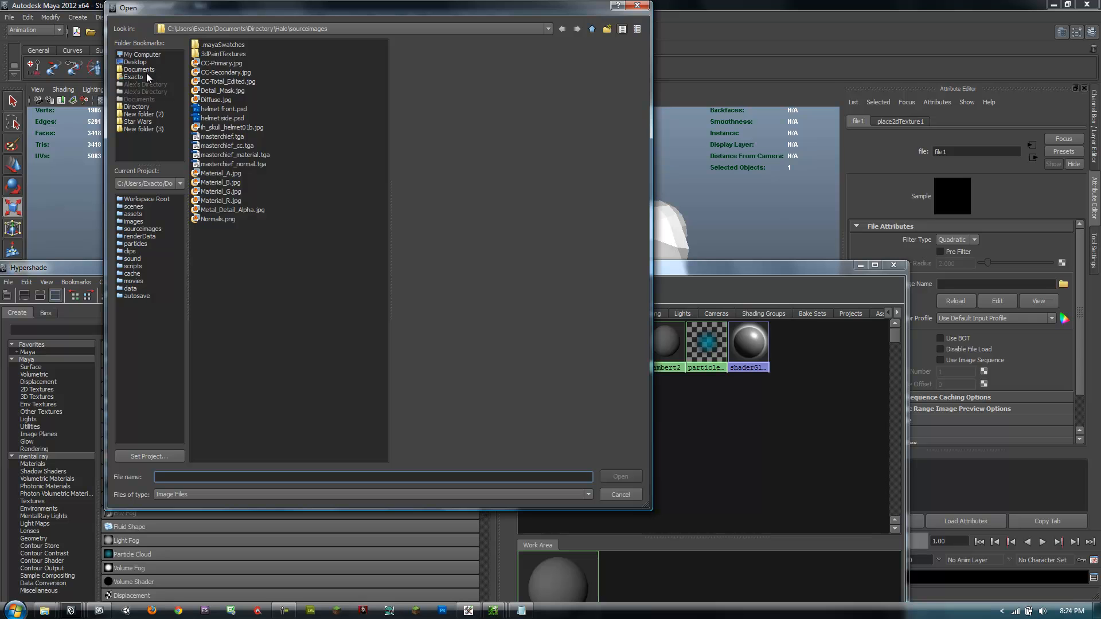
mouse_move(135, 65)
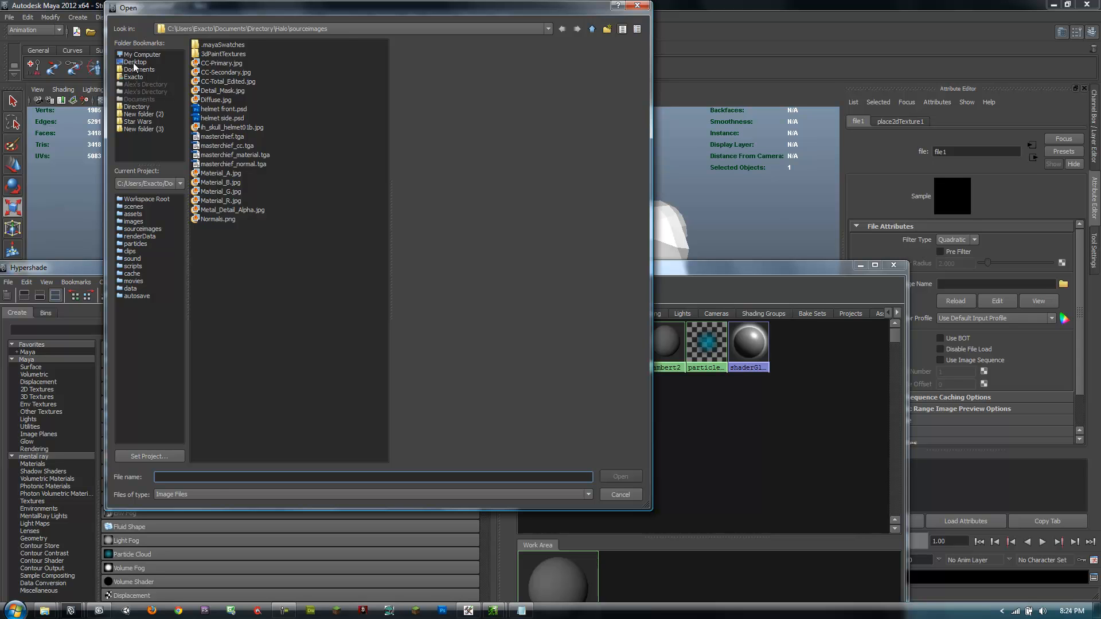
left_click(135, 61)
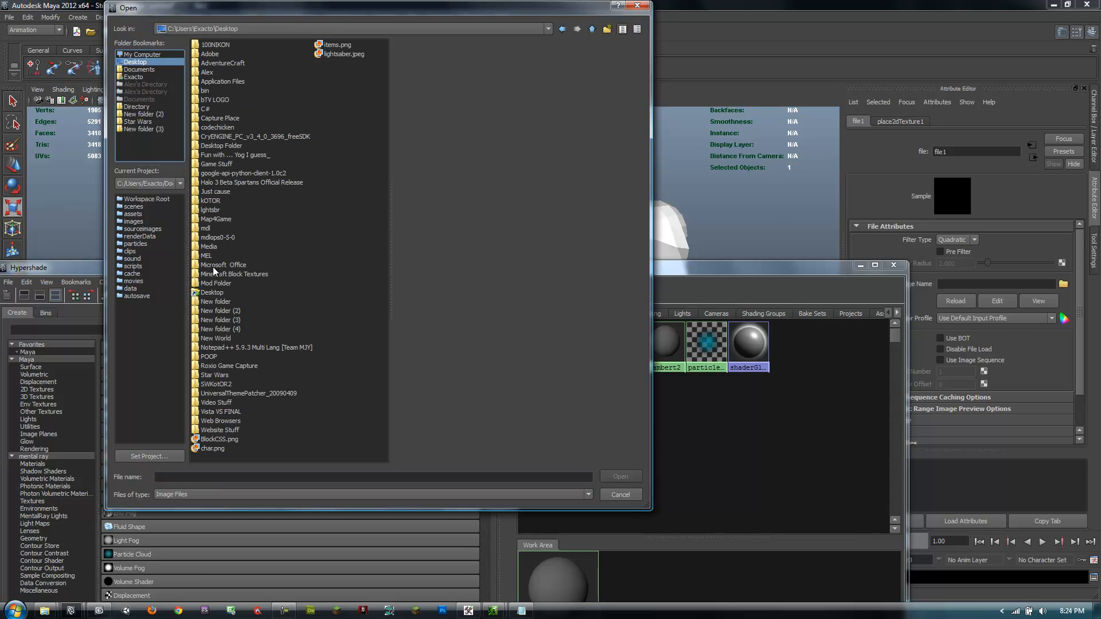
double_click(206, 228)
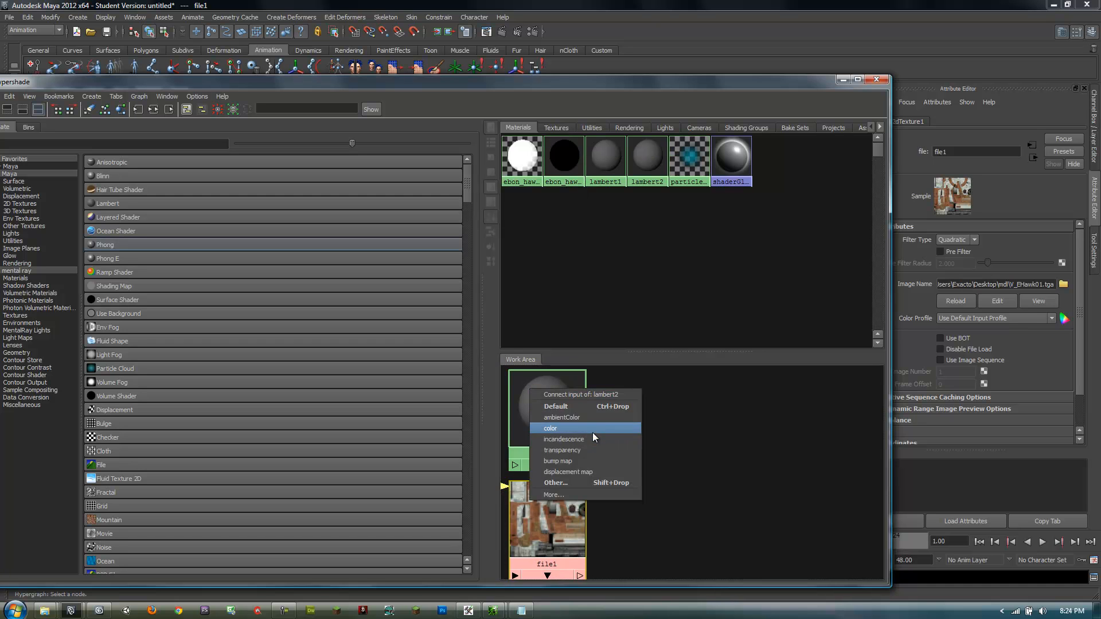
left_click(550, 428)
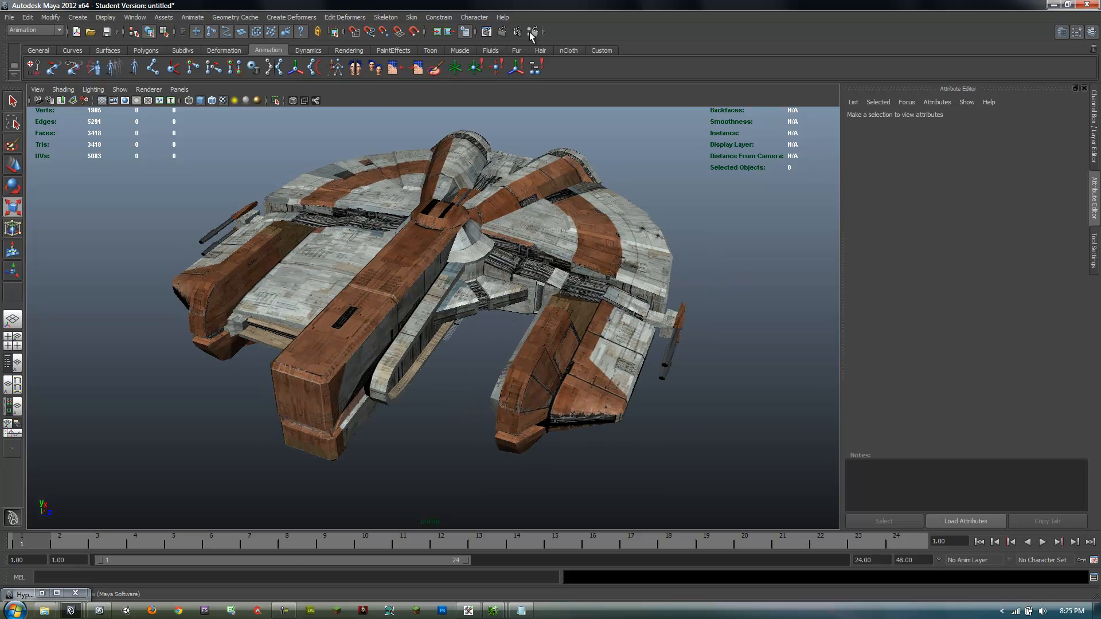
Render the current frame of the textured ship, then close Render View
left_click(516, 30)
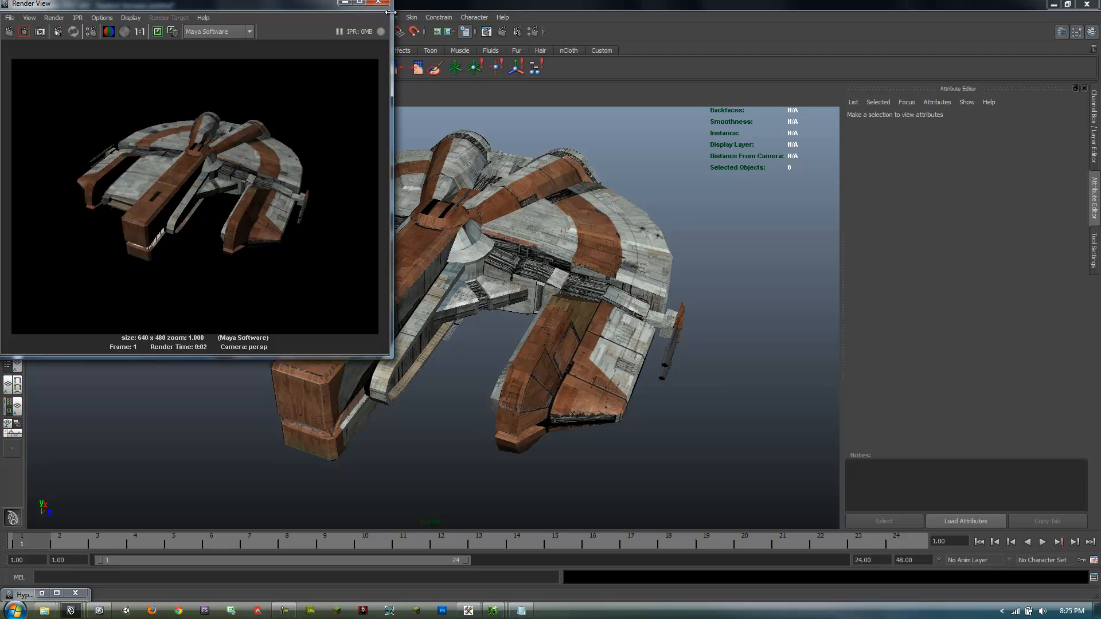
left_click(378, 8)
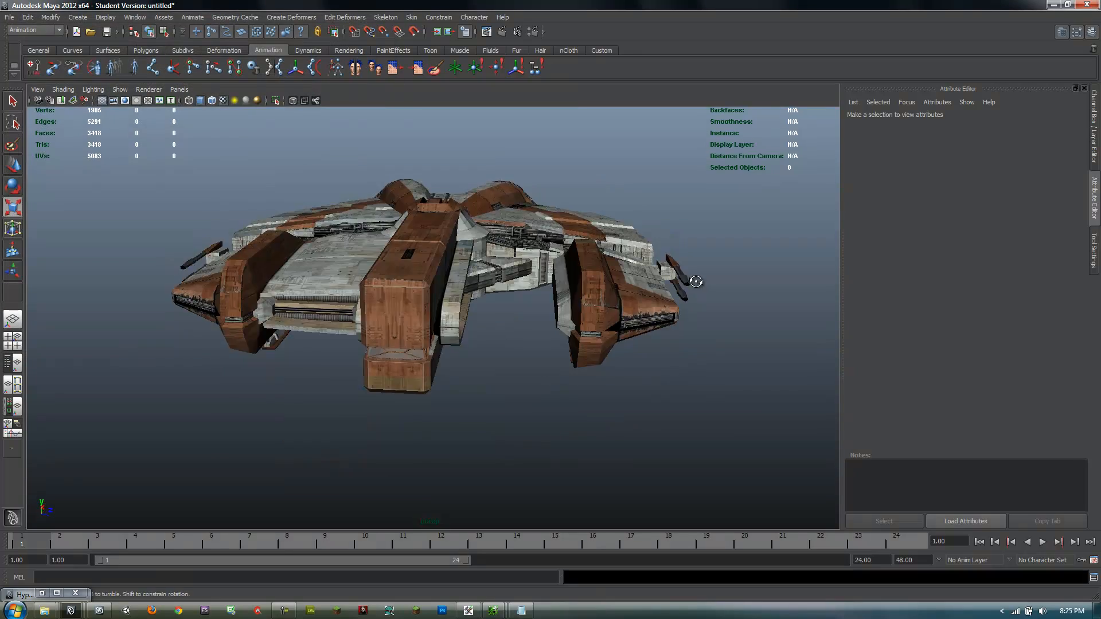